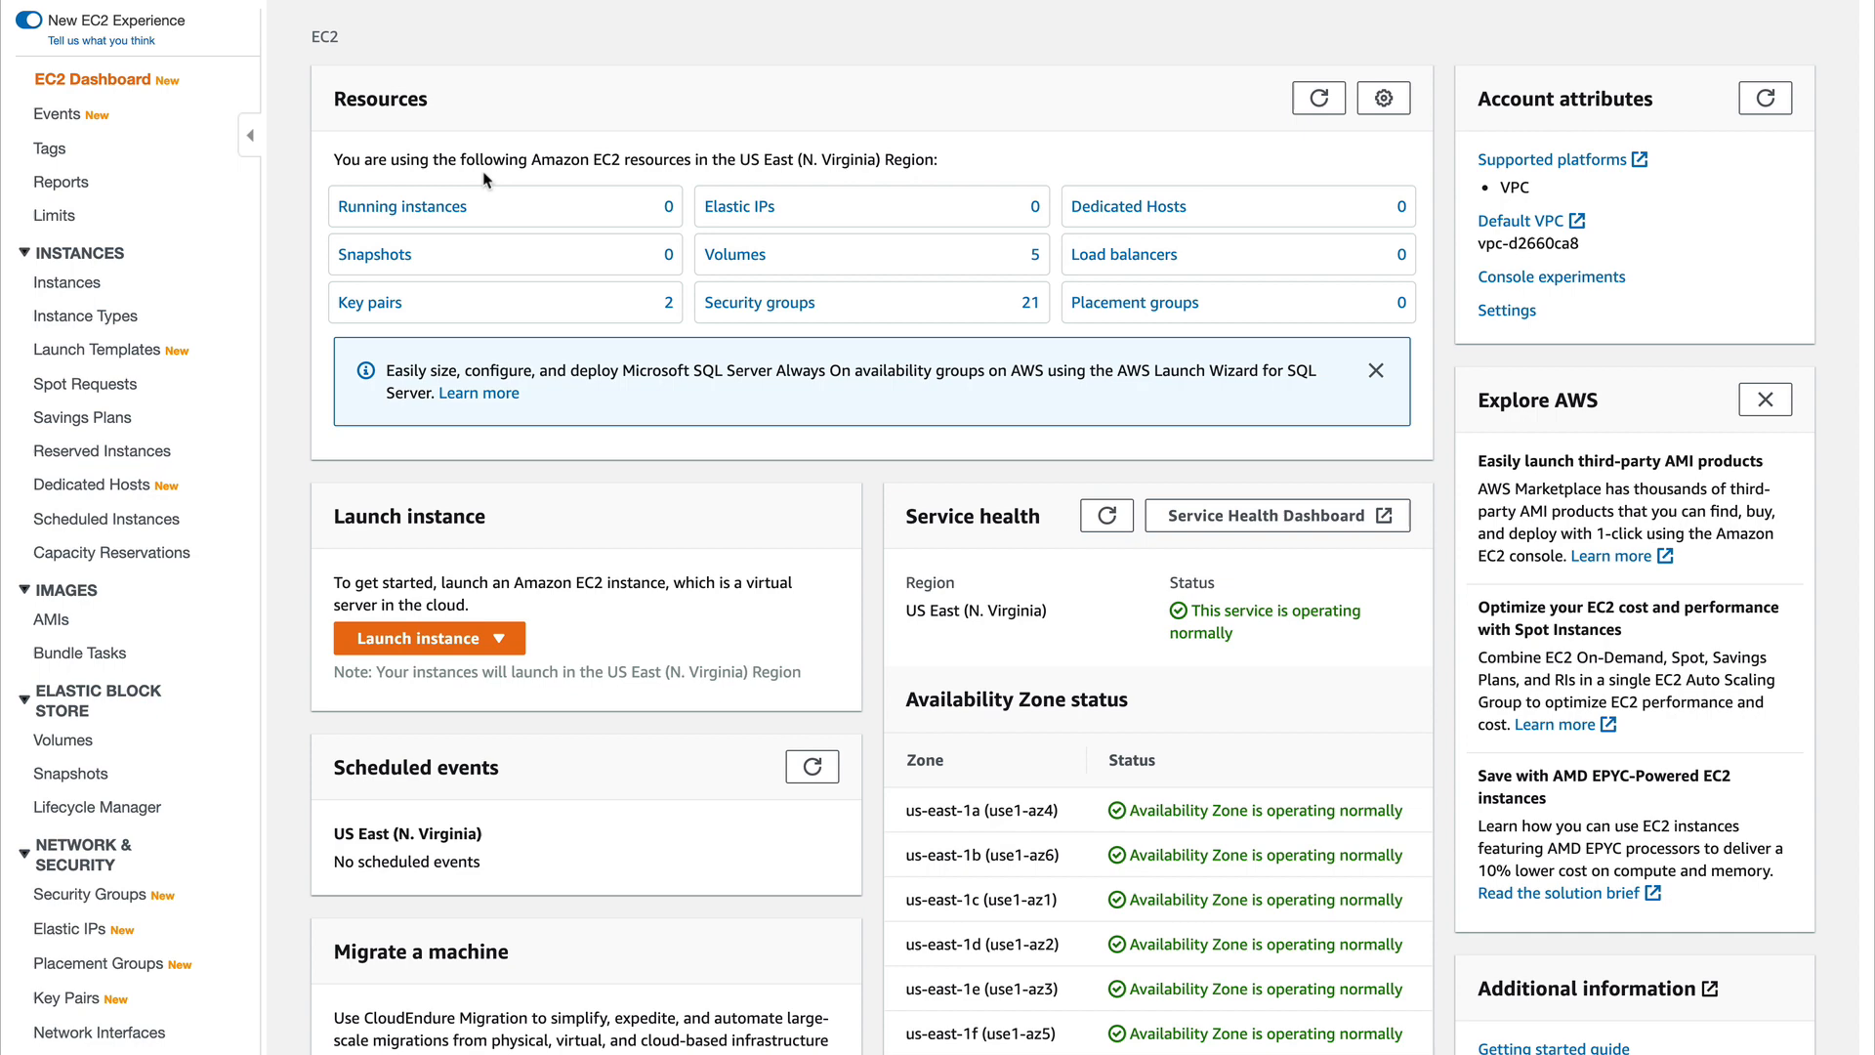
- Begin a launch from Instances with the default AMI and t2.micro, reaching instance details
{"action": "left_click", "coordinate": [69, 282]}
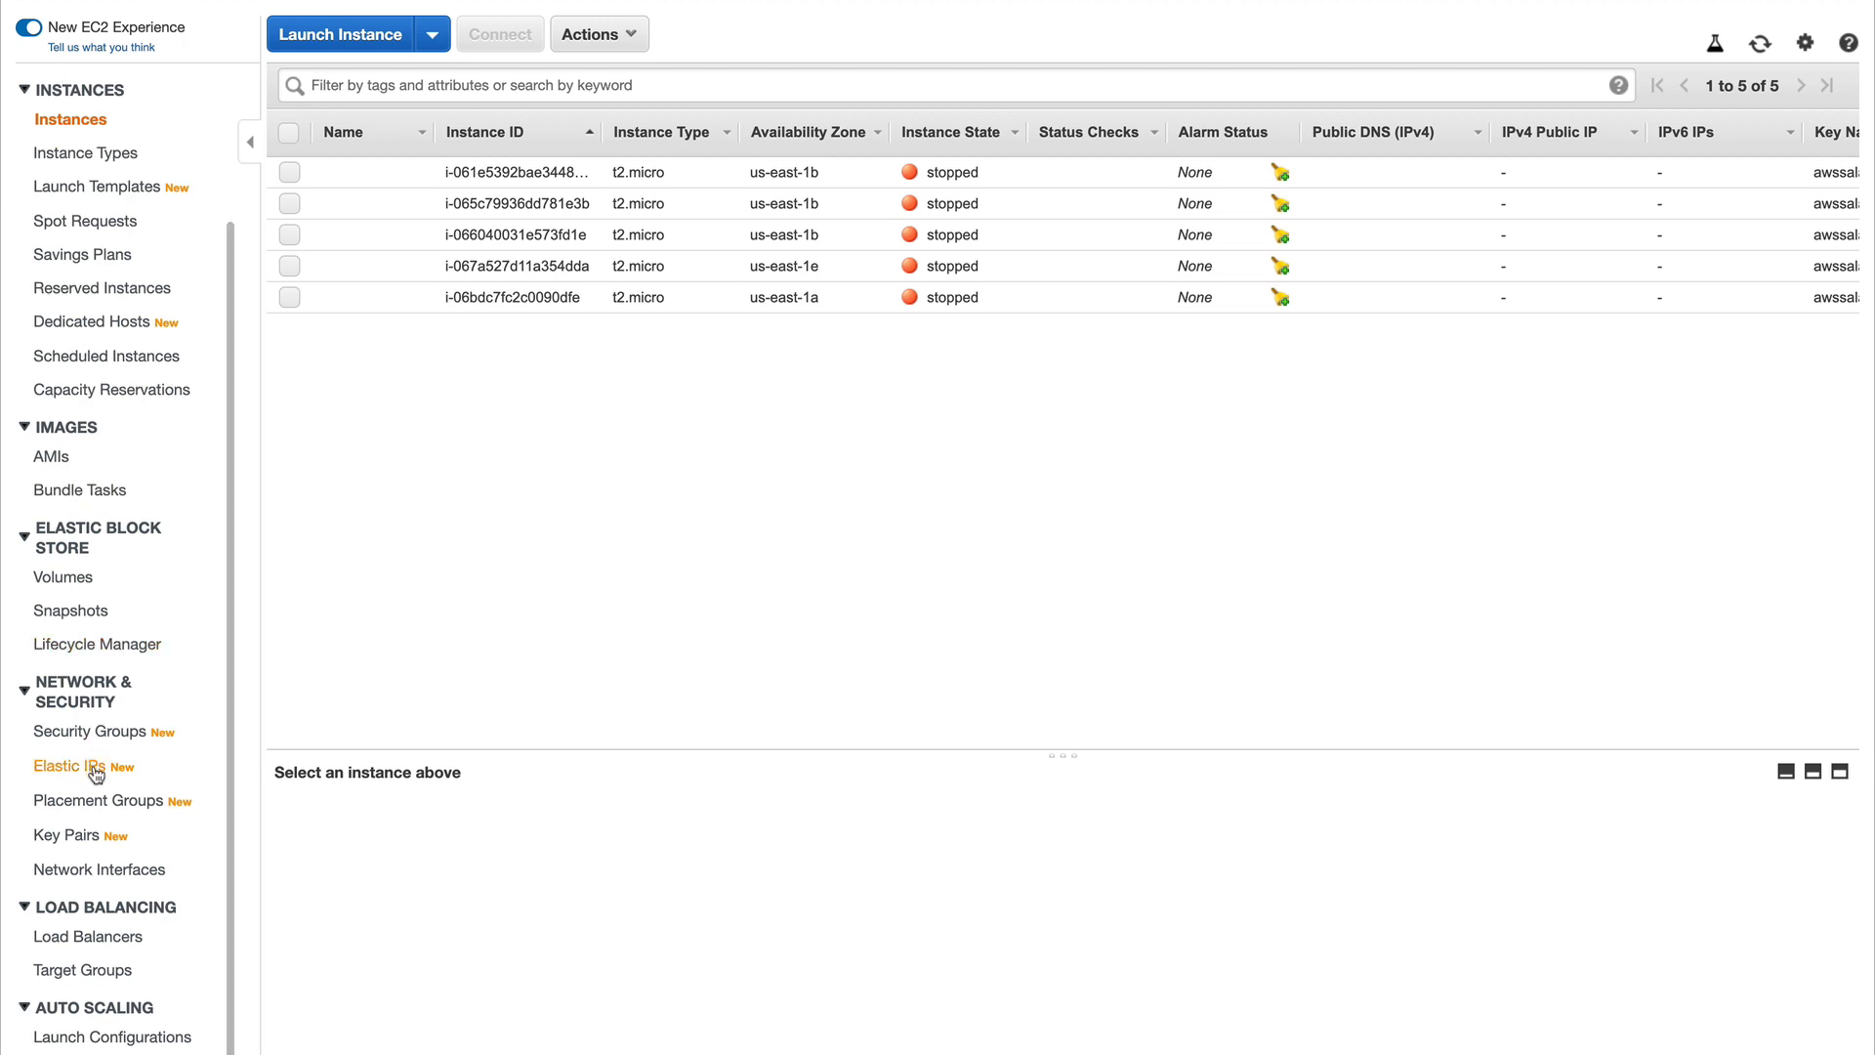
{"action": "mouse_move", "coordinate": [397, 502]}
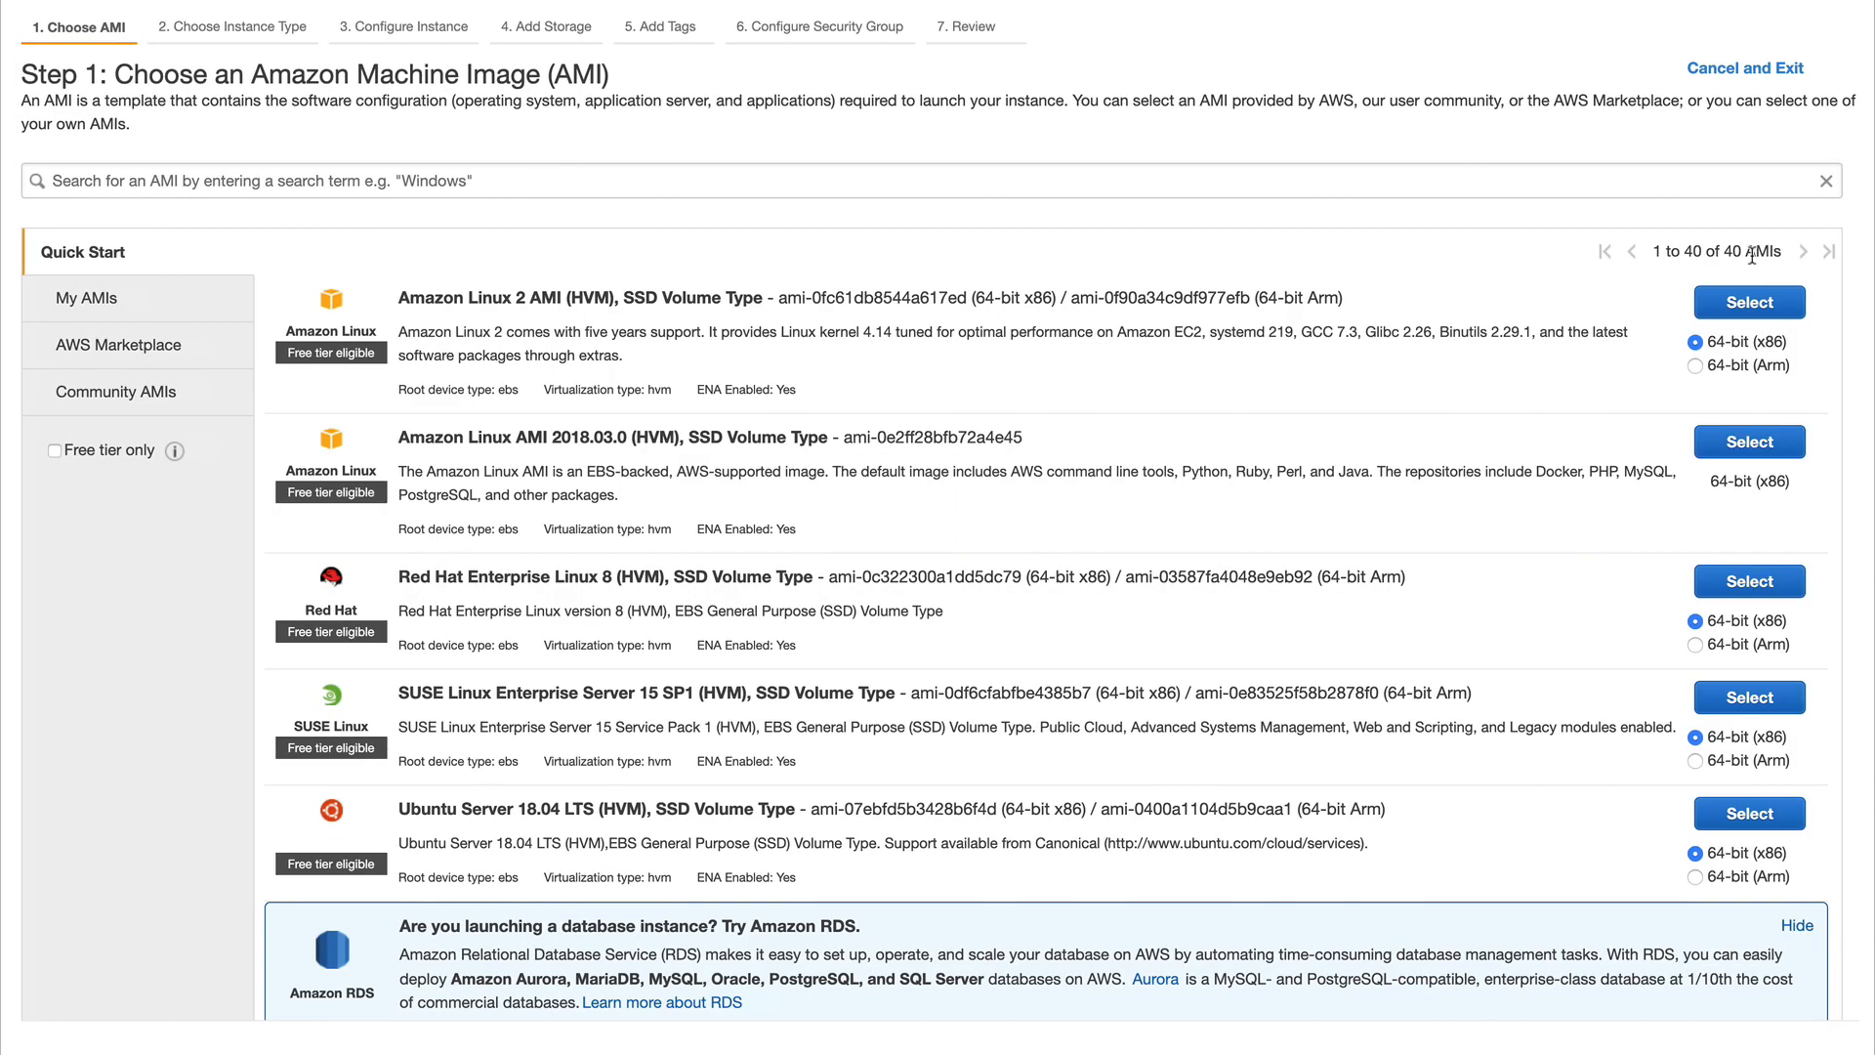
{"action": "left_click", "coordinate": [1747, 301]}
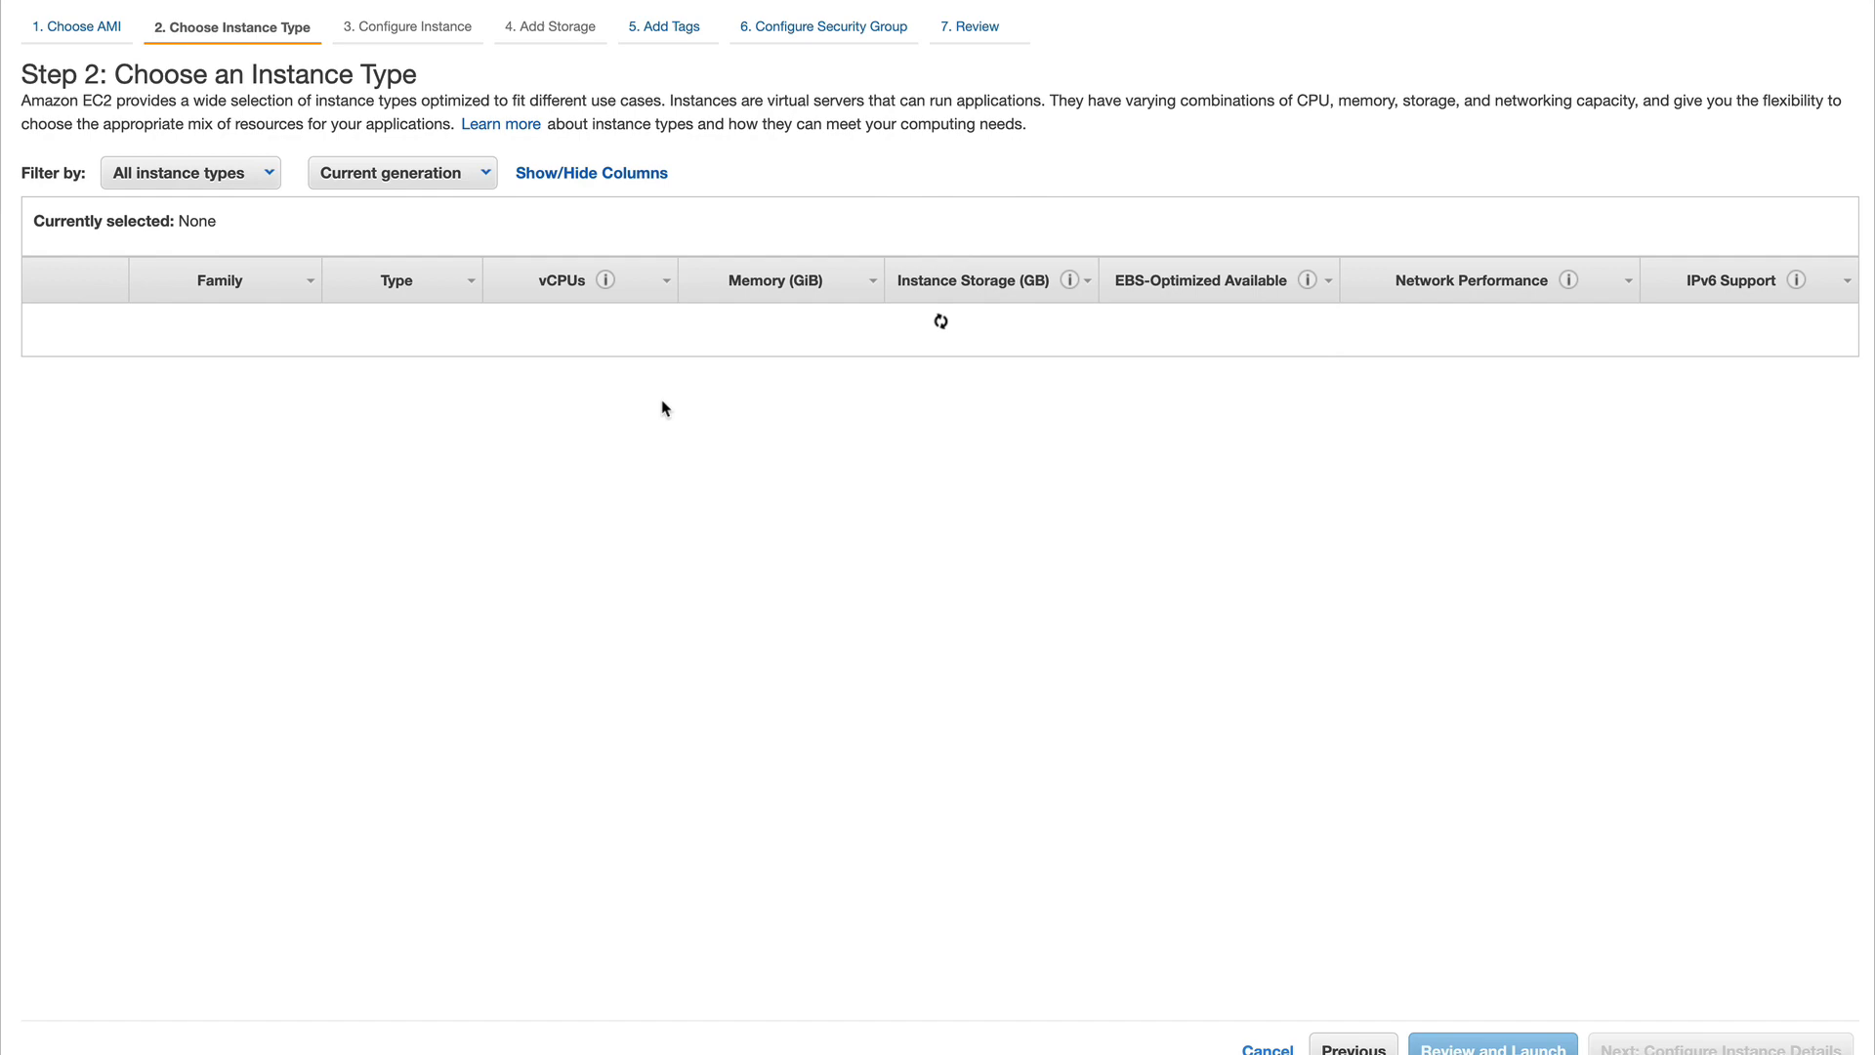
{"action": "left_click", "coordinate": [43, 379]}
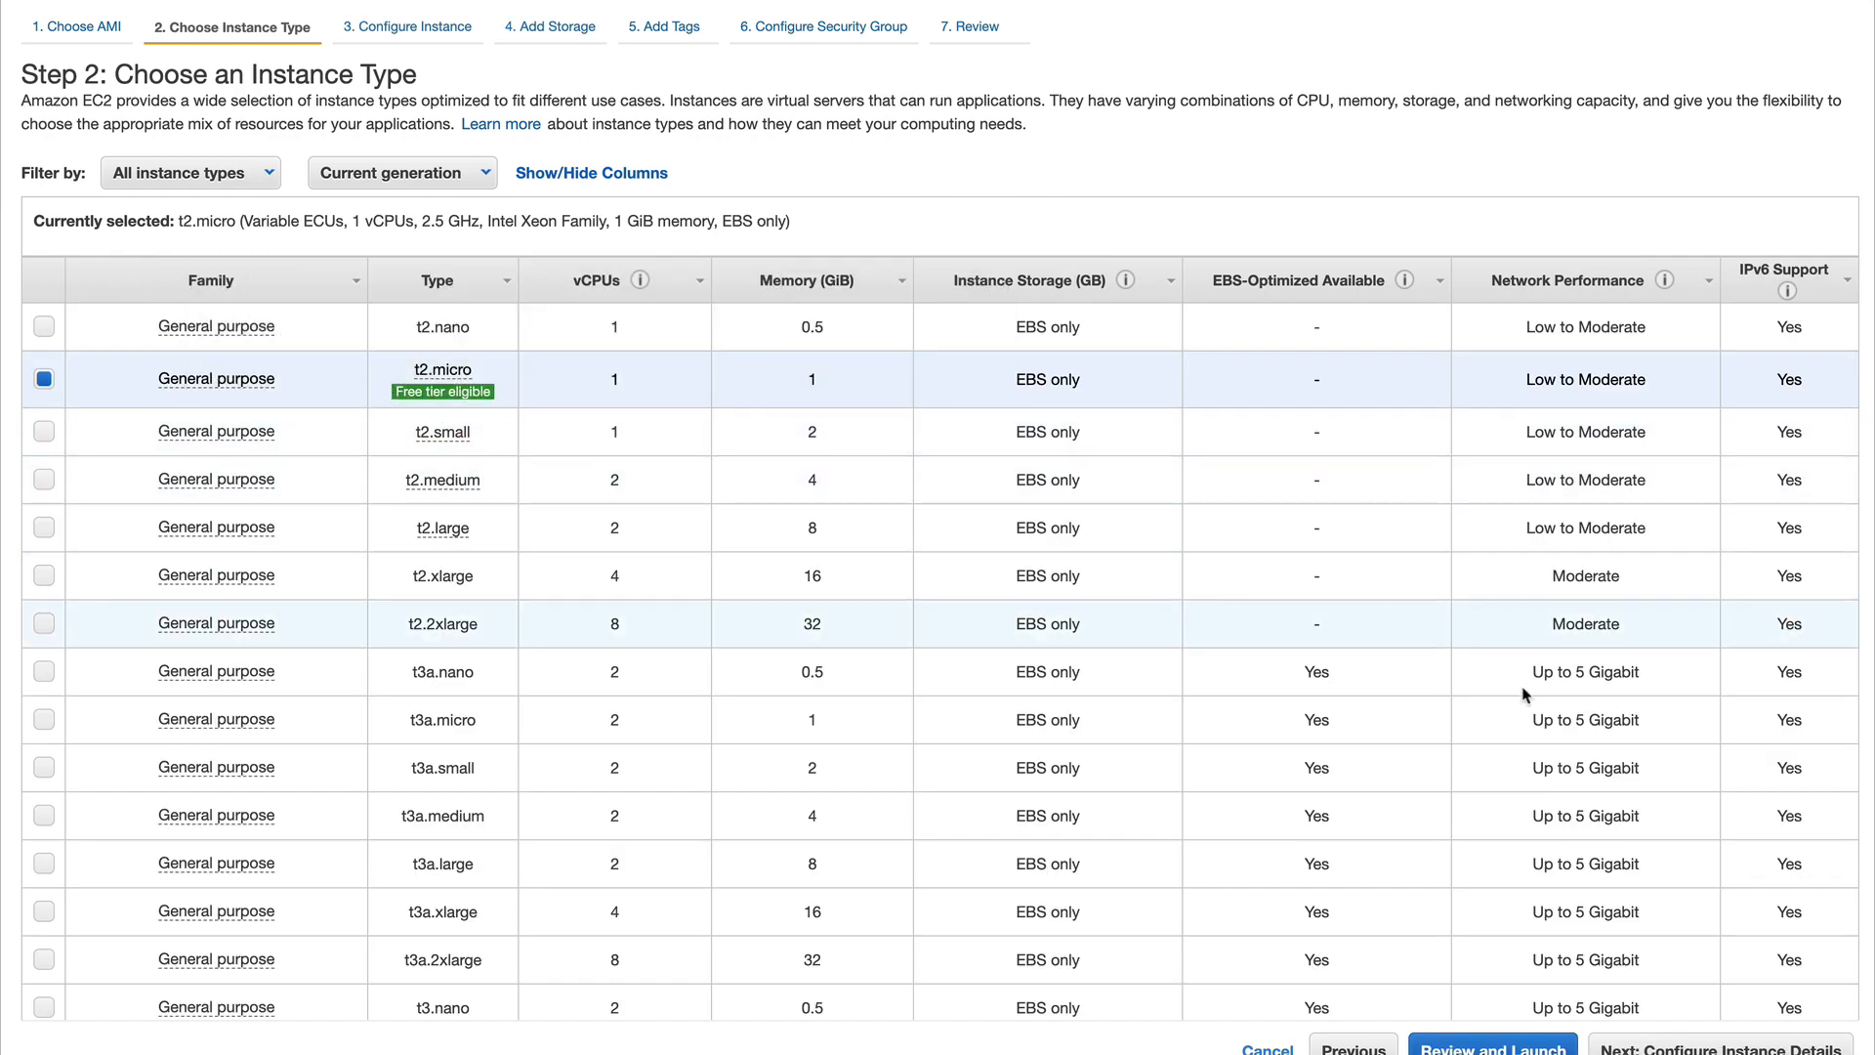
{"action": "left_click", "coordinate": [1723, 1047]}
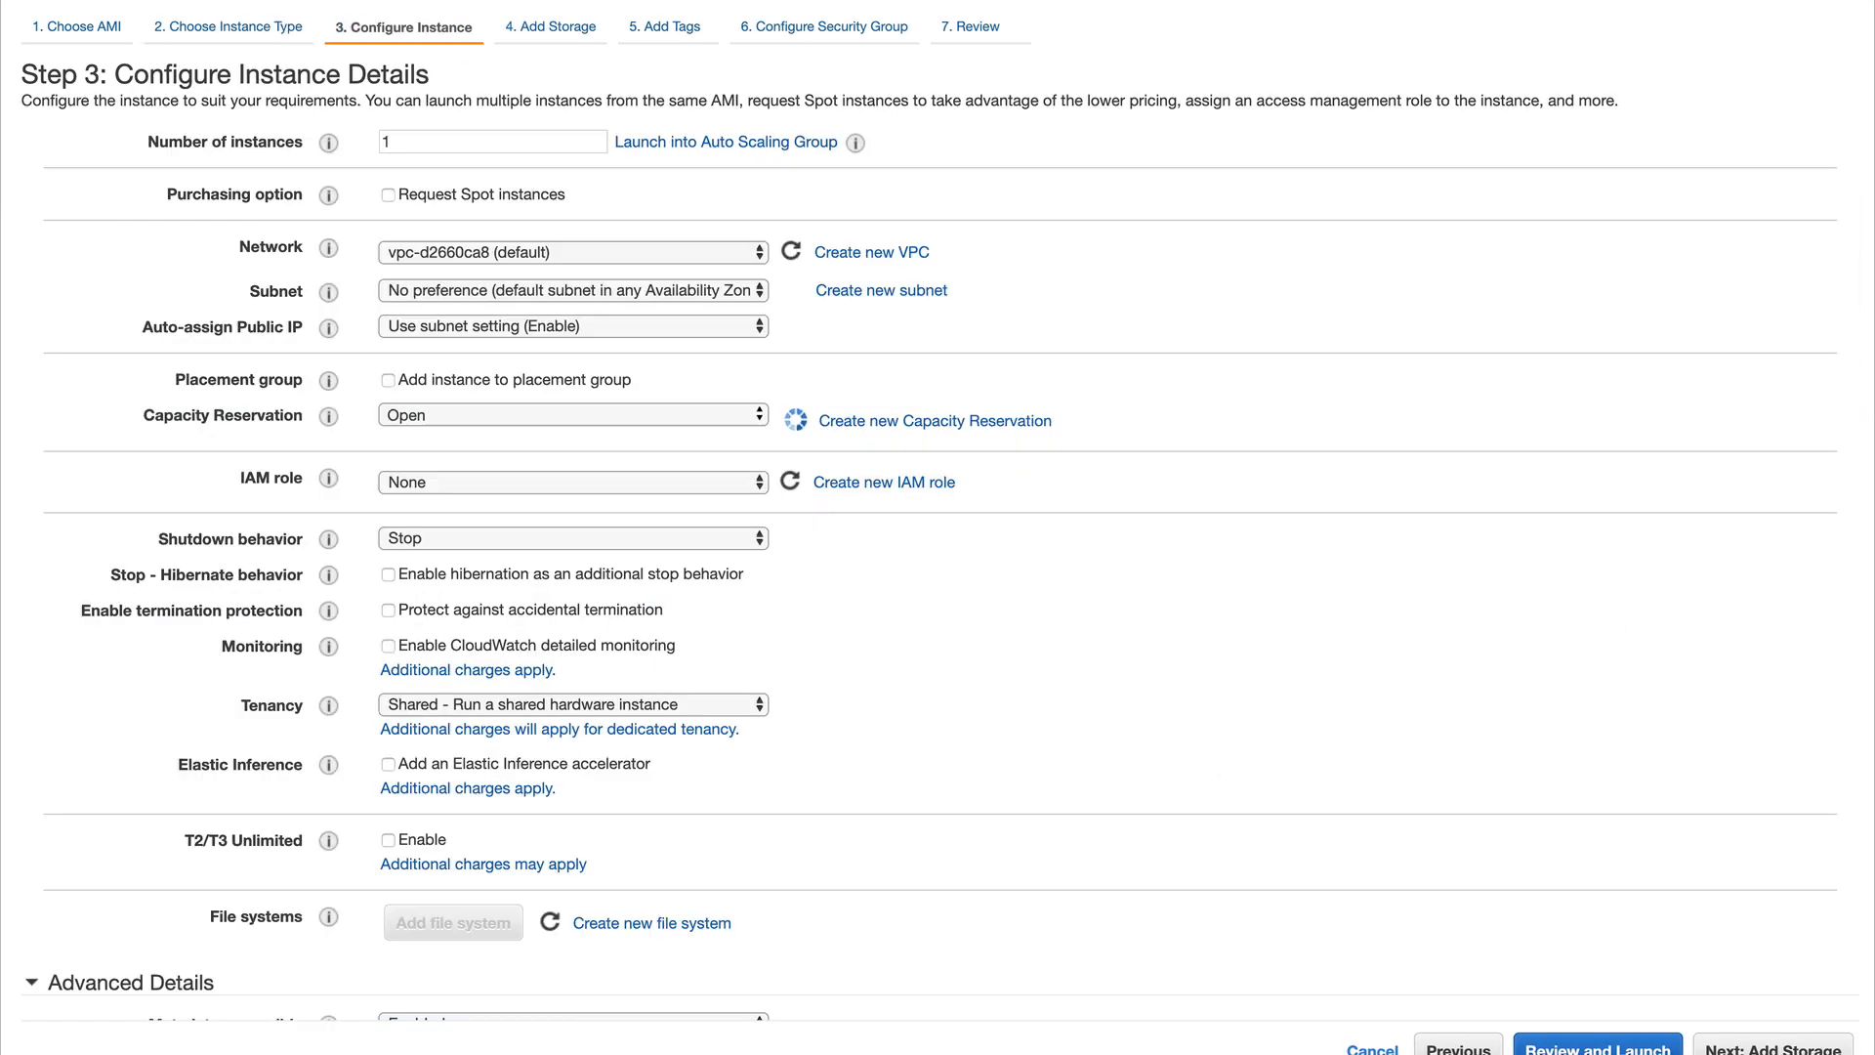
- Set Number of instances to 5 and Network to the awssaexam VPC
{"action": "left_click", "coordinate": [571, 252]}
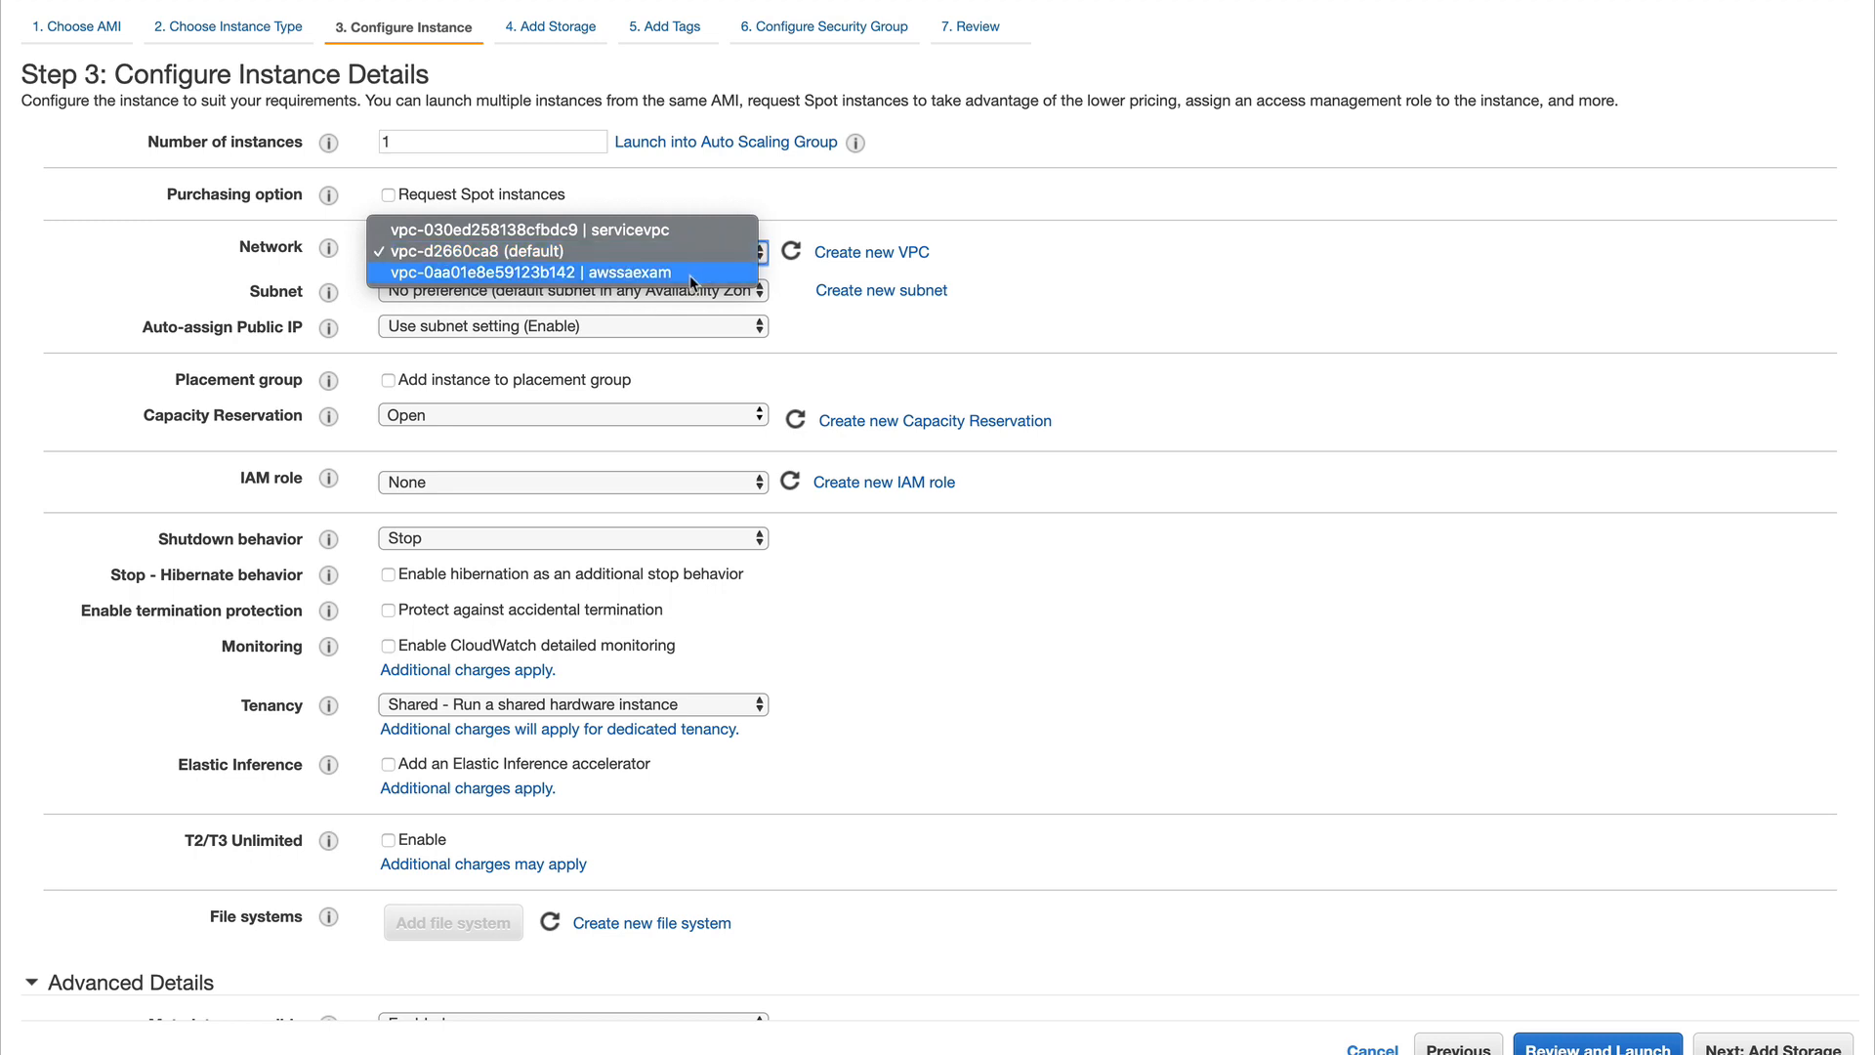
{"action": "left_click", "coordinate": [540, 274]}
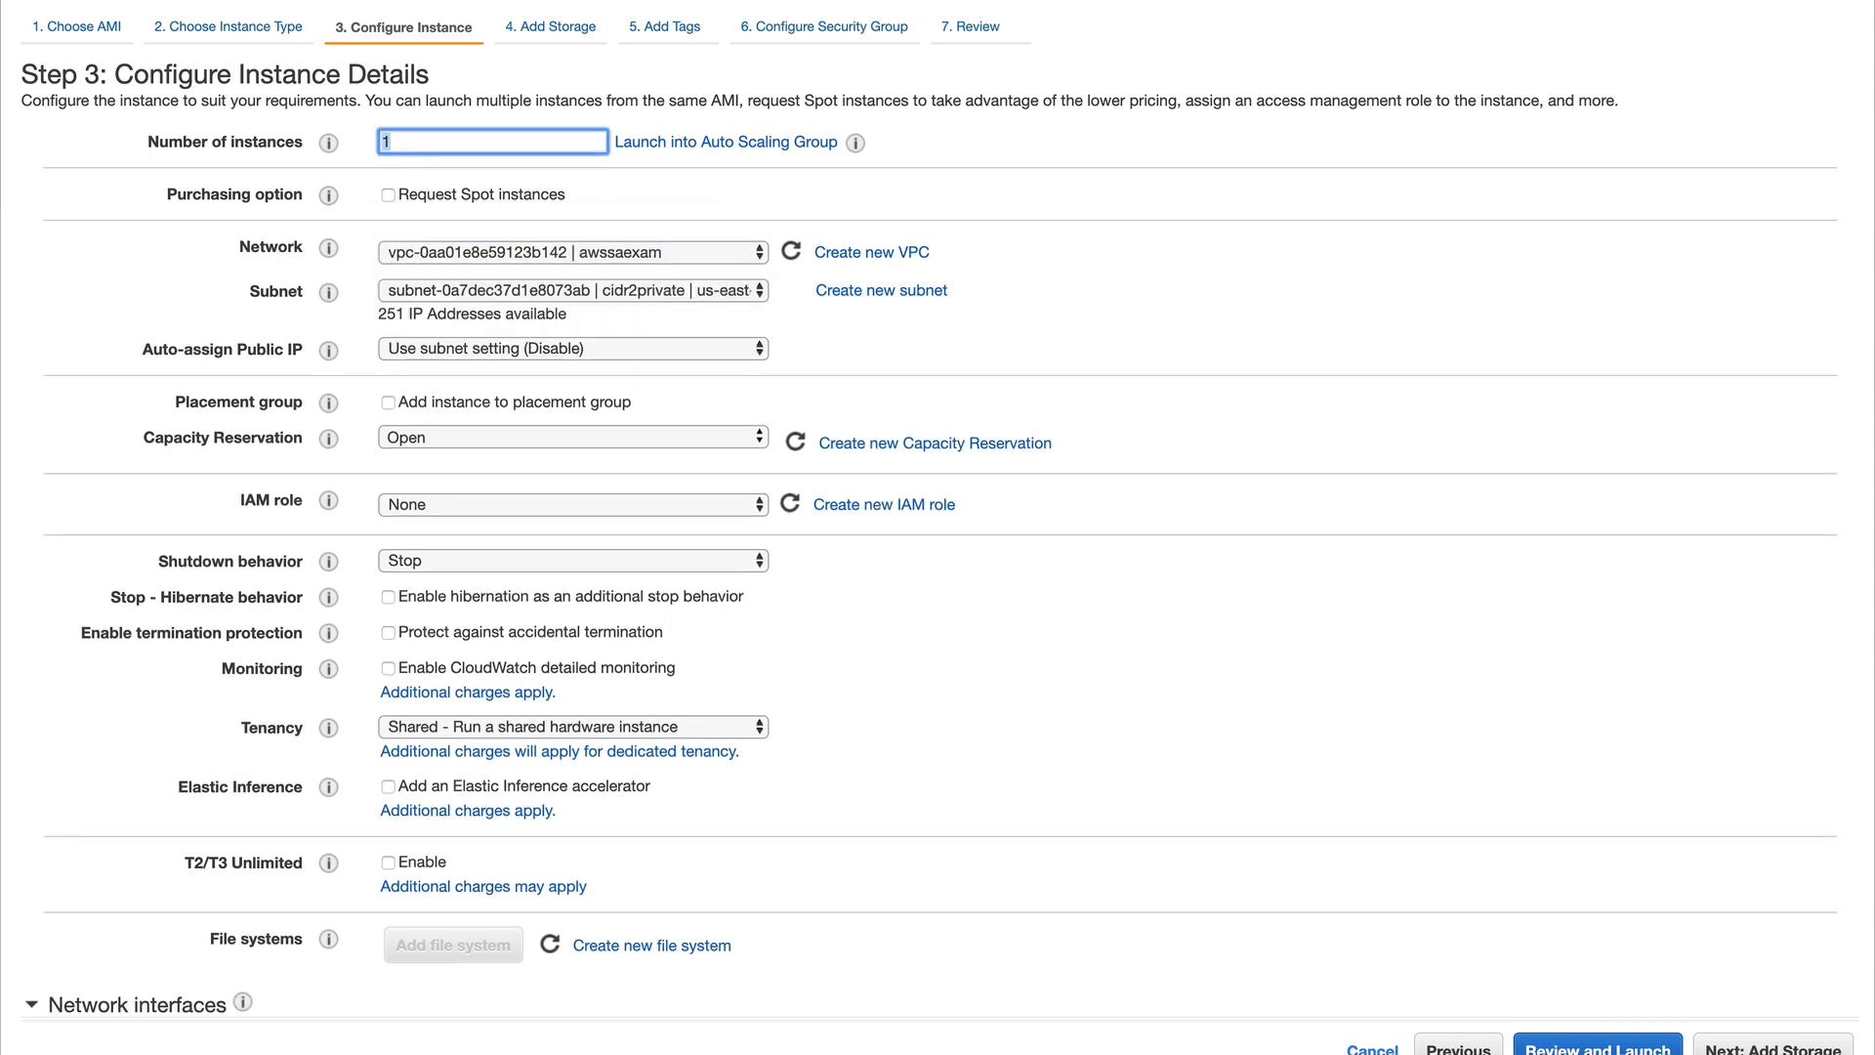
{"action": "type", "text": "5"}
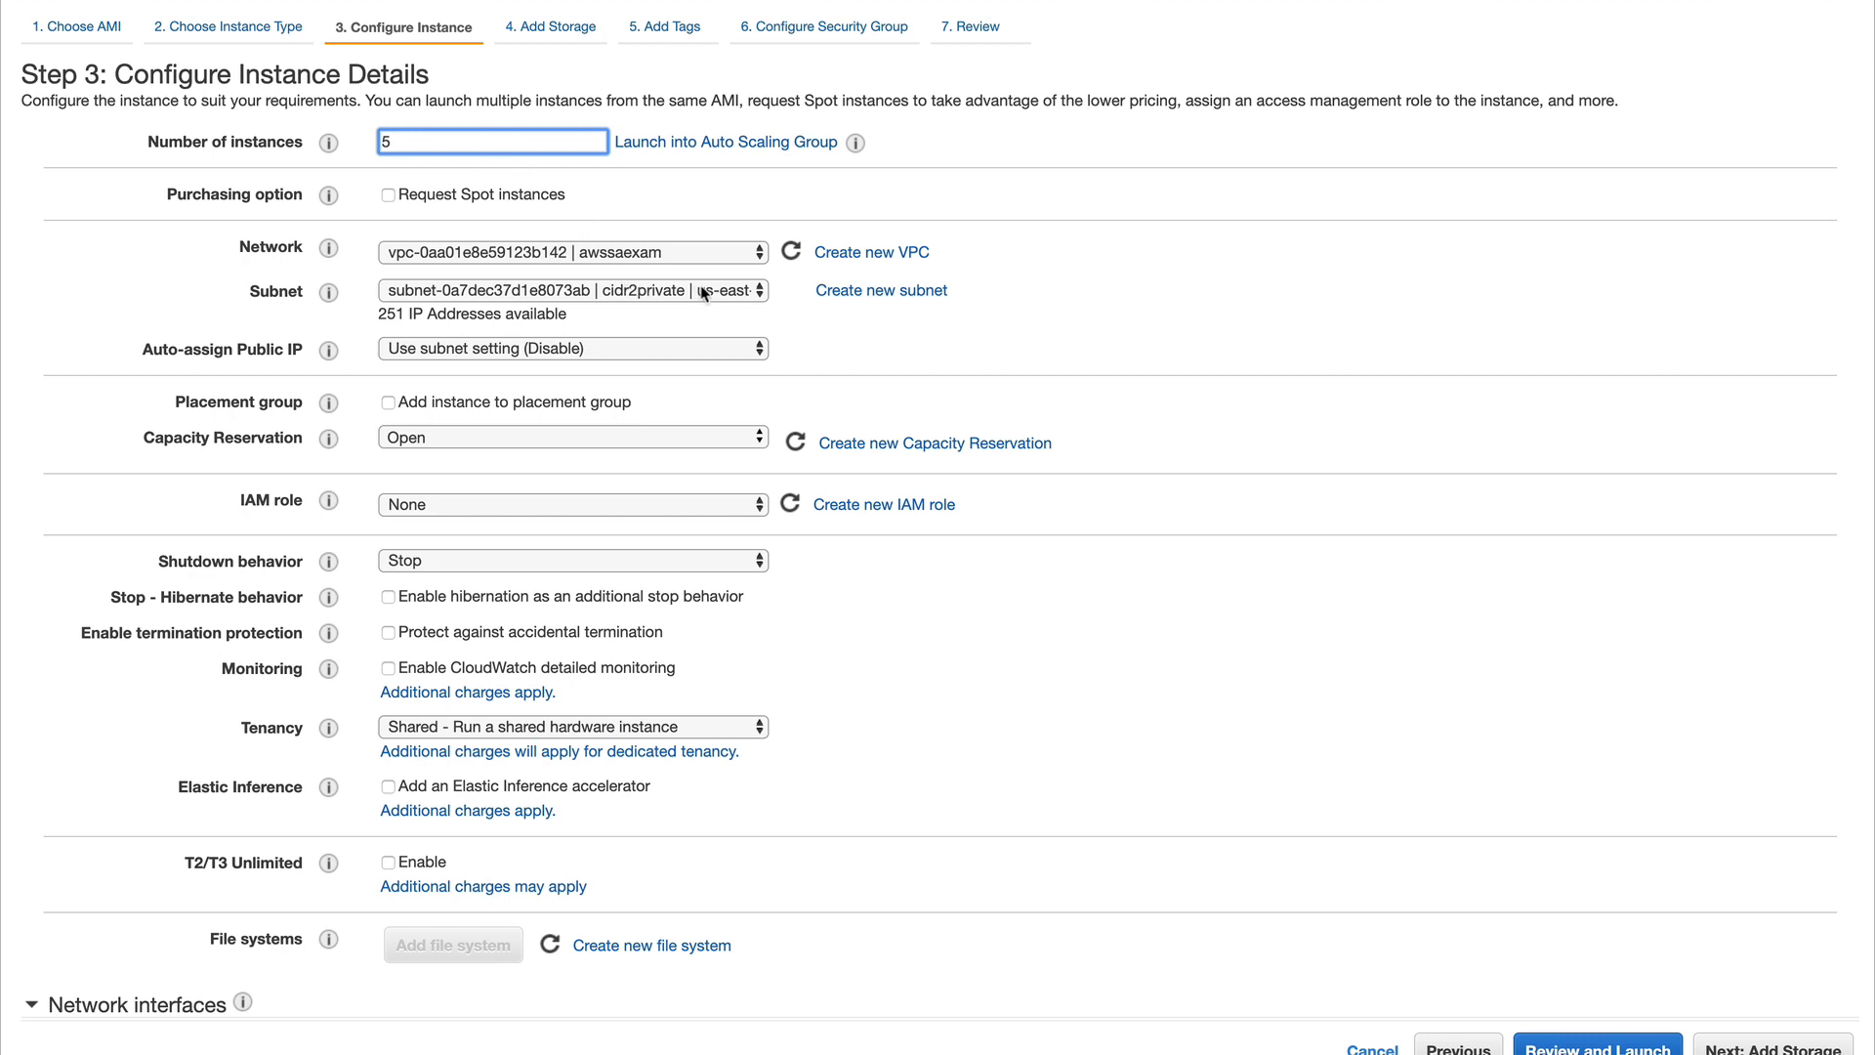
{"action": "scroll", "scroll_direction": "down", "scroll_amount": 3}
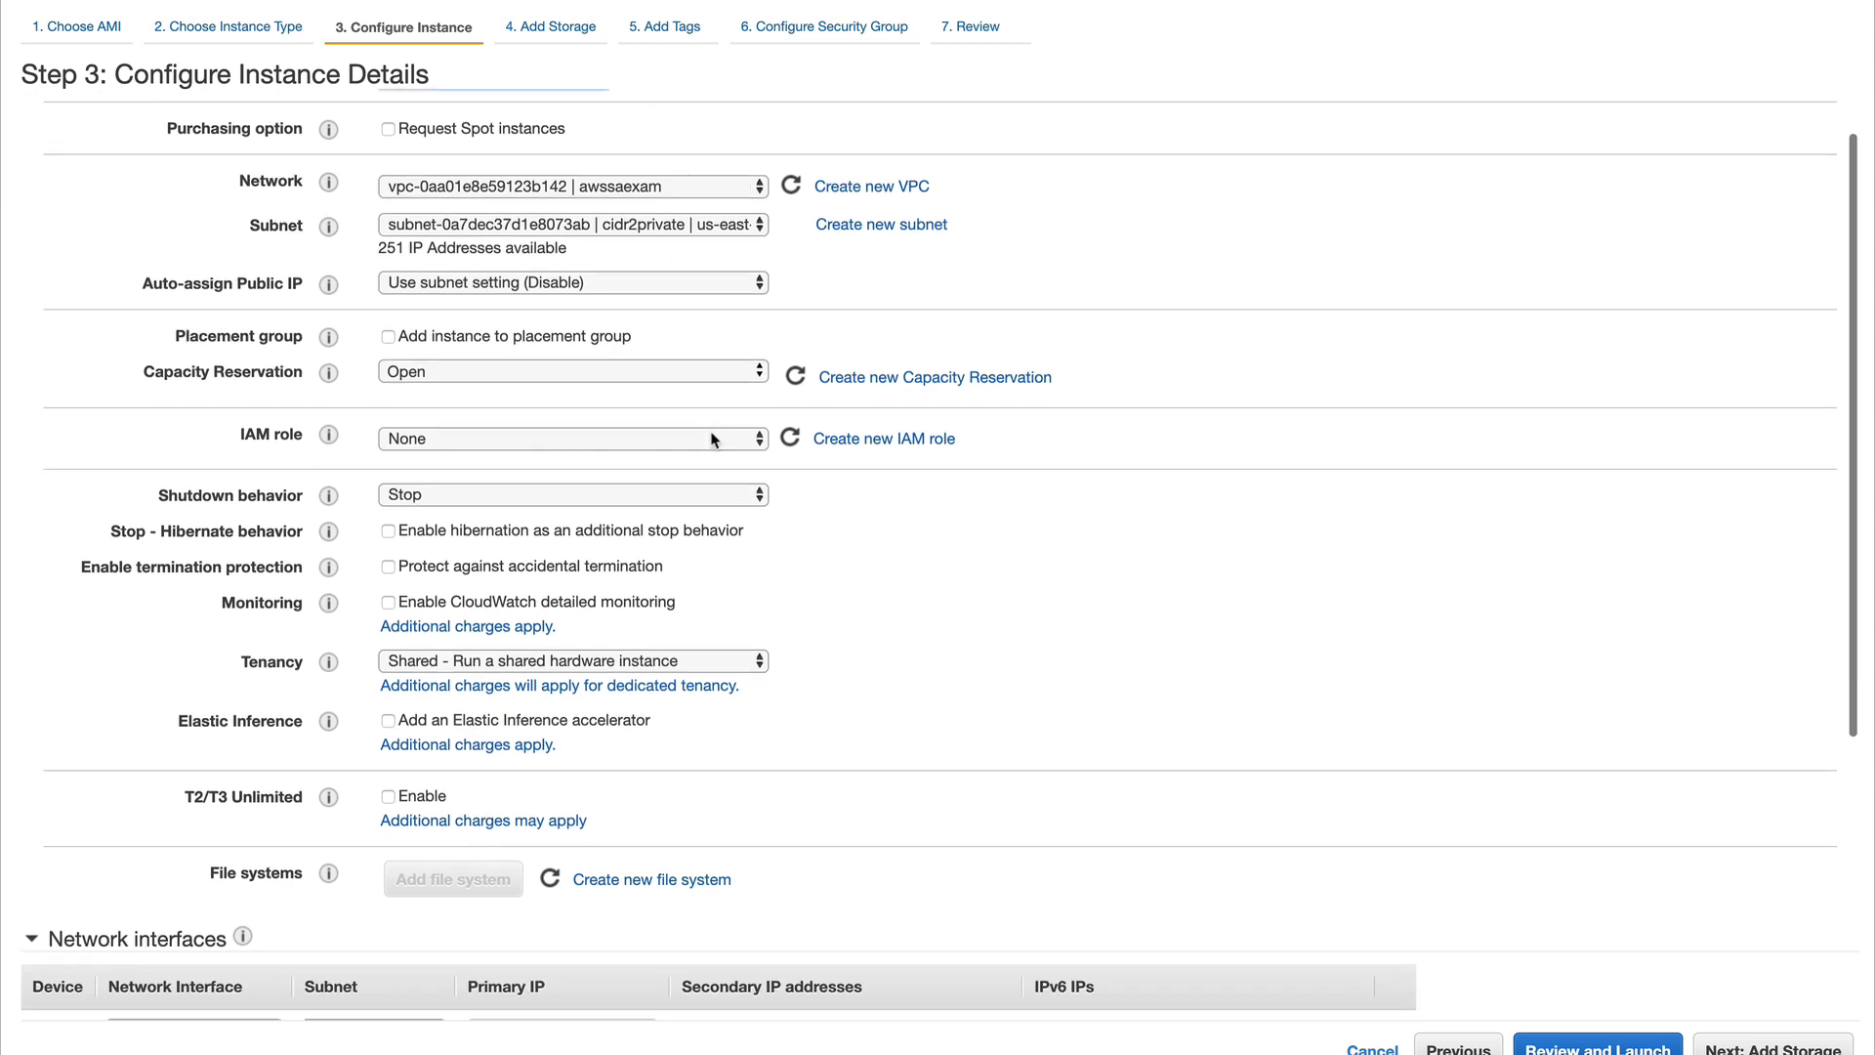
{"action": "scroll", "scroll_direction": "down", "scroll_amount": 3}
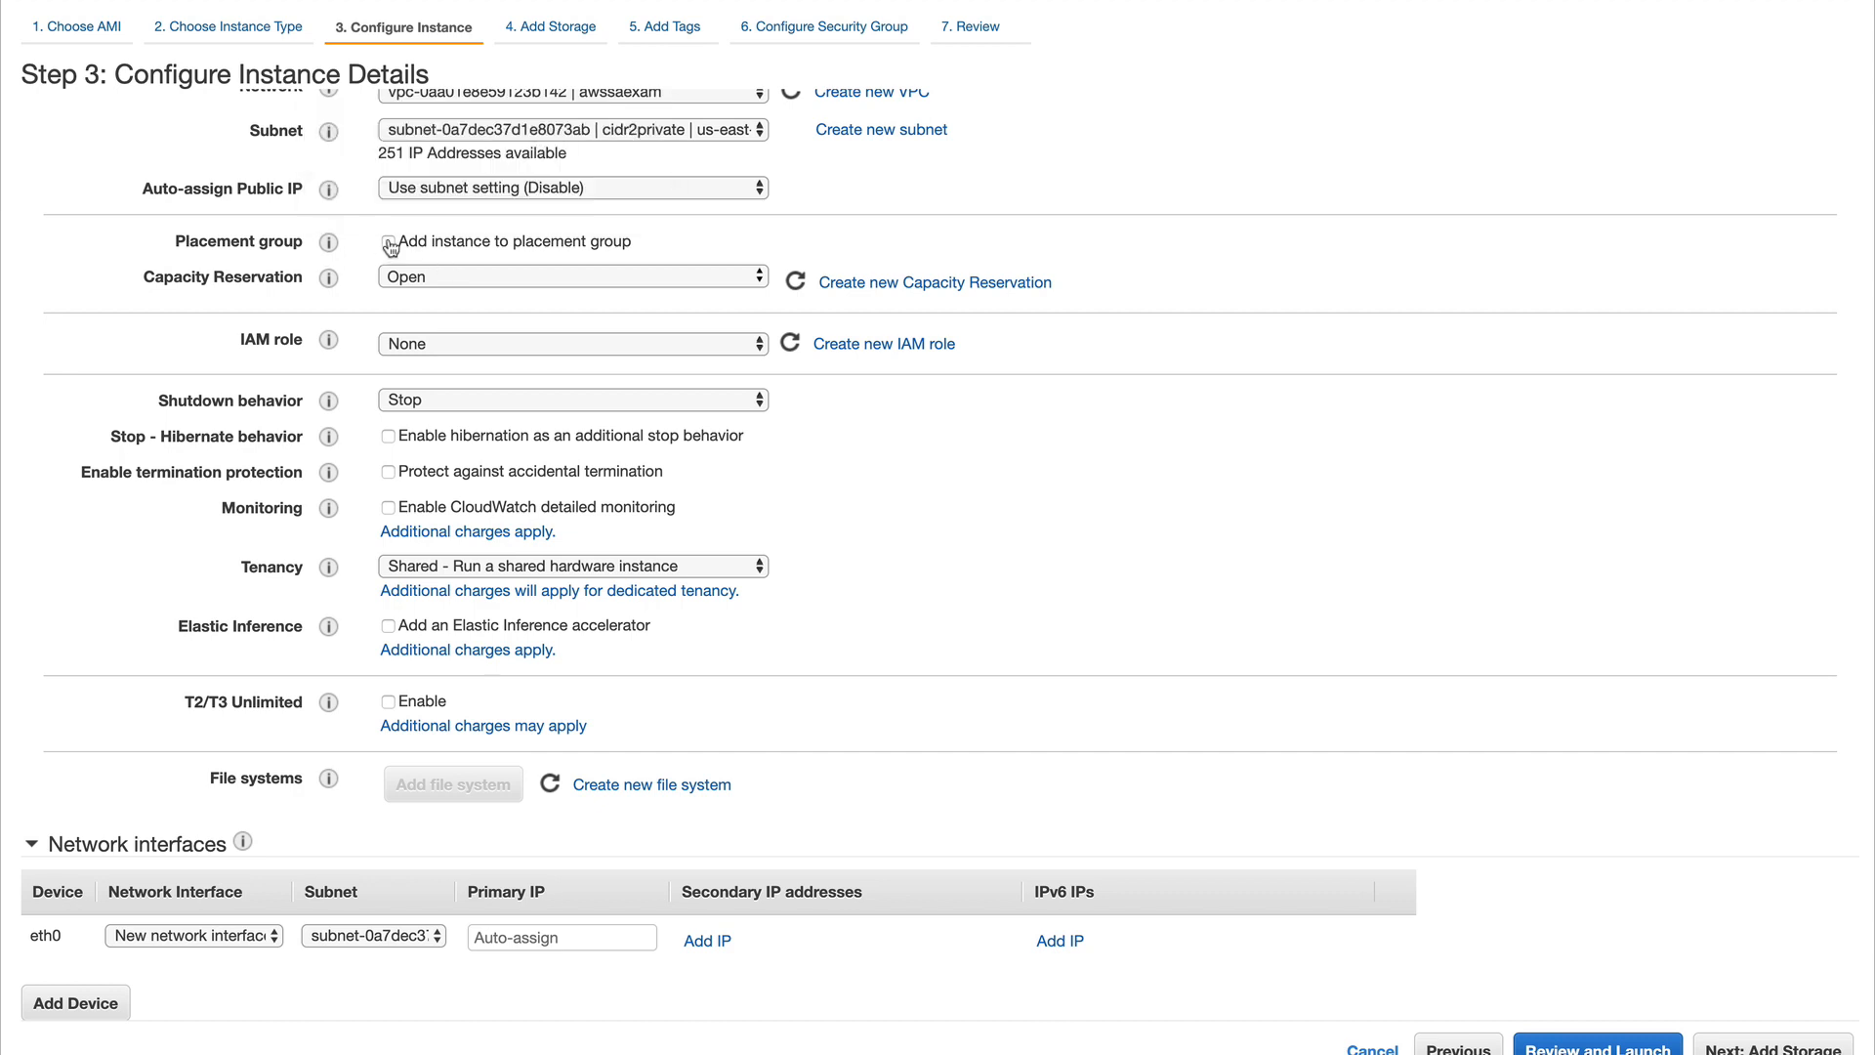
- Add the instances to a new placement group 'myfirstpg' with the spread strategy
{"action": "left_click", "coordinate": [387, 240]}
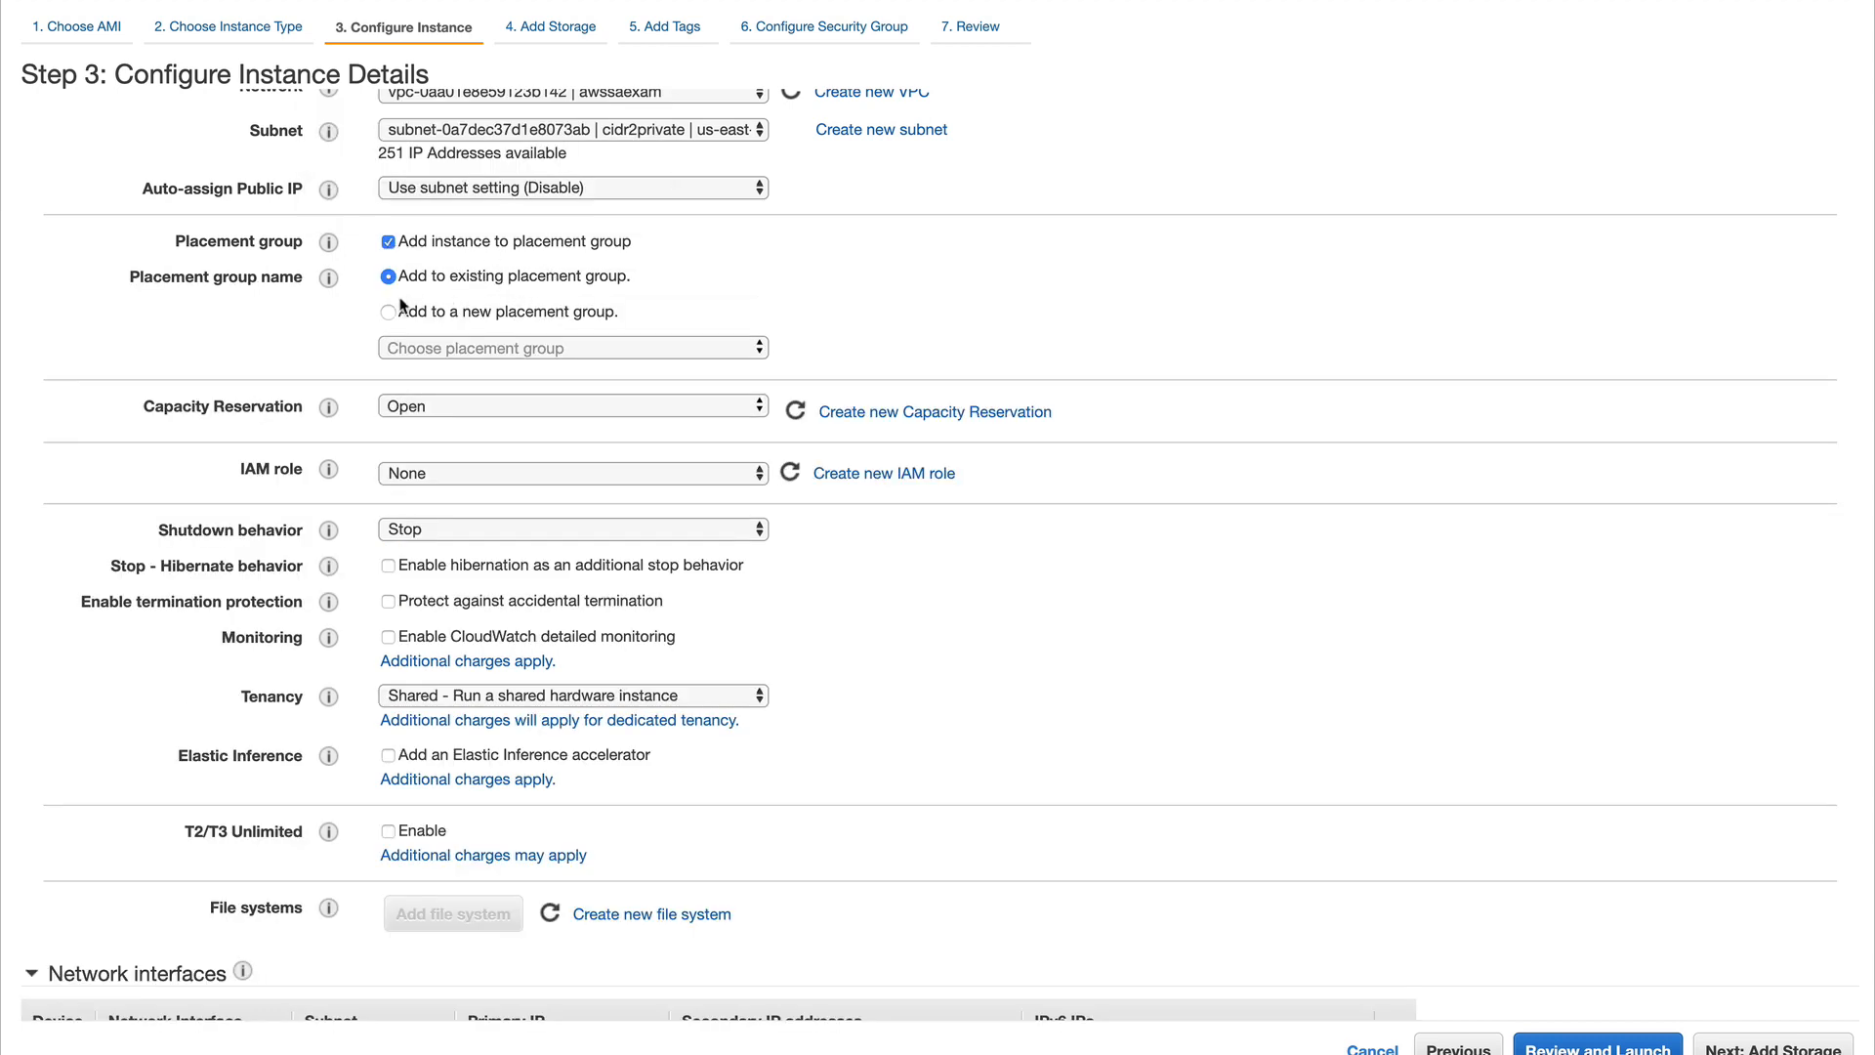
{"action": "left_click", "coordinate": [389, 310]}
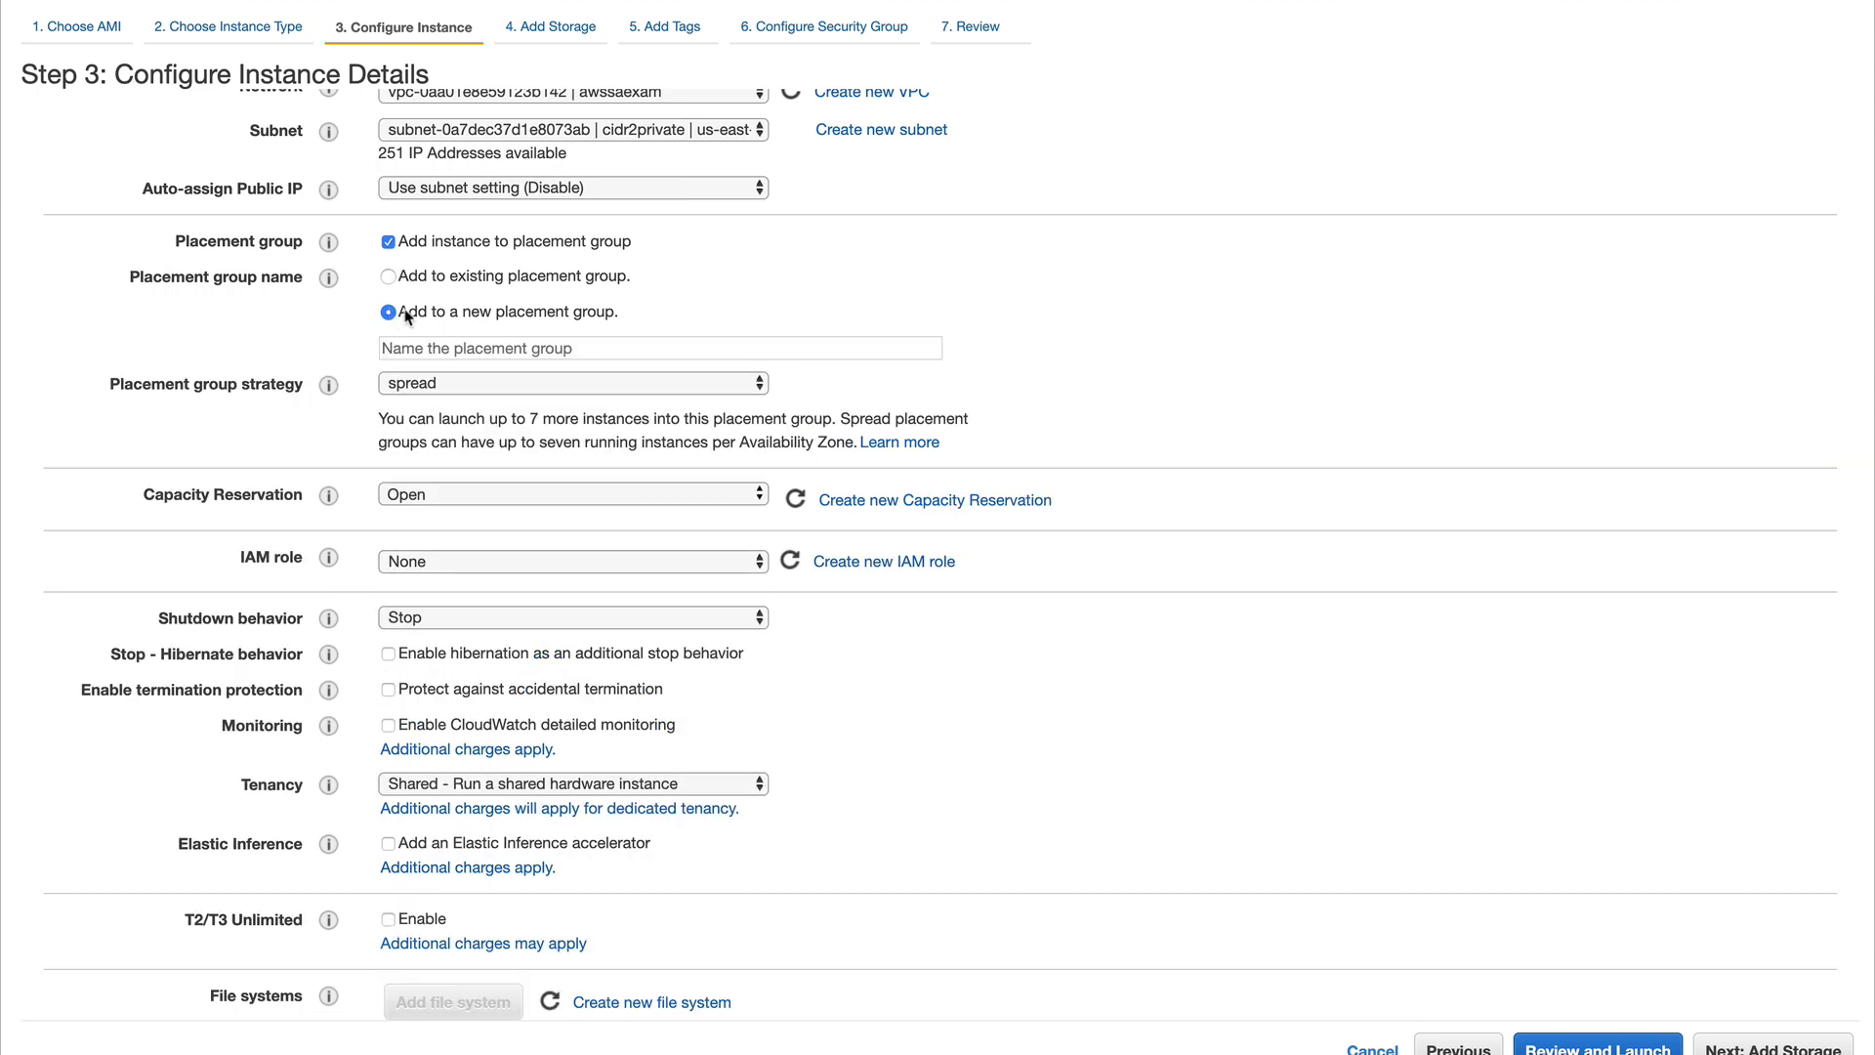
{"action": "left_click", "coordinate": [659, 347]}
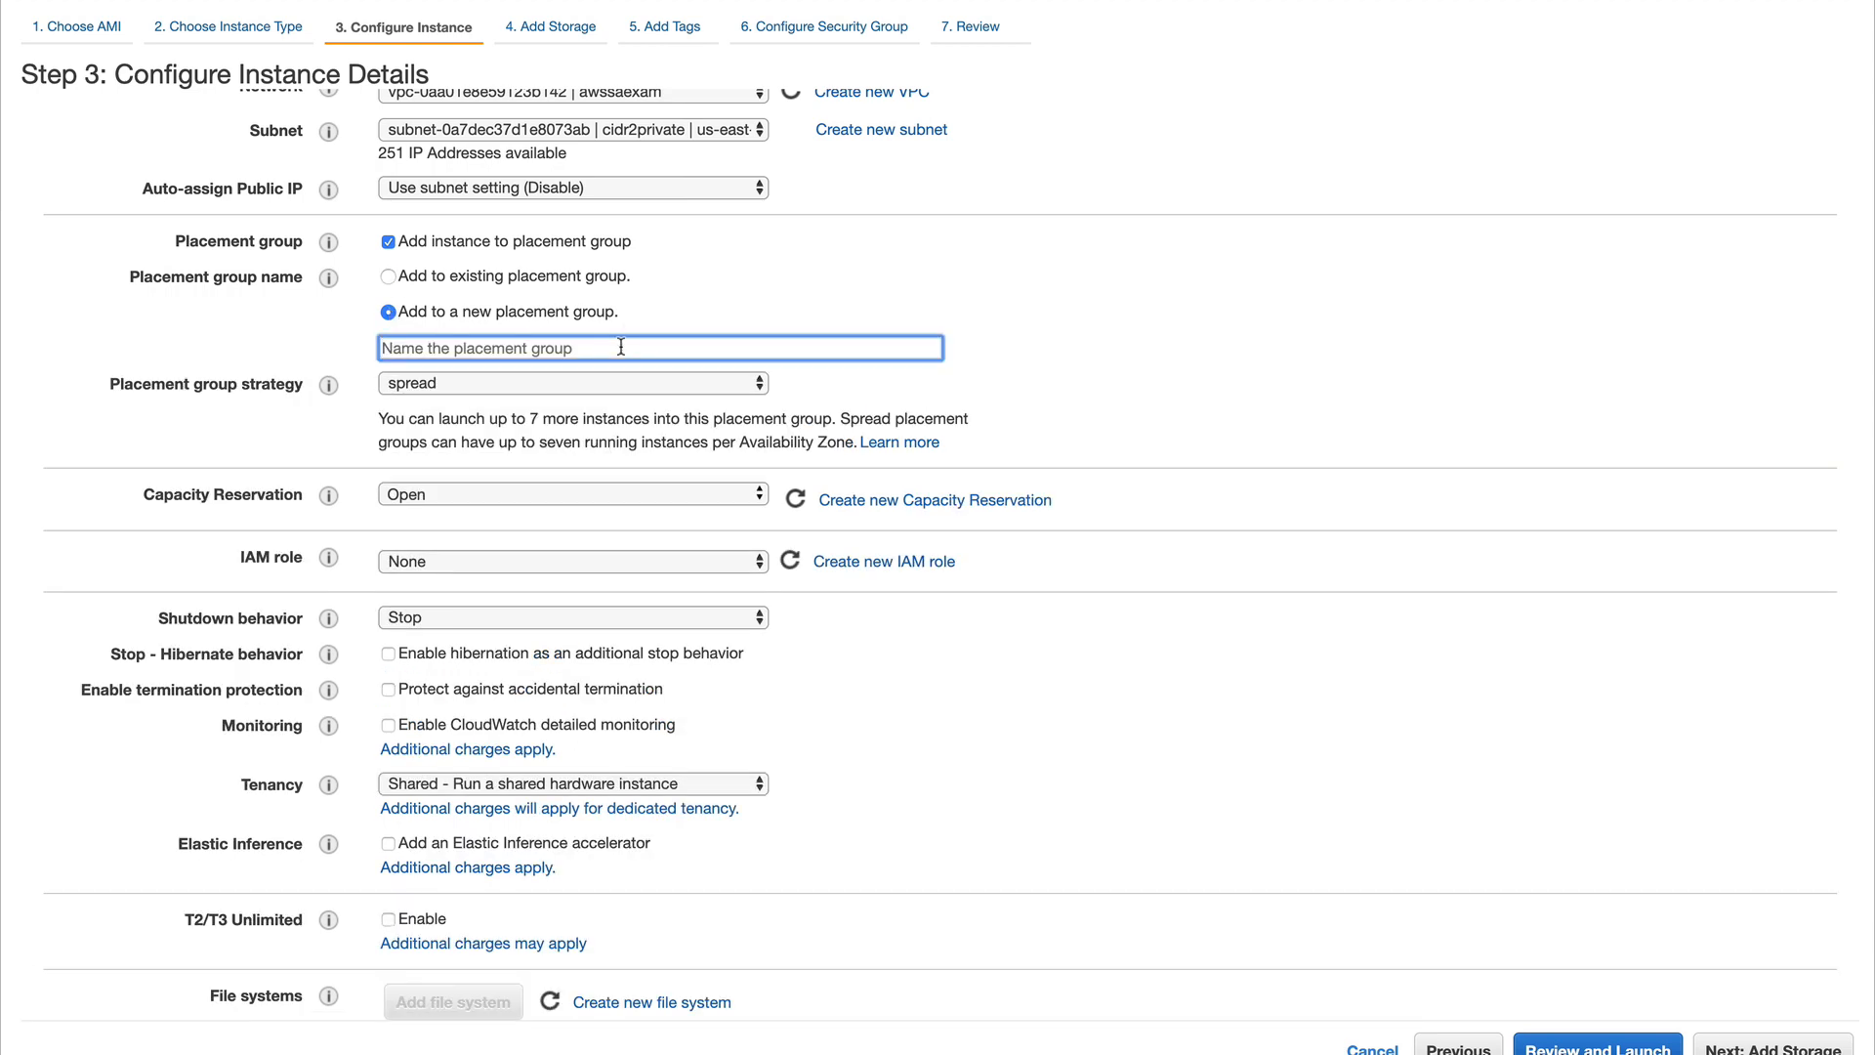
{"action": "type", "text": "myfirst"}
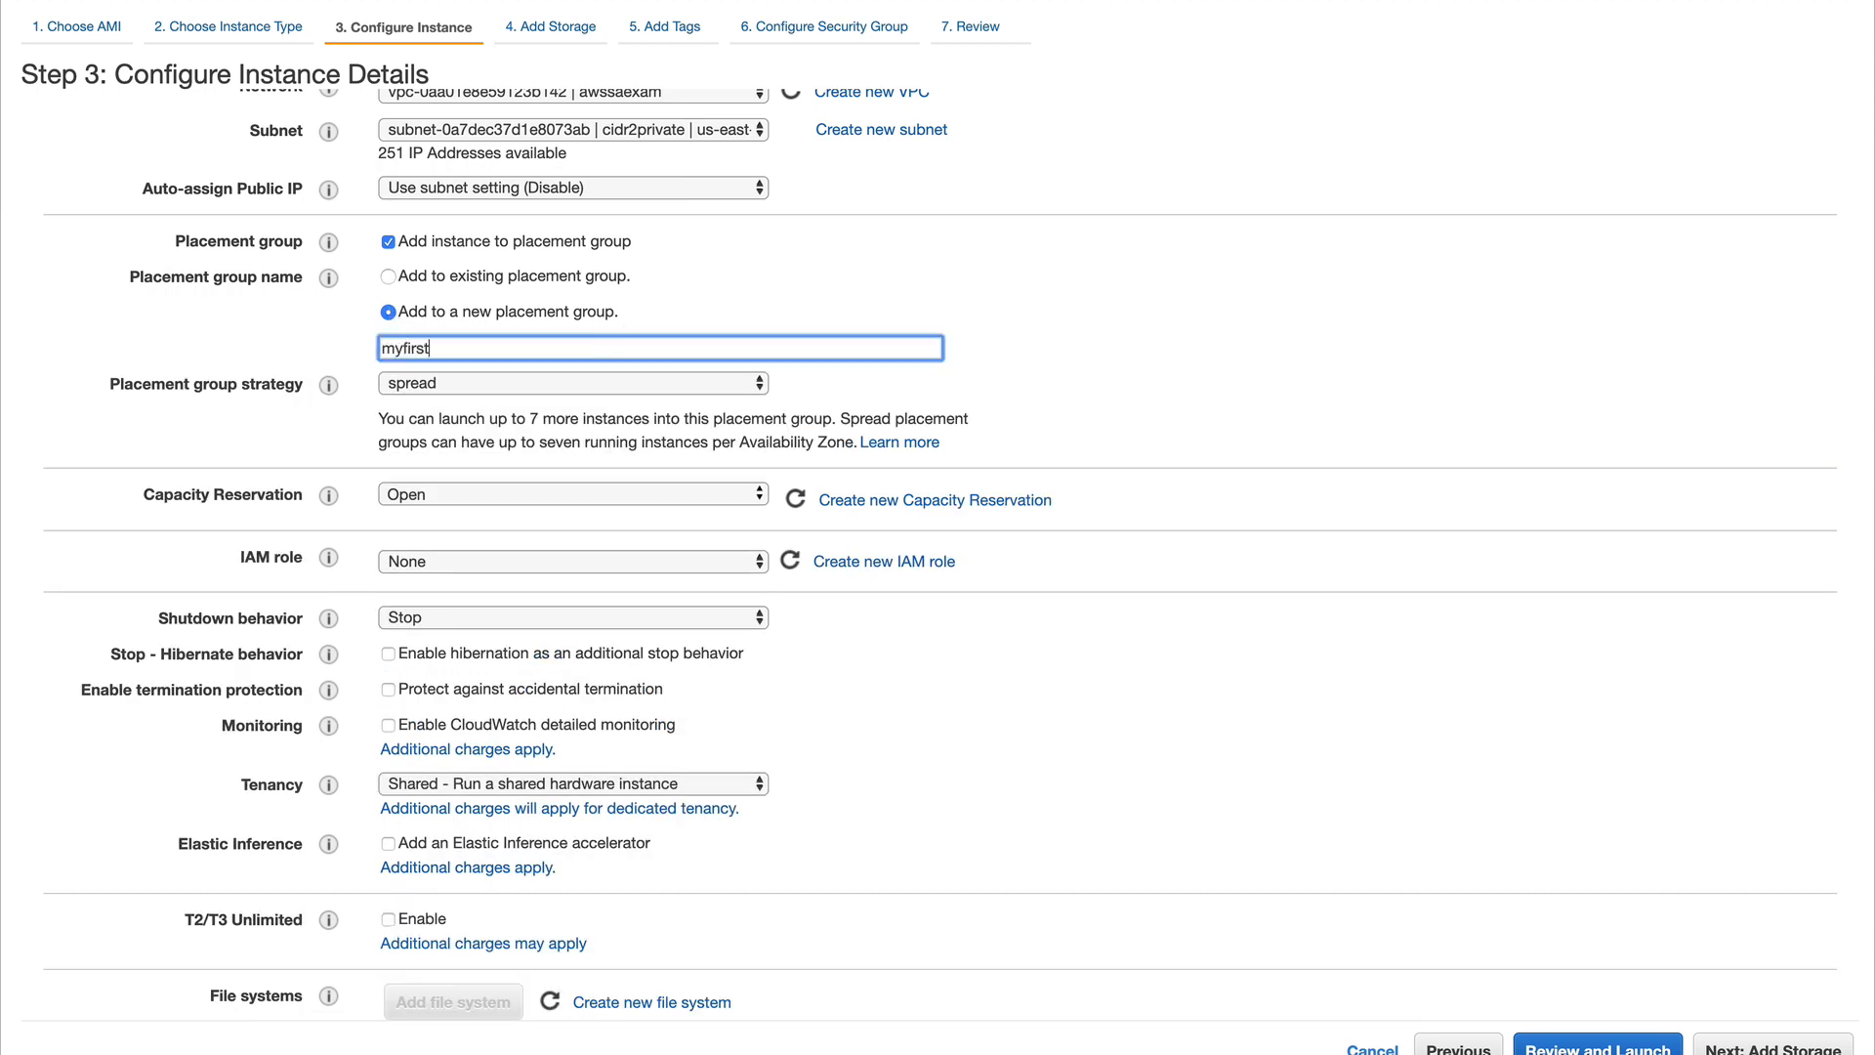
{"action": "type", "text": "pg"}
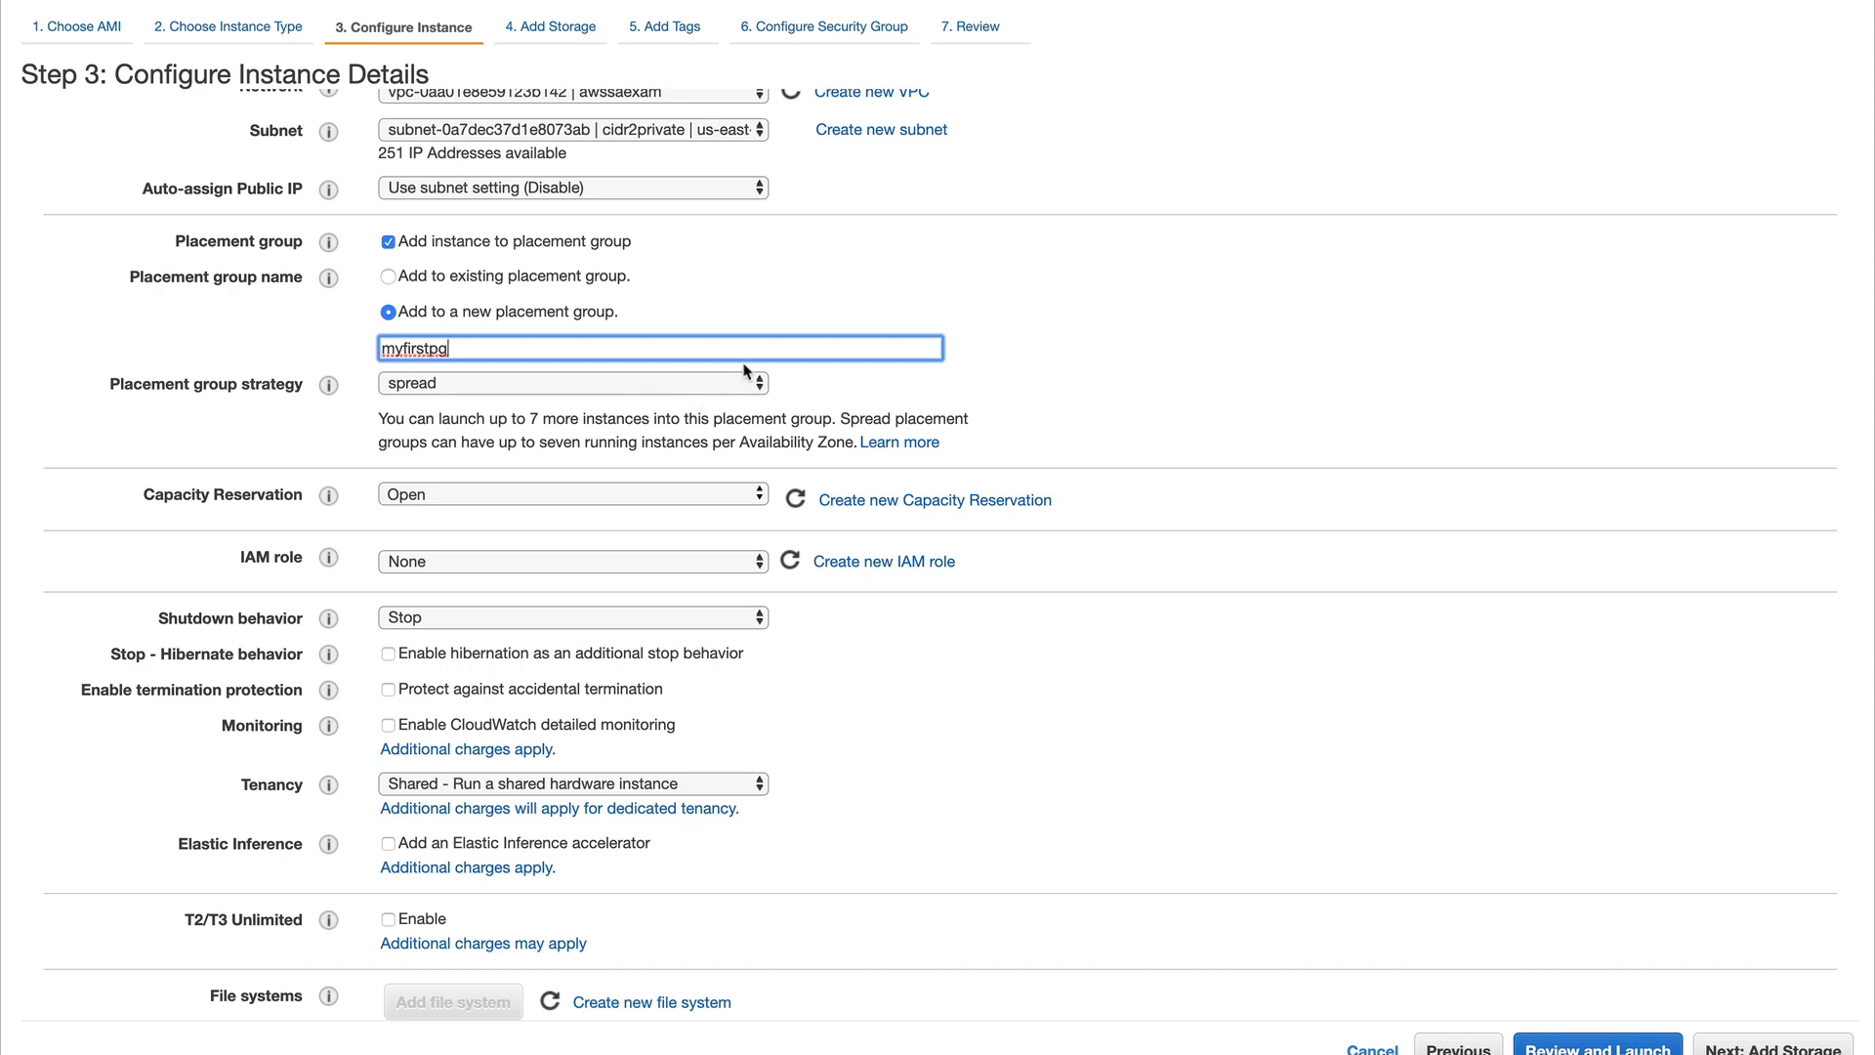
{"action": "left_click", "coordinate": [572, 383]}
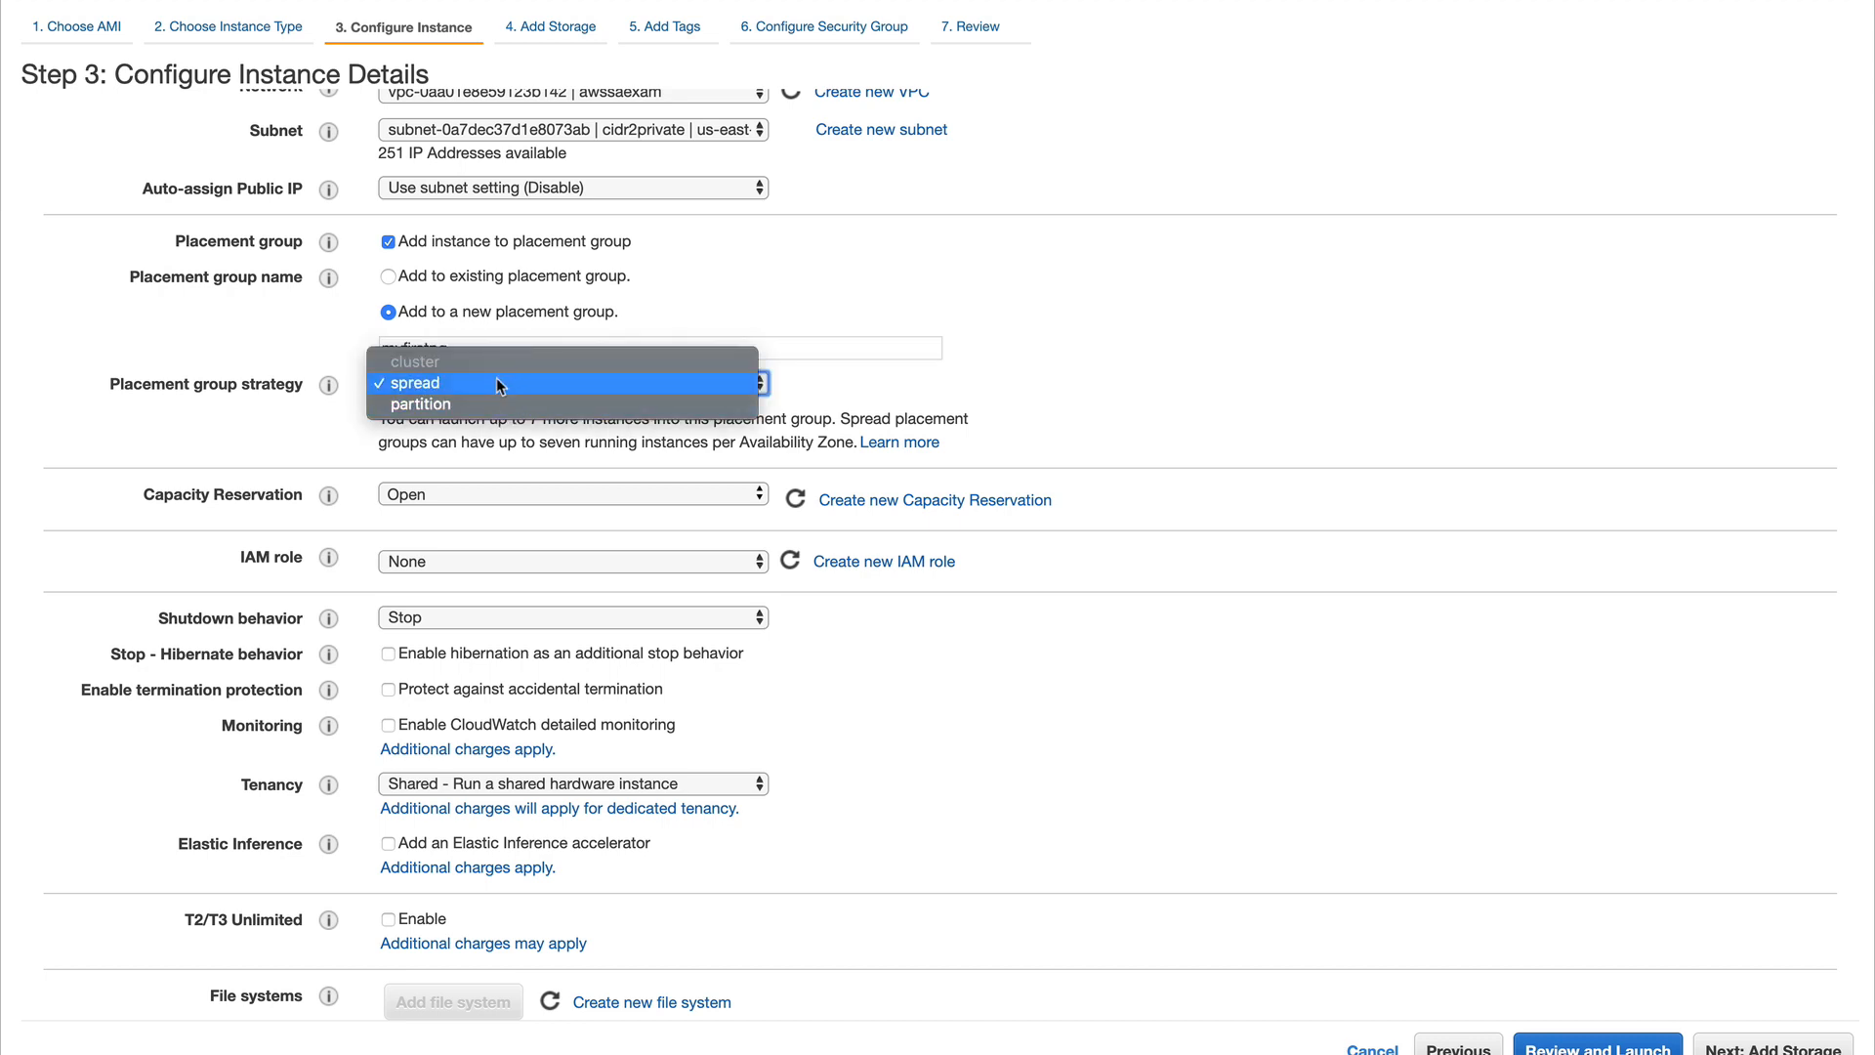
{"action": "mouse_move", "coordinate": [494, 404]}
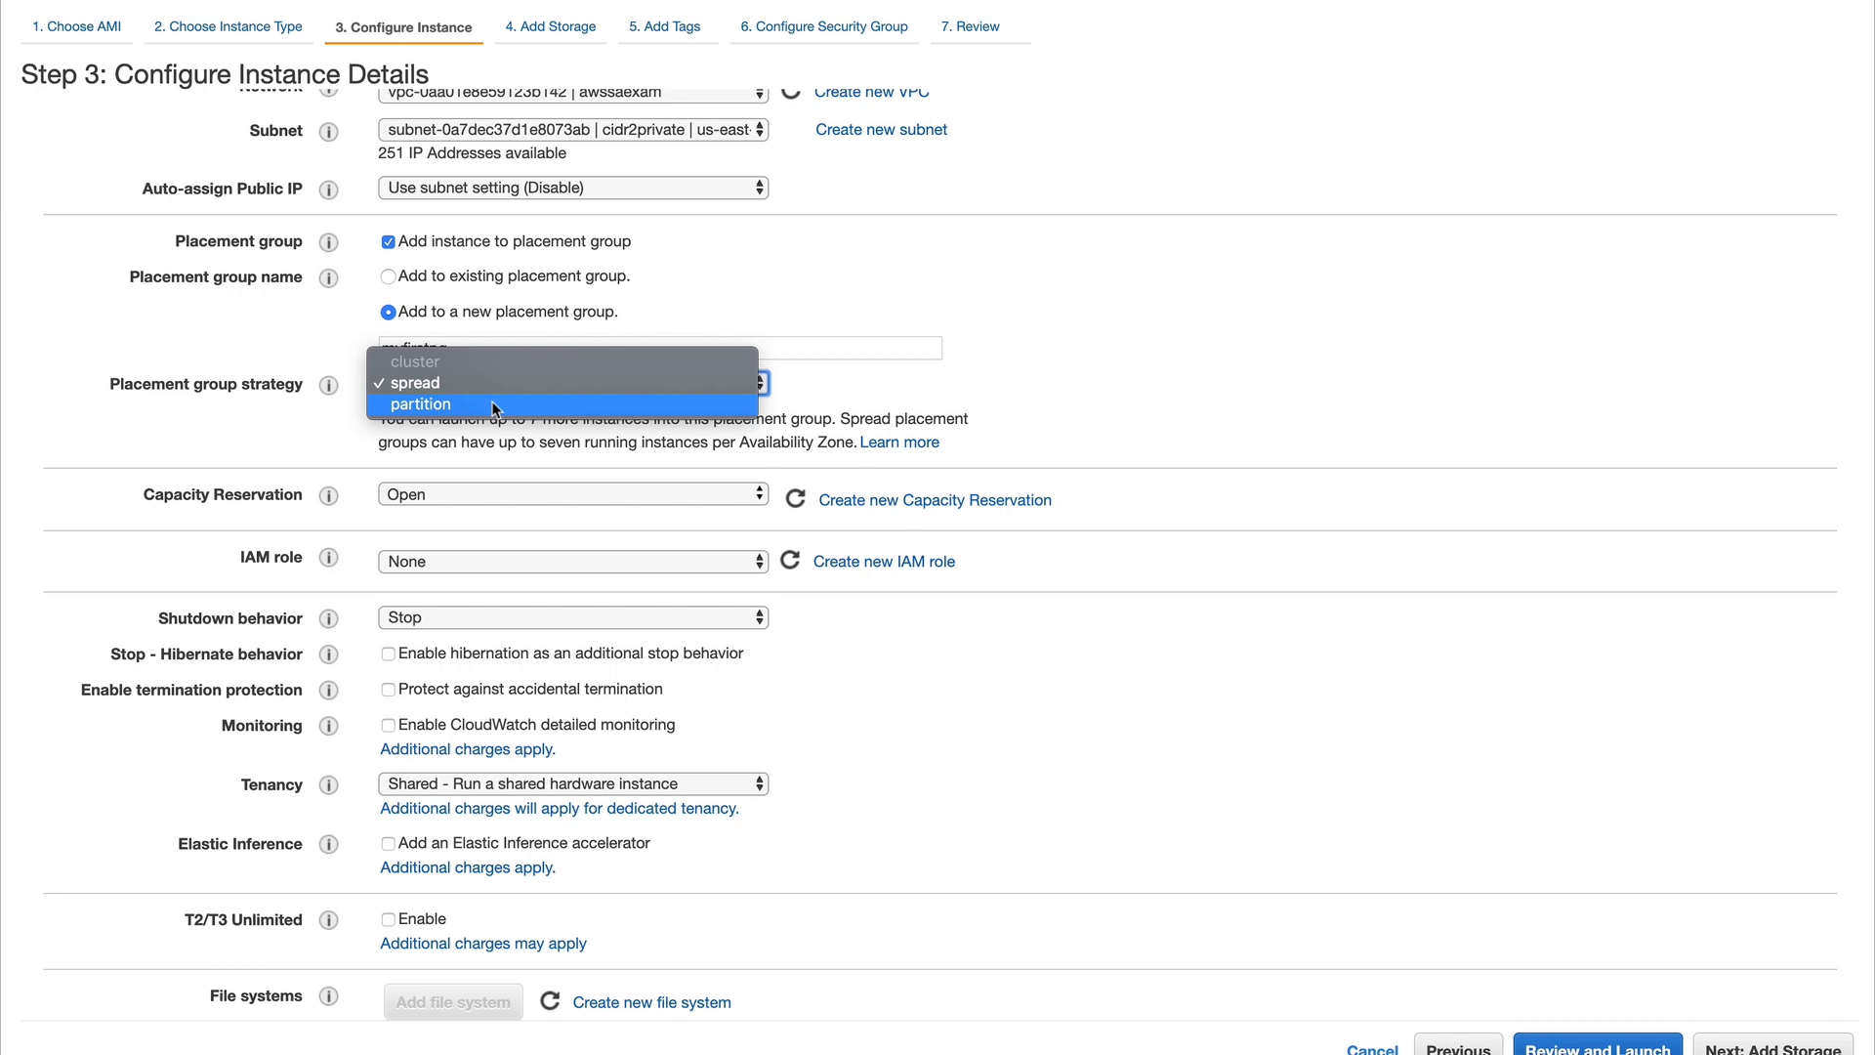
{"action": "mouse_move", "coordinate": [433, 365]}
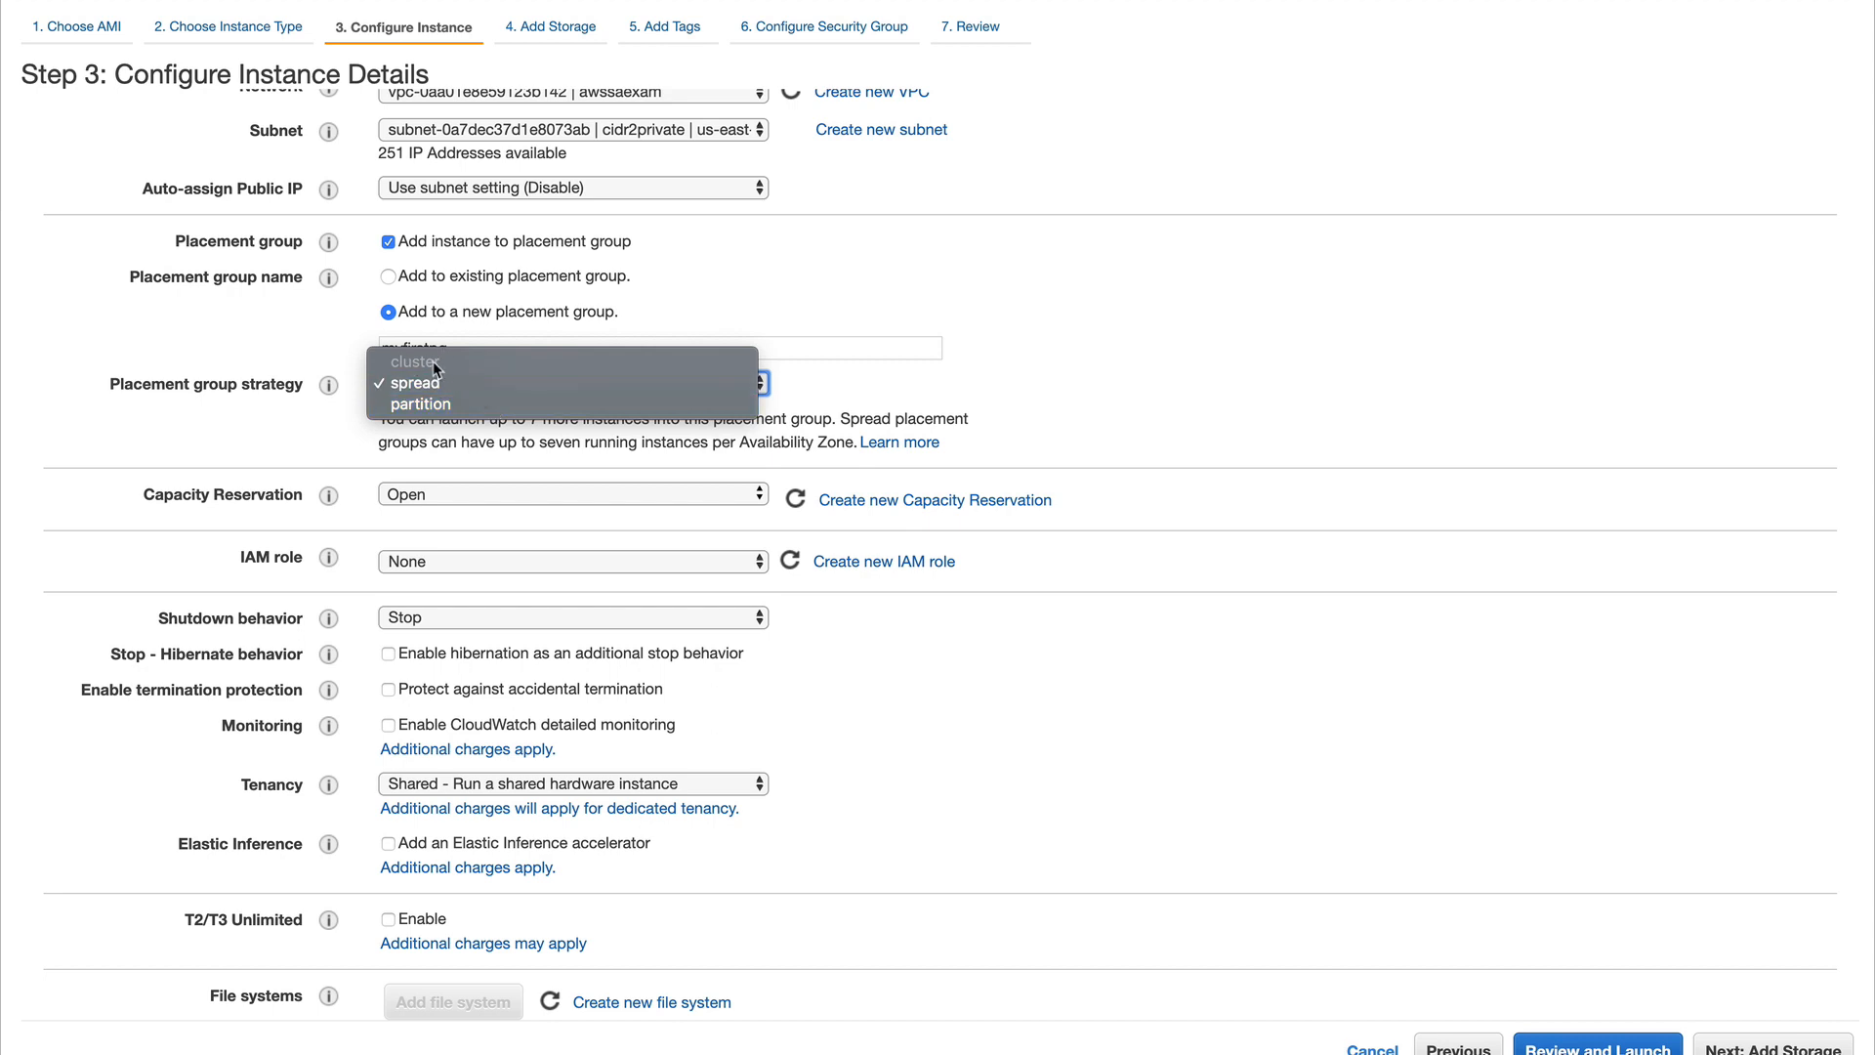
{"action": "mouse_move", "coordinate": [748, 289]}
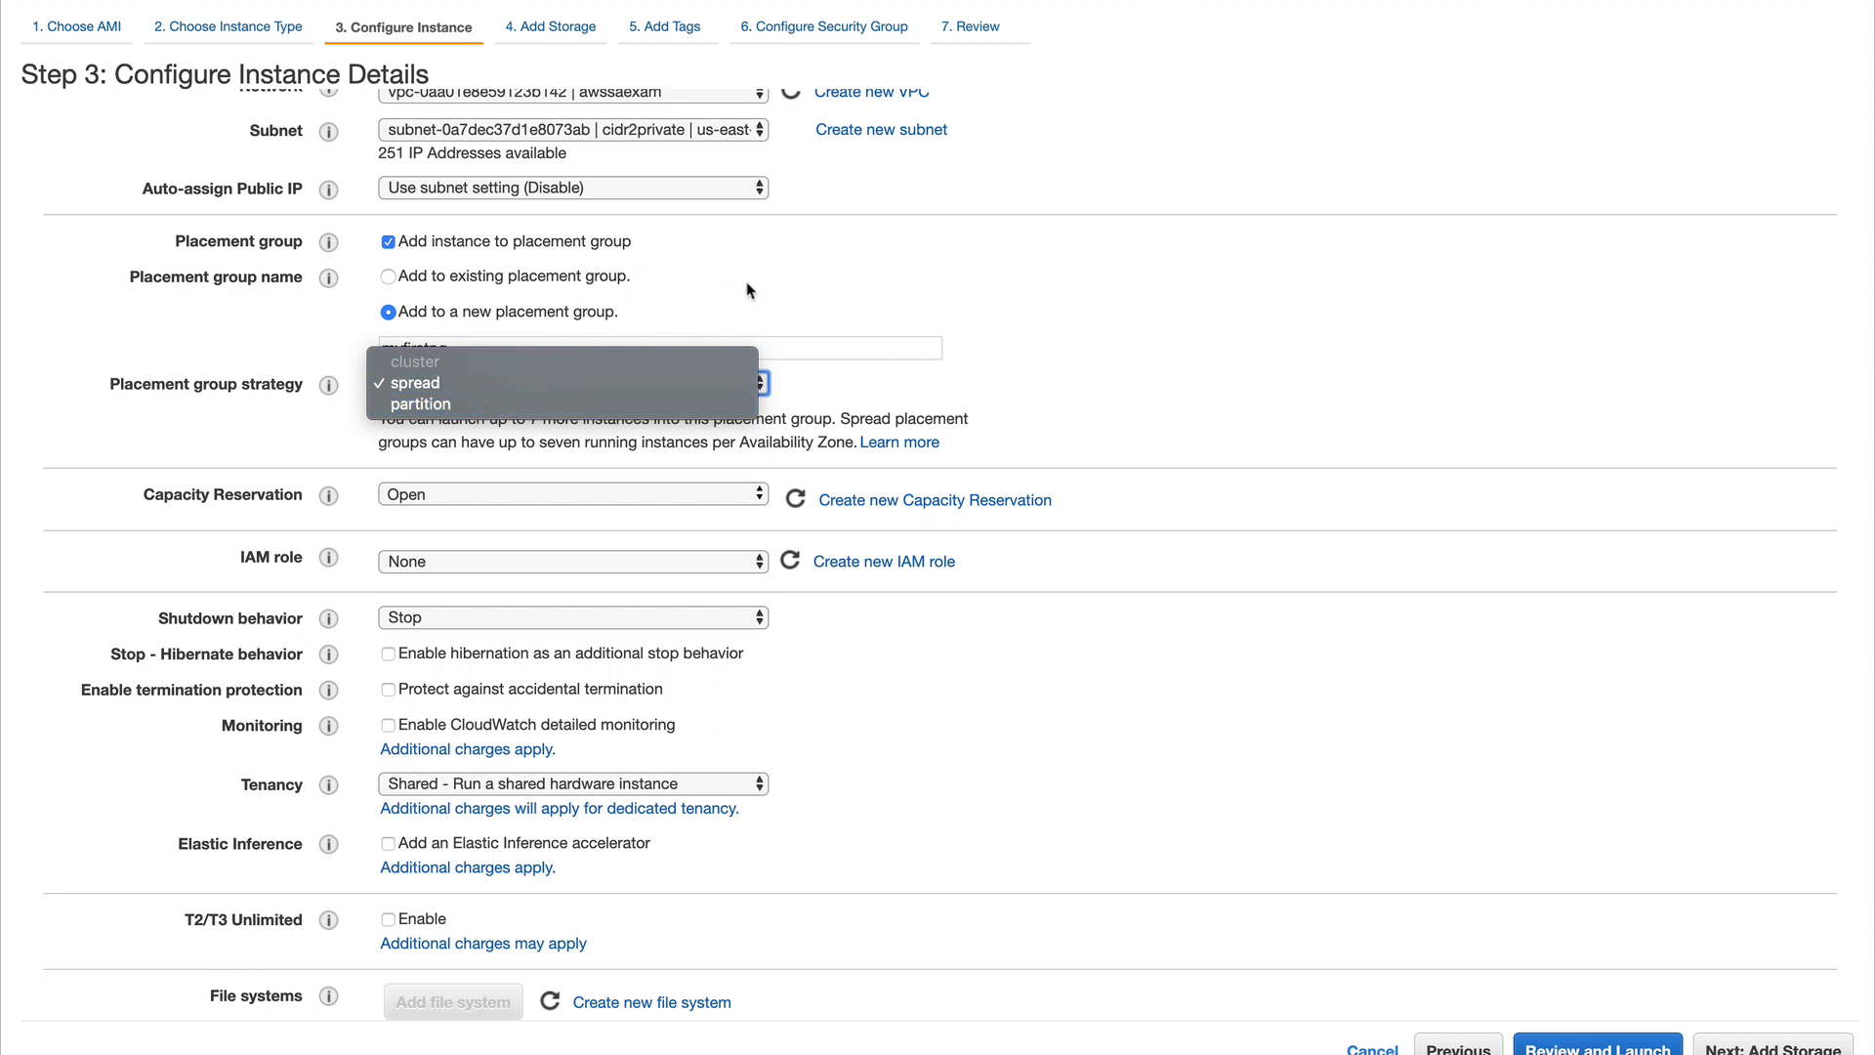
{"action": "left_click", "coordinate": [408, 383]}
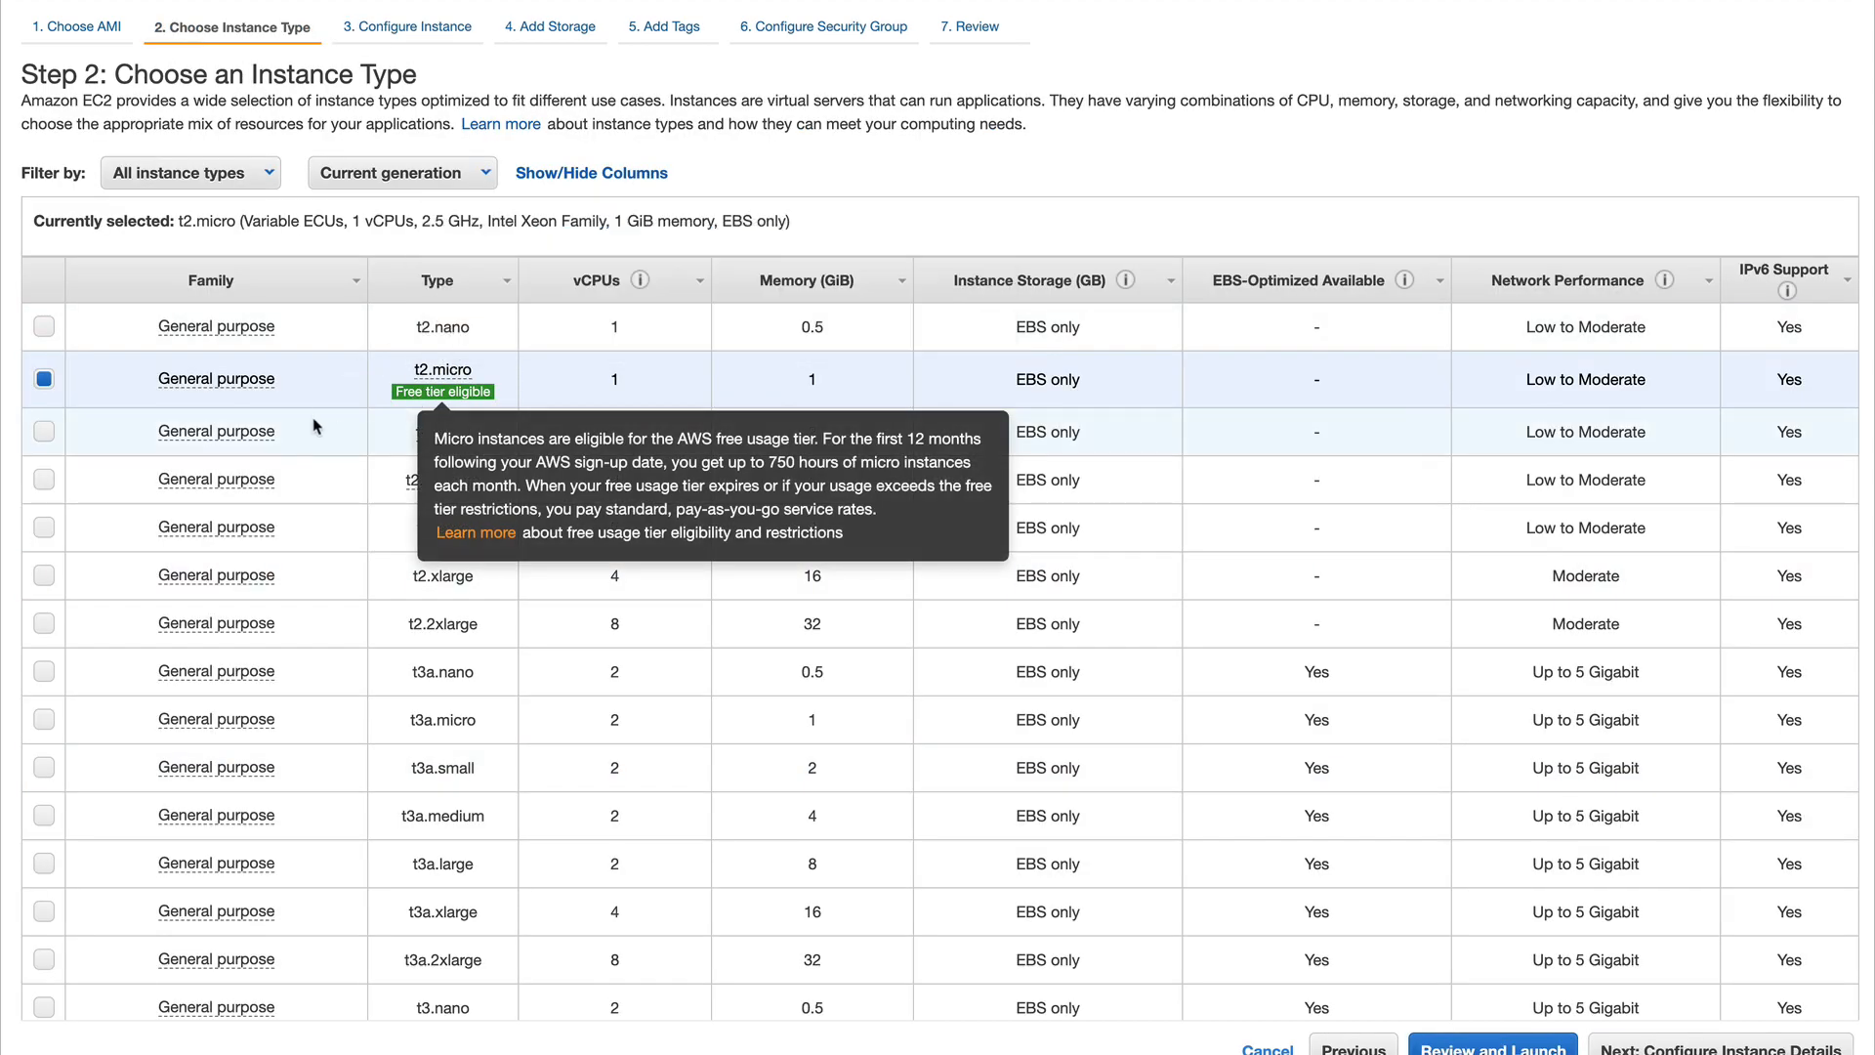
{"action": "mouse_move", "coordinate": [68, 409]}
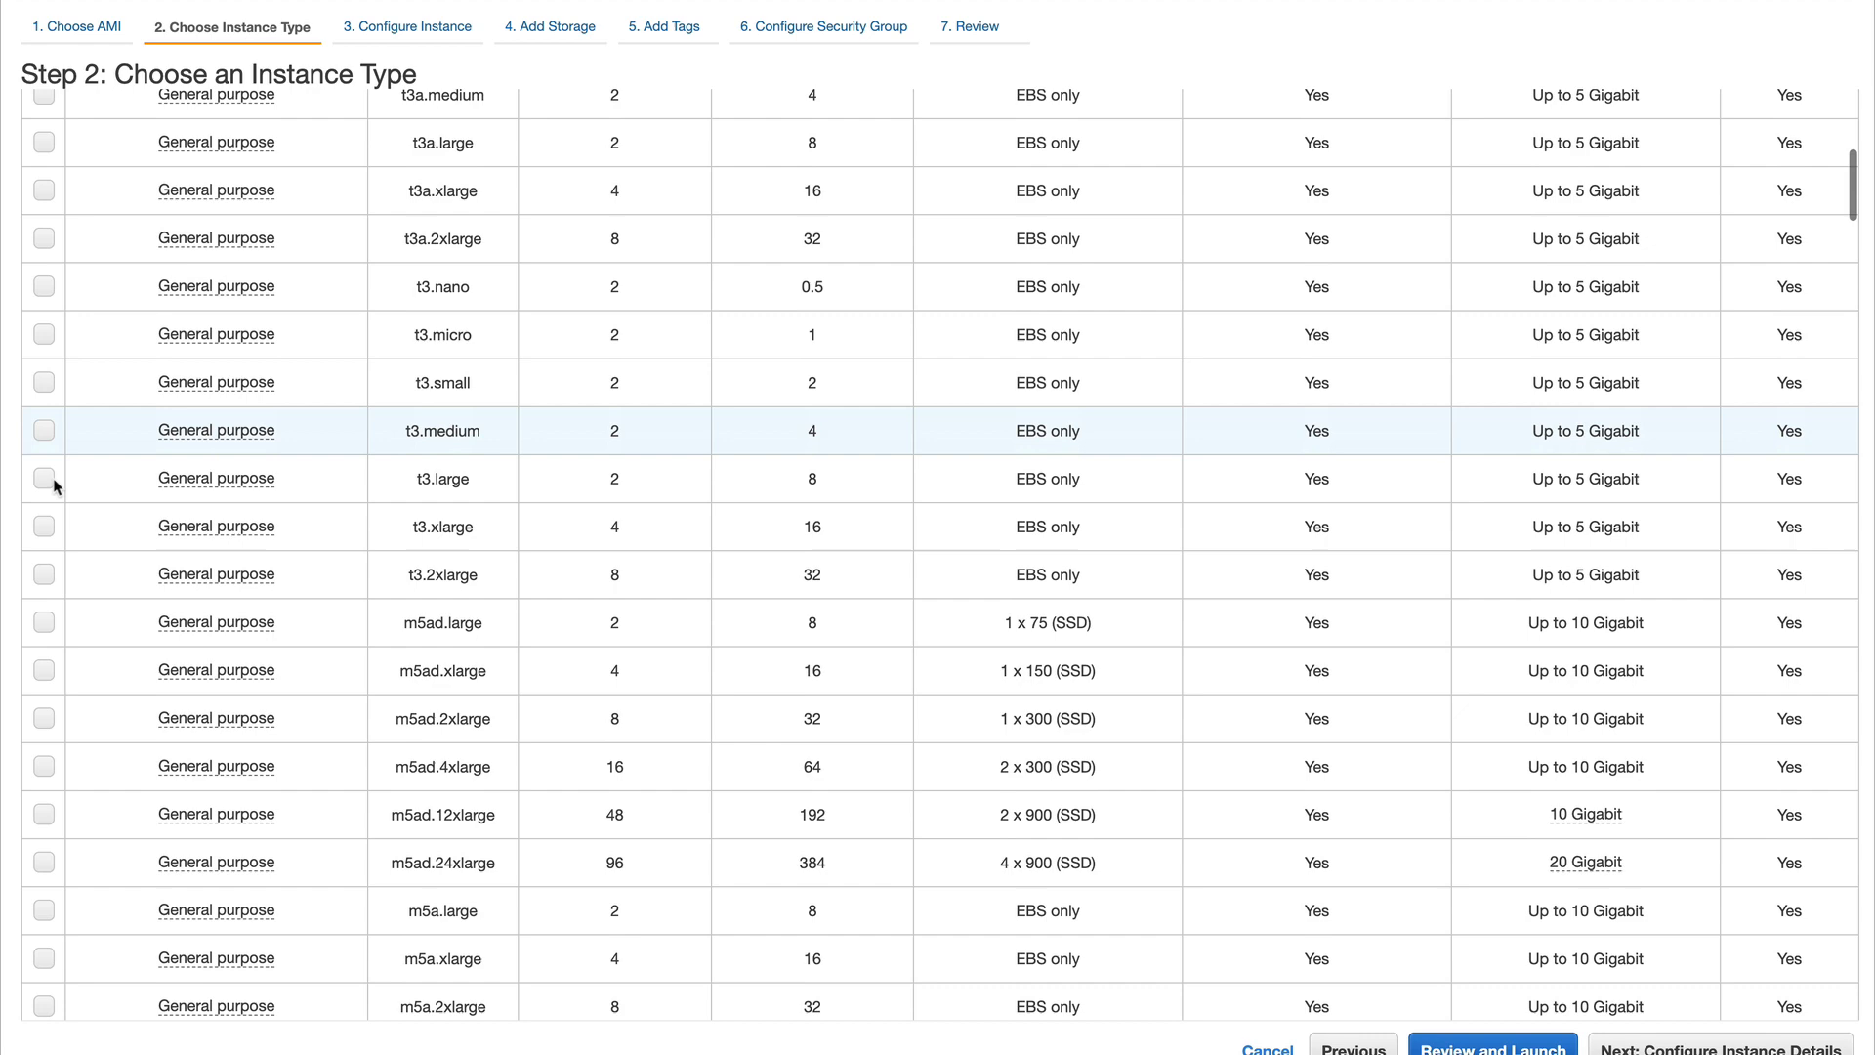
- Switch the instance type to m5a.xlarge, confirming the change prompt, and continue to instance details
{"action": "scroll", "scroll_direction": "down", "scroll_amount": 3}
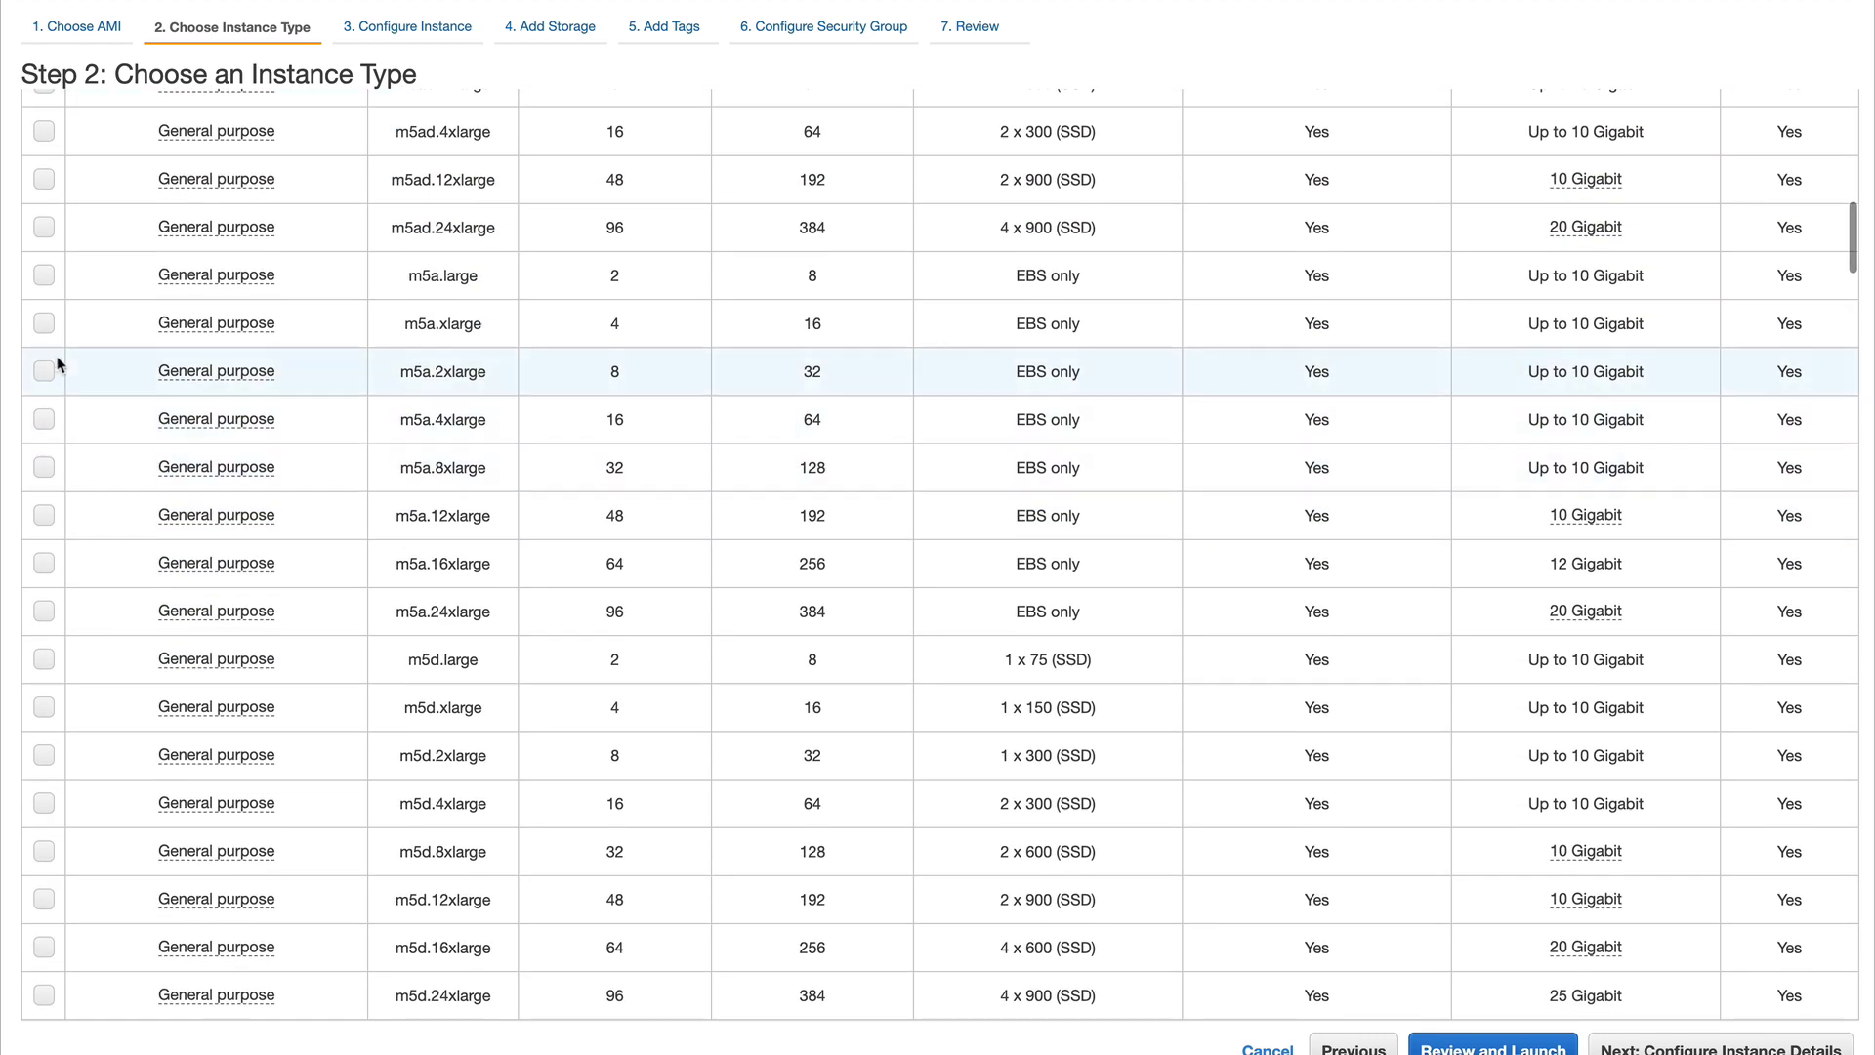
{"action": "left_click", "coordinate": [43, 323]}
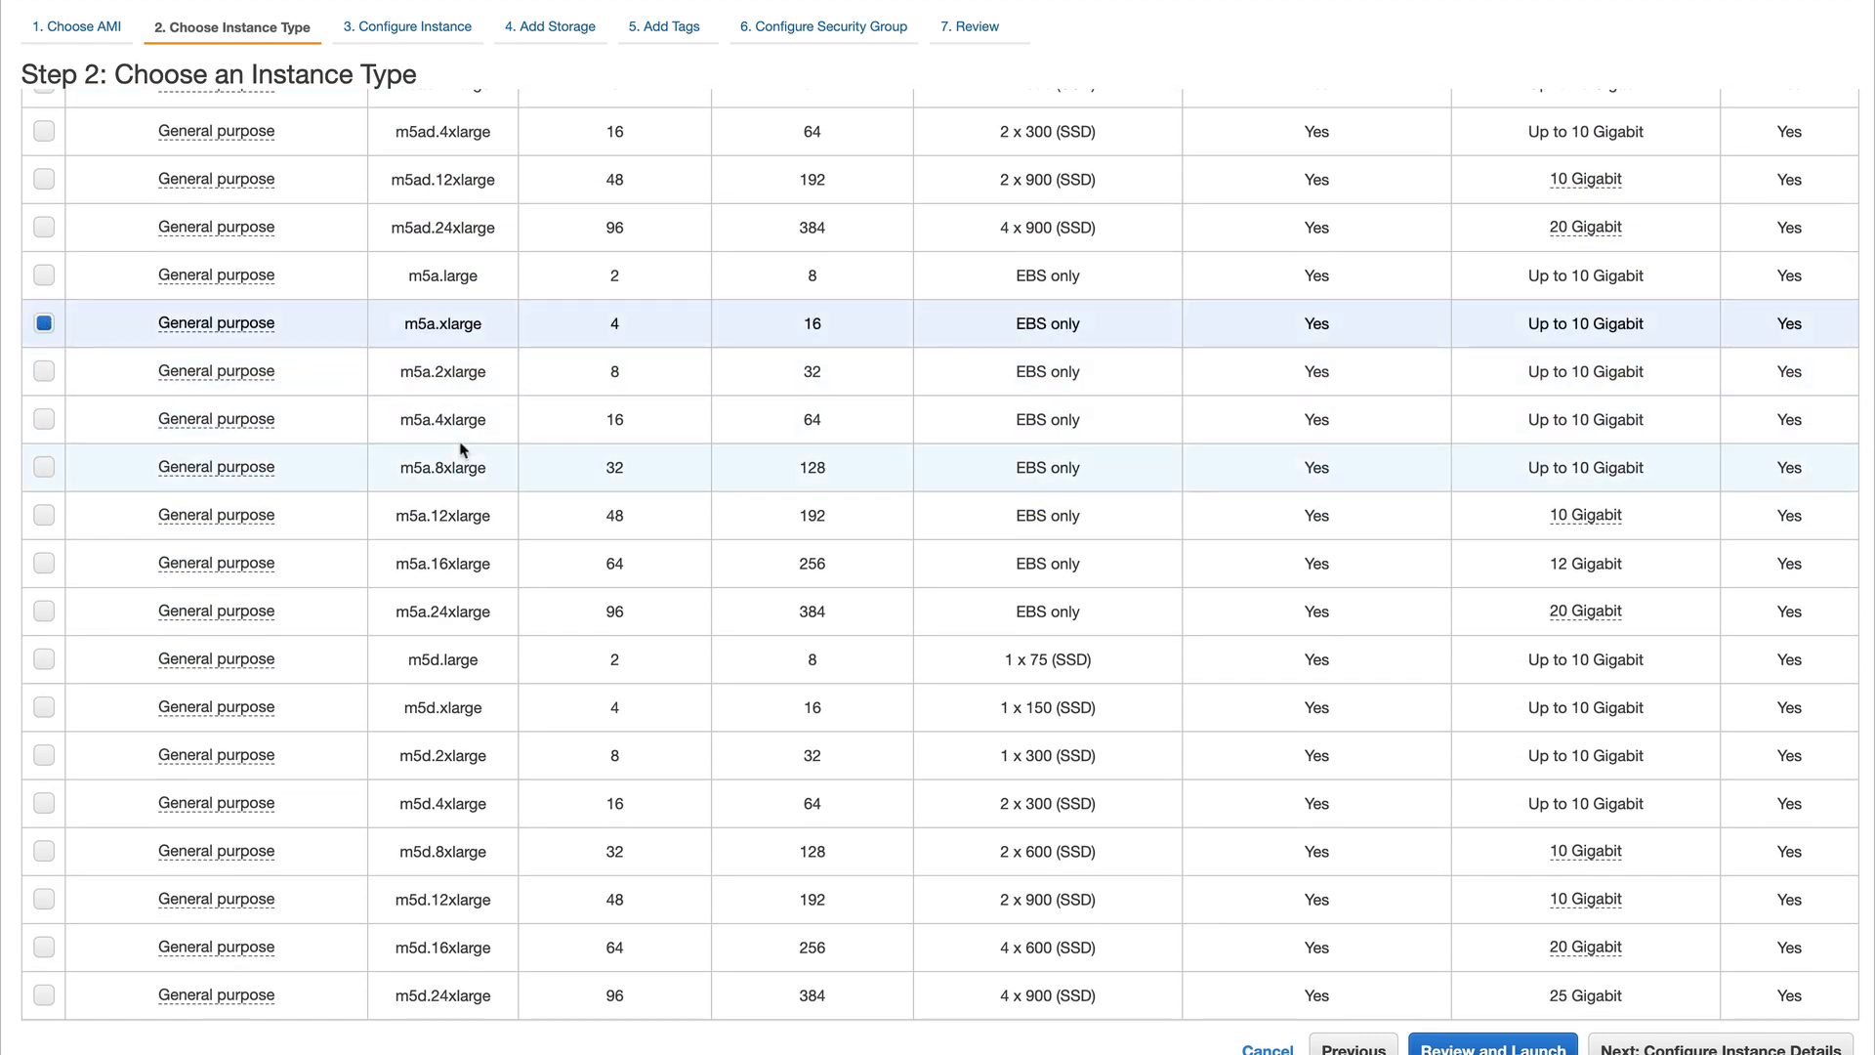
{"action": "mouse_move", "coordinate": [467, 467]}
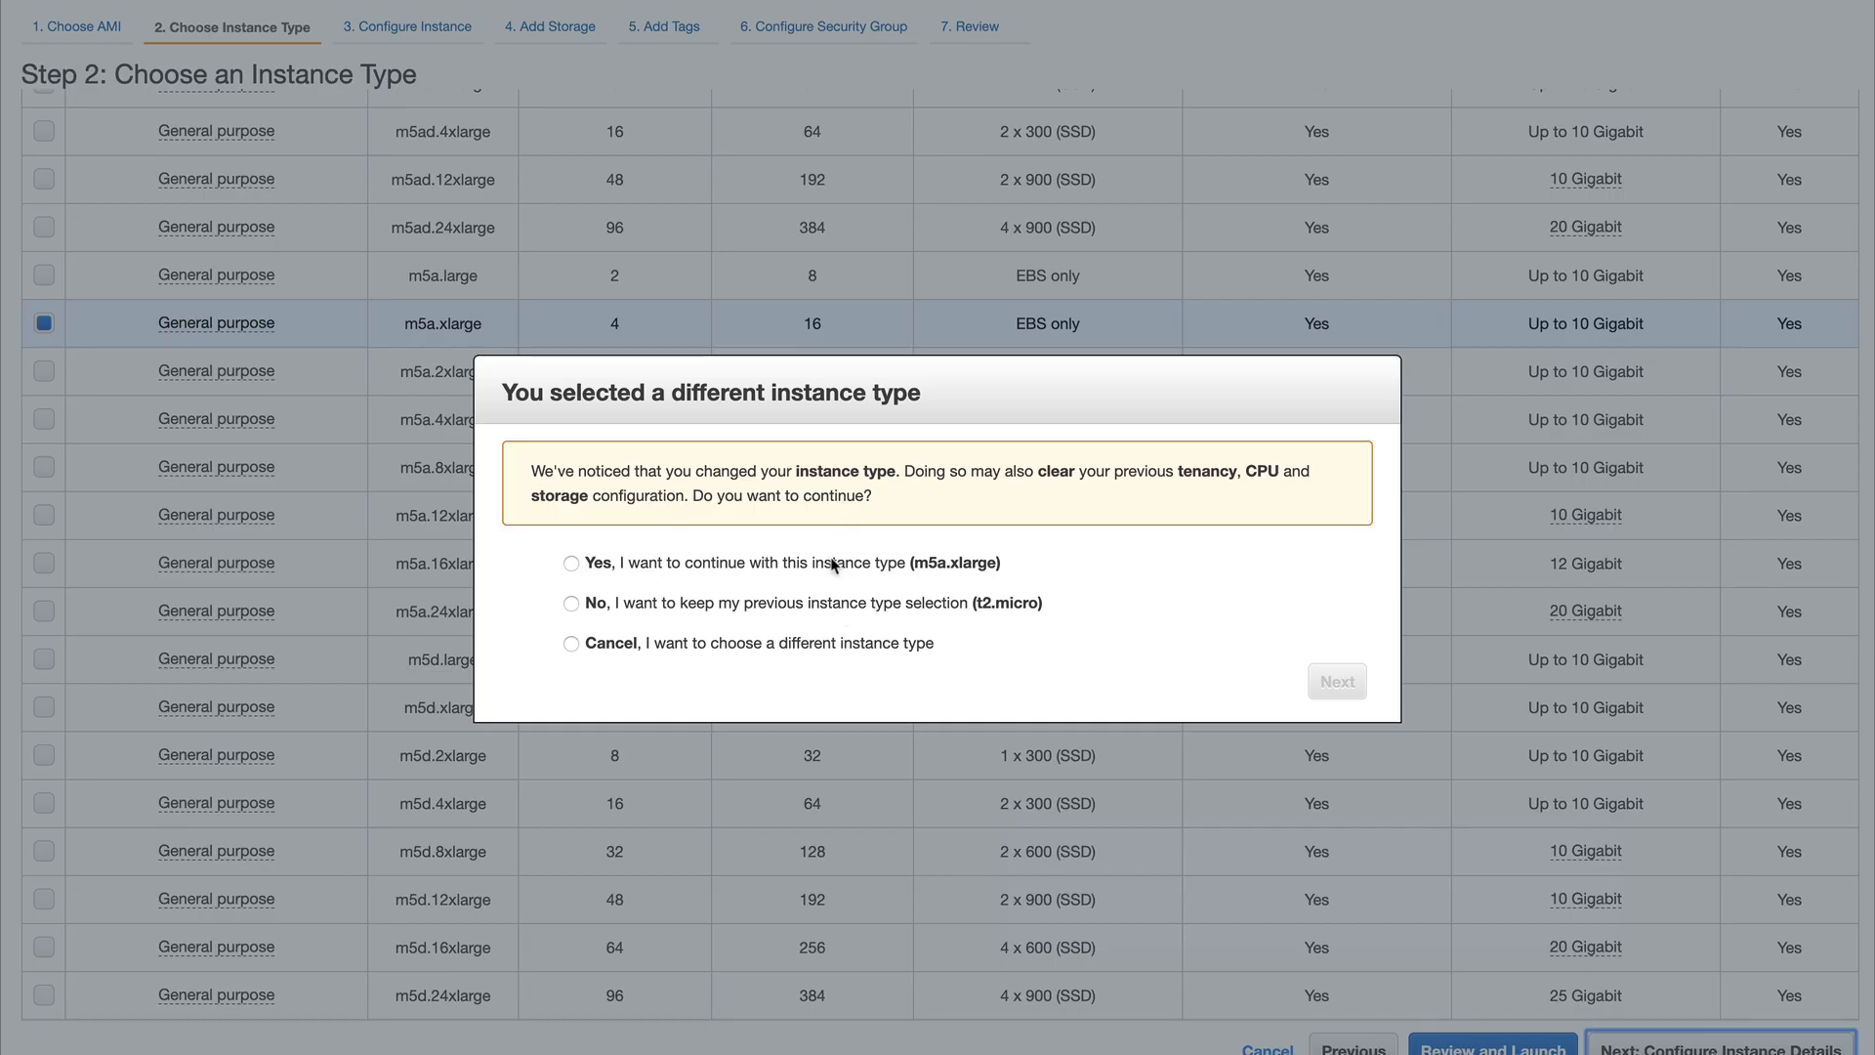
{"action": "left_click", "coordinate": [572, 563]}
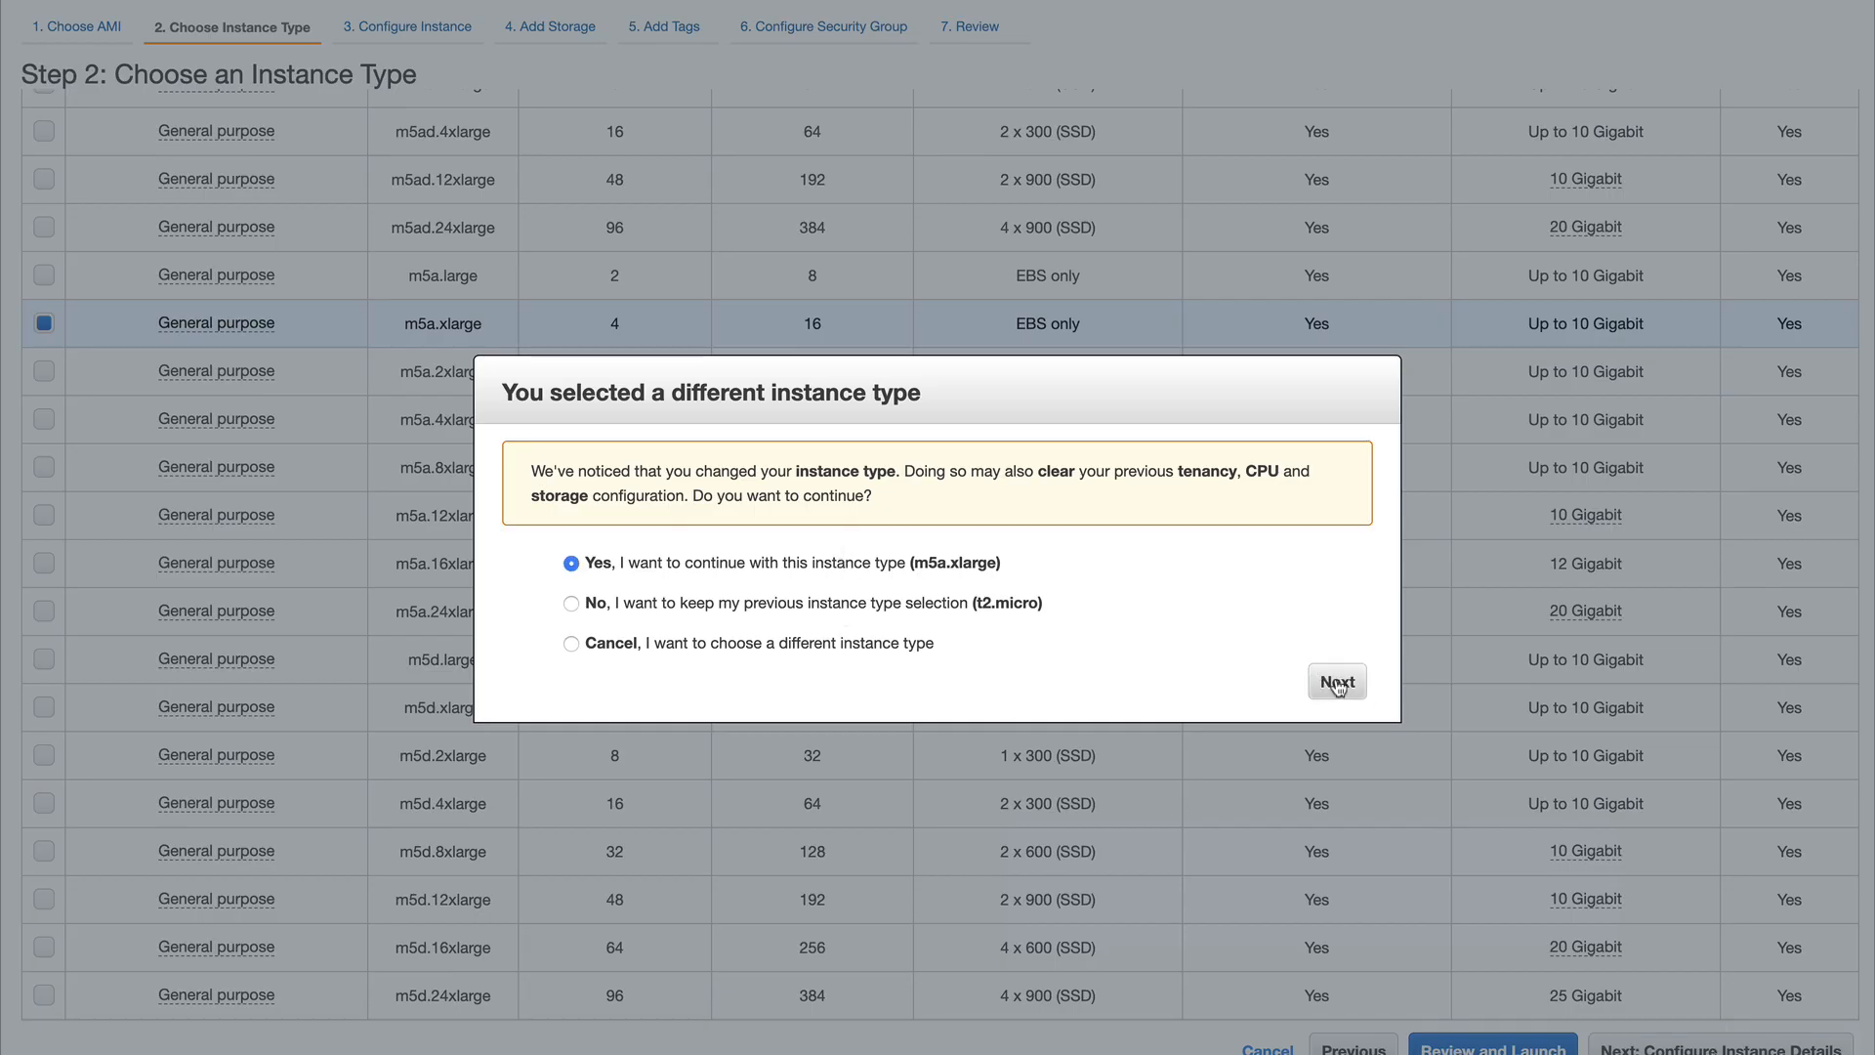
{"action": "left_click", "coordinate": [1336, 680]}
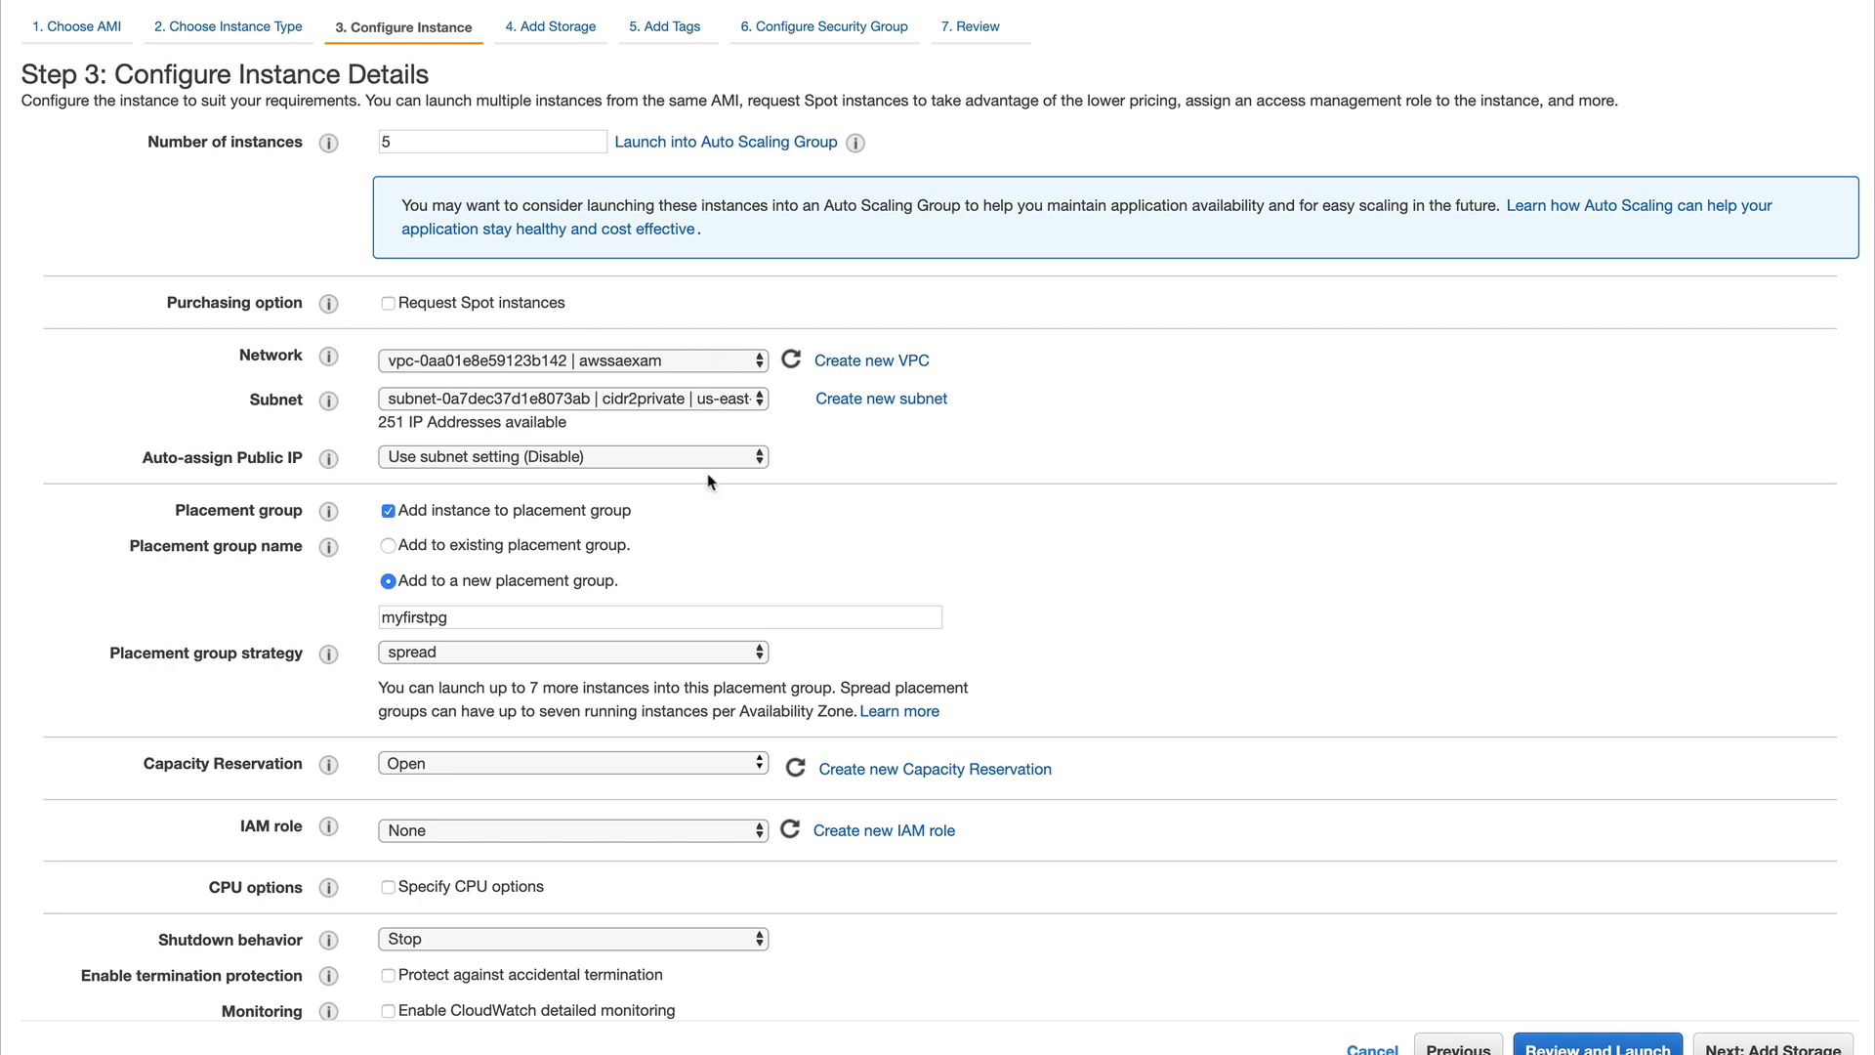
- Change the new group's placement strategy to cluster and proceed to Review and Launch
{"action": "left_click", "coordinate": [572, 652]}
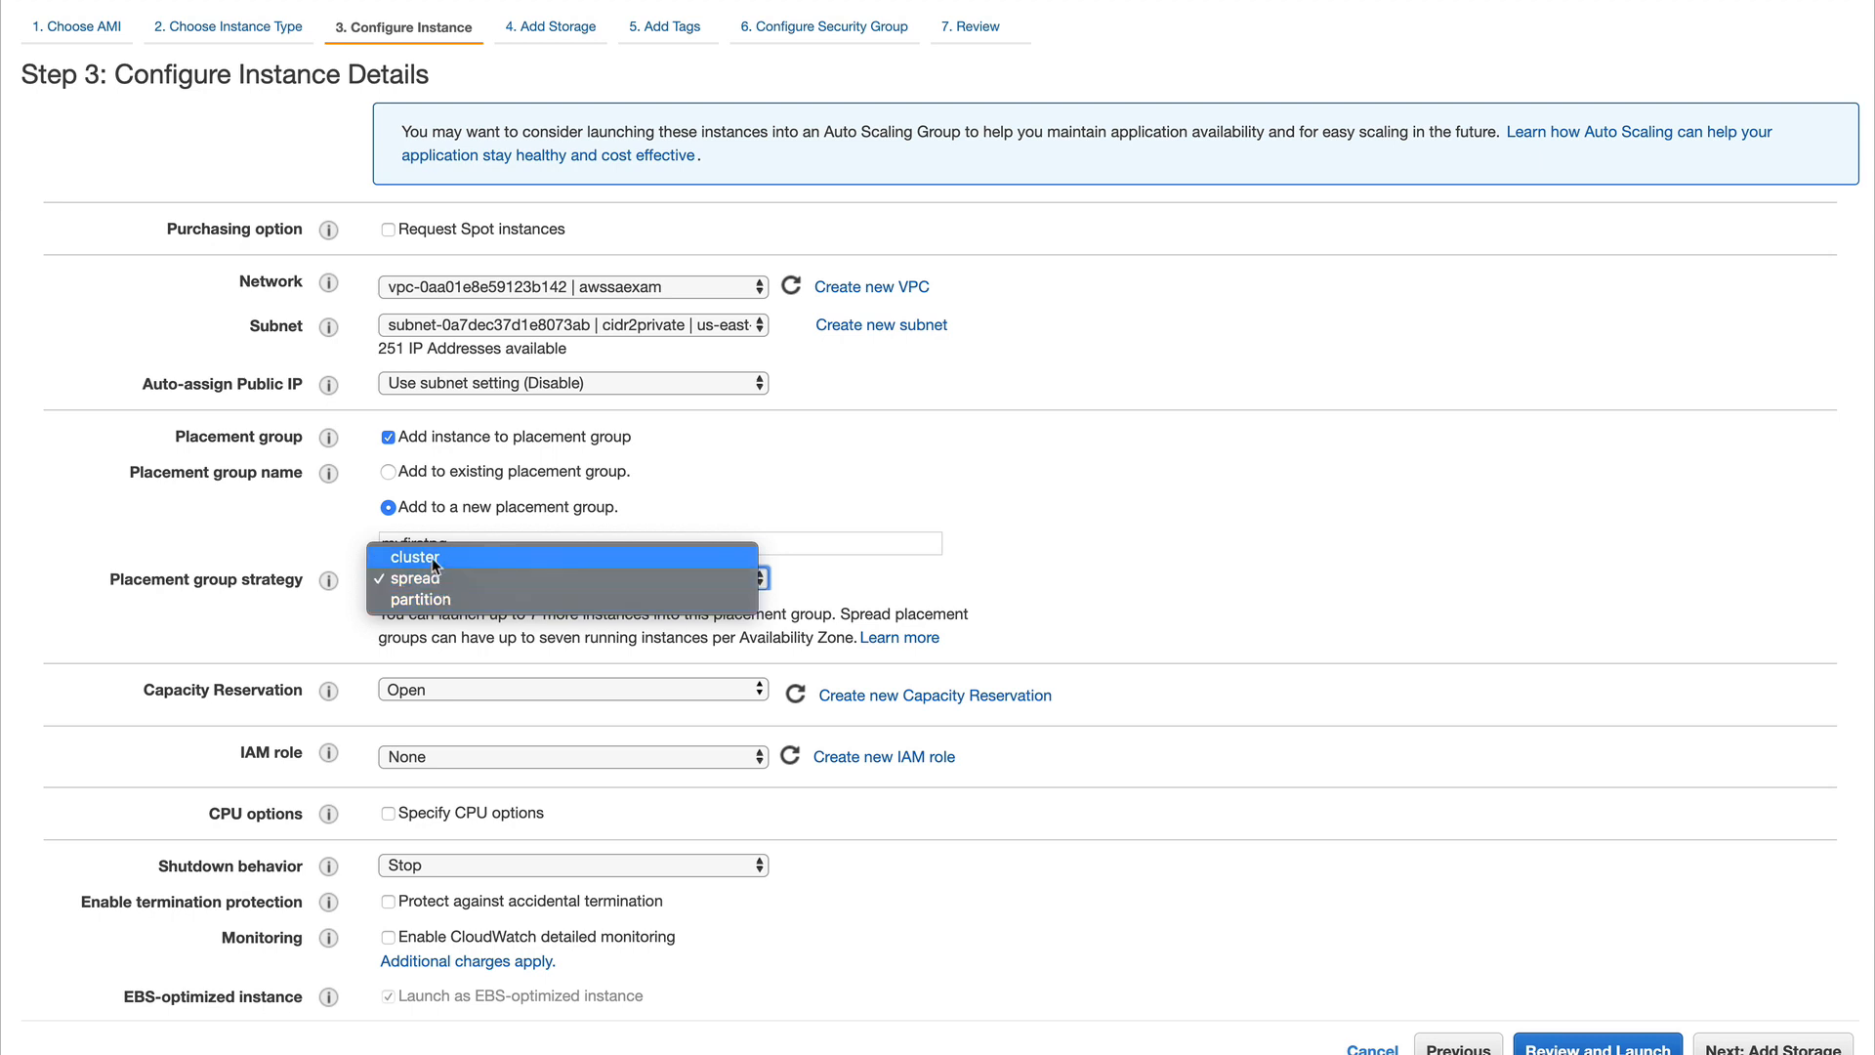
{"action": "left_click", "coordinate": [416, 557]}
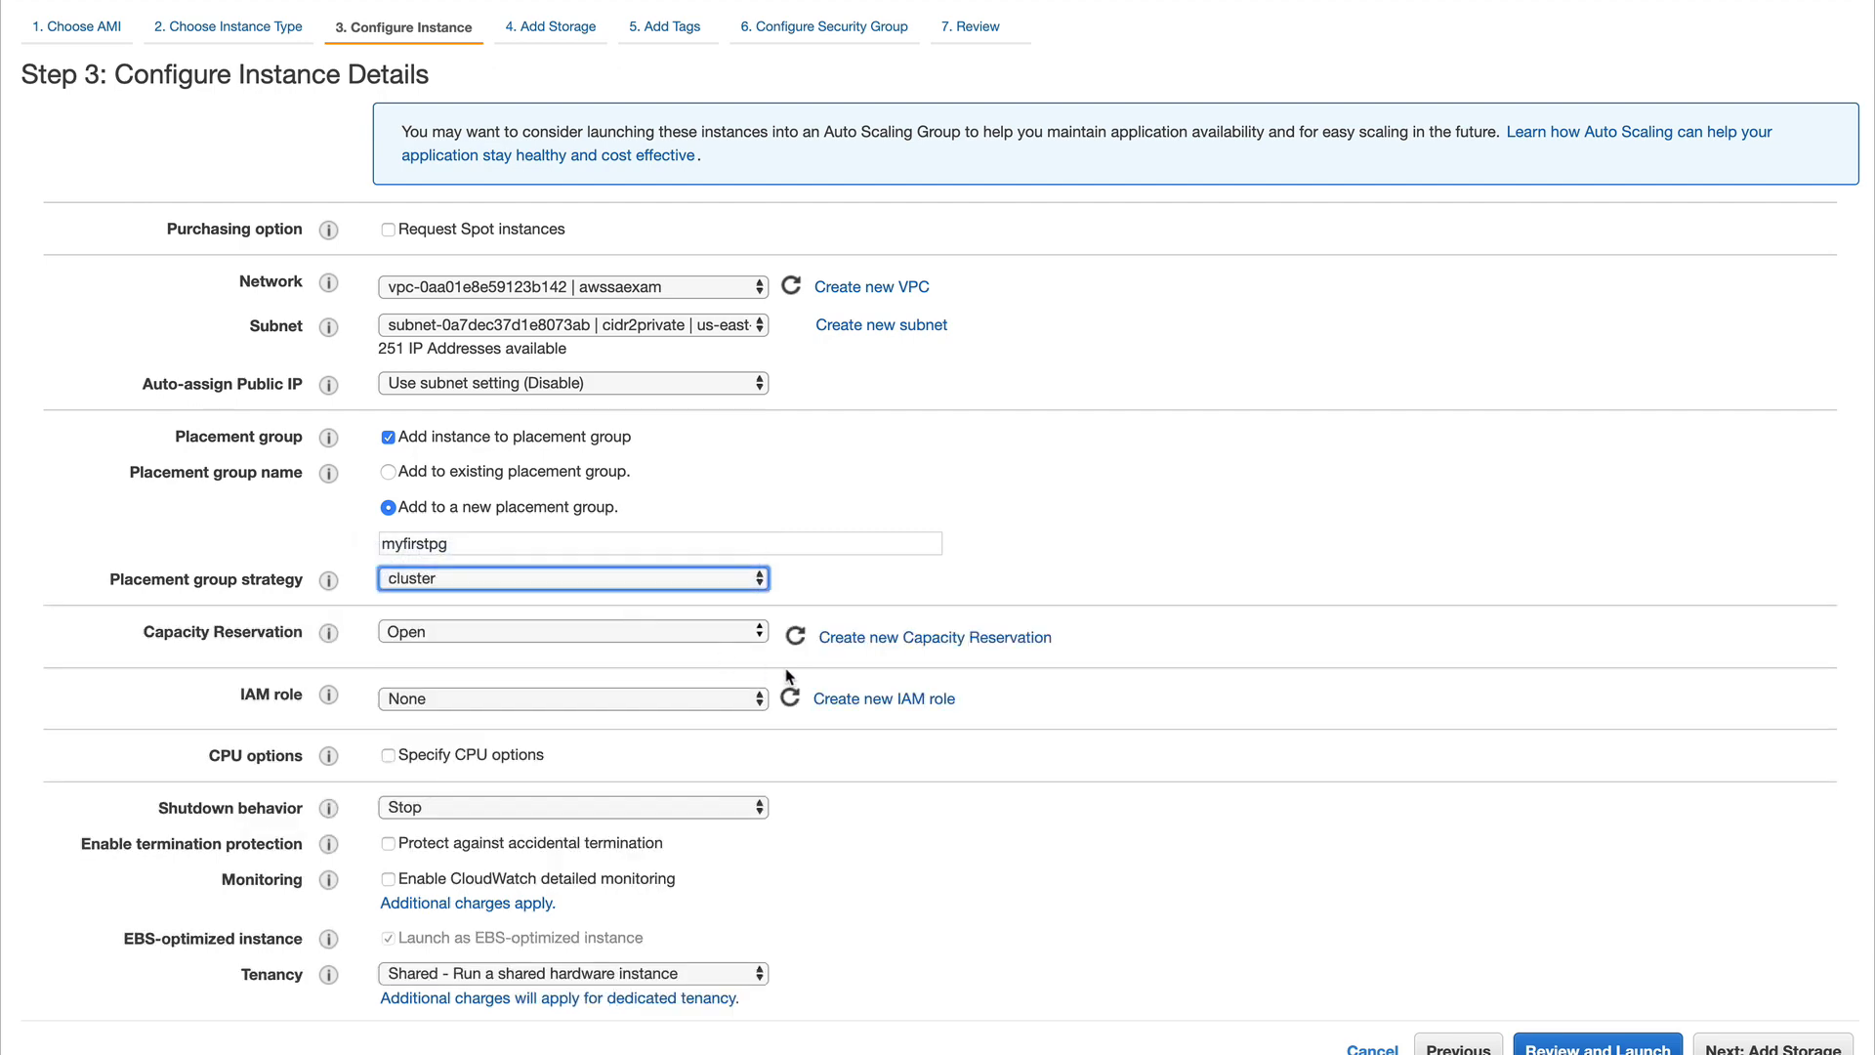
{"action": "scroll", "scroll_direction": "down", "scroll_amount": 3}
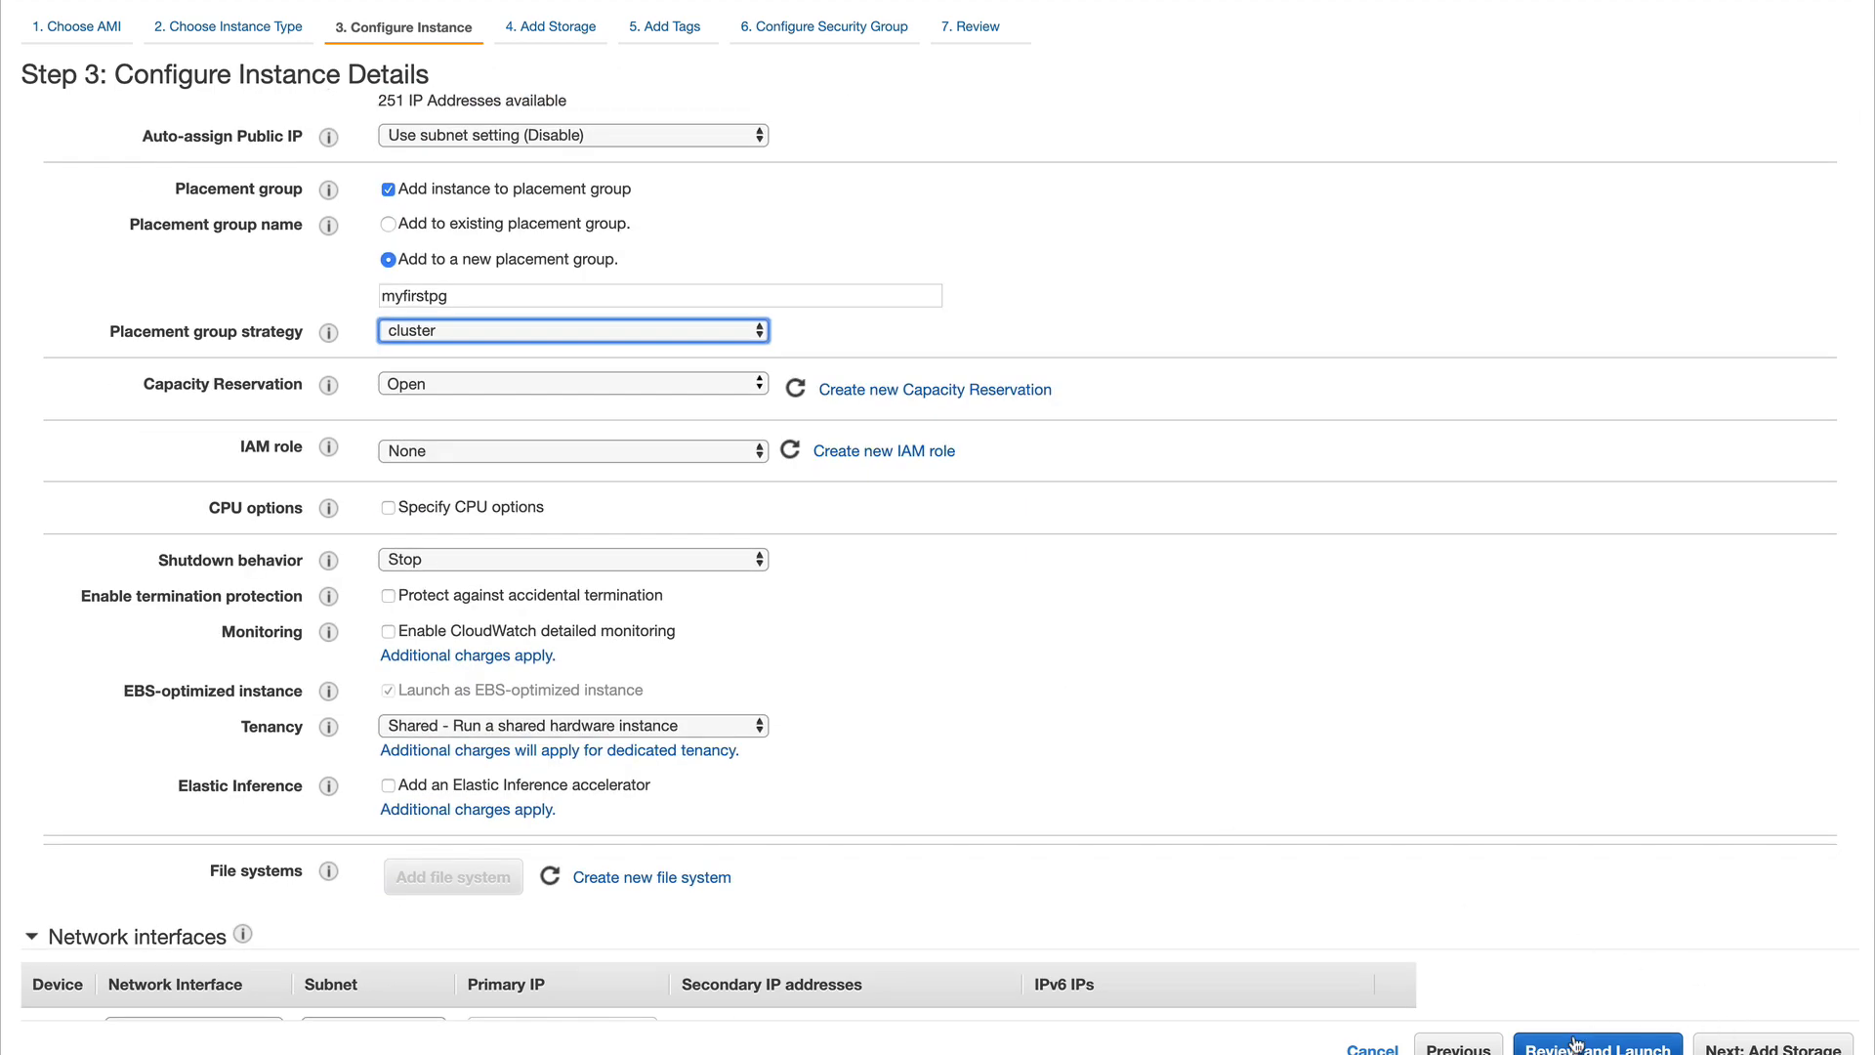
{"action": "left_click", "coordinate": [1596, 1049]}
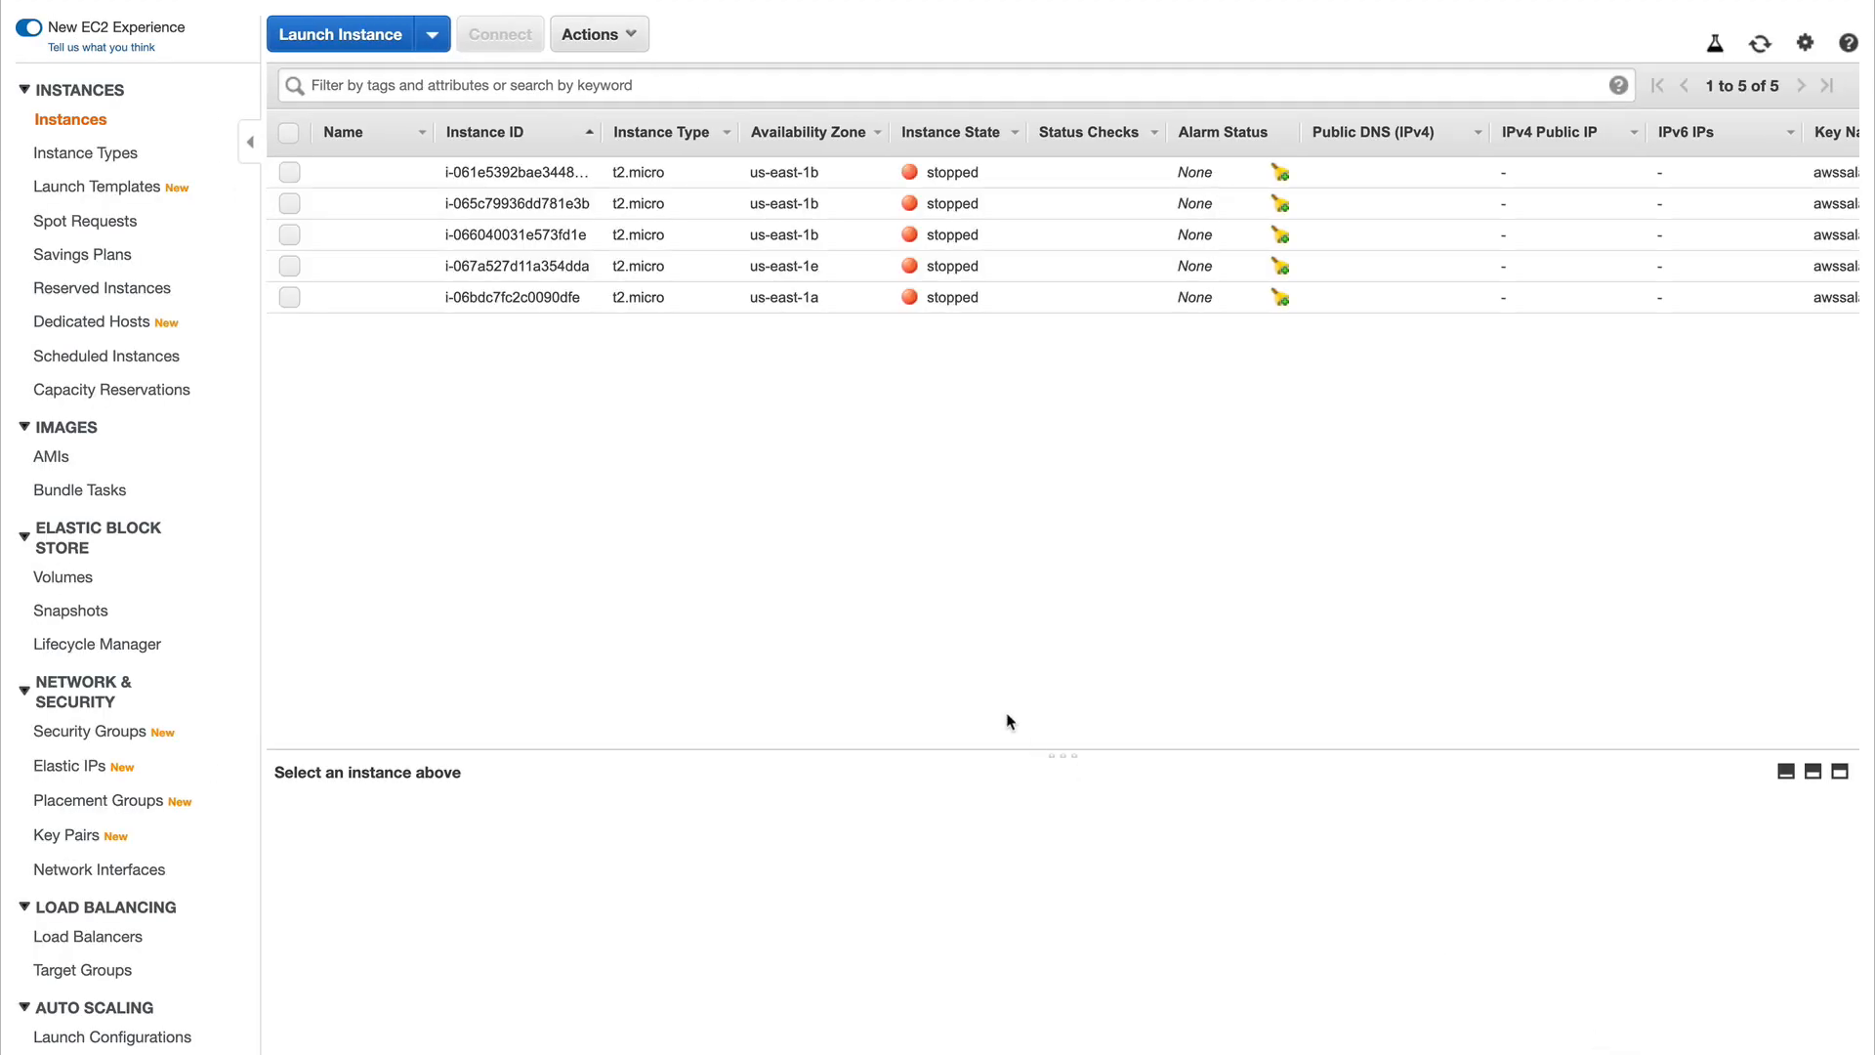
{"action": "mouse_move", "coordinate": [62, 578]}
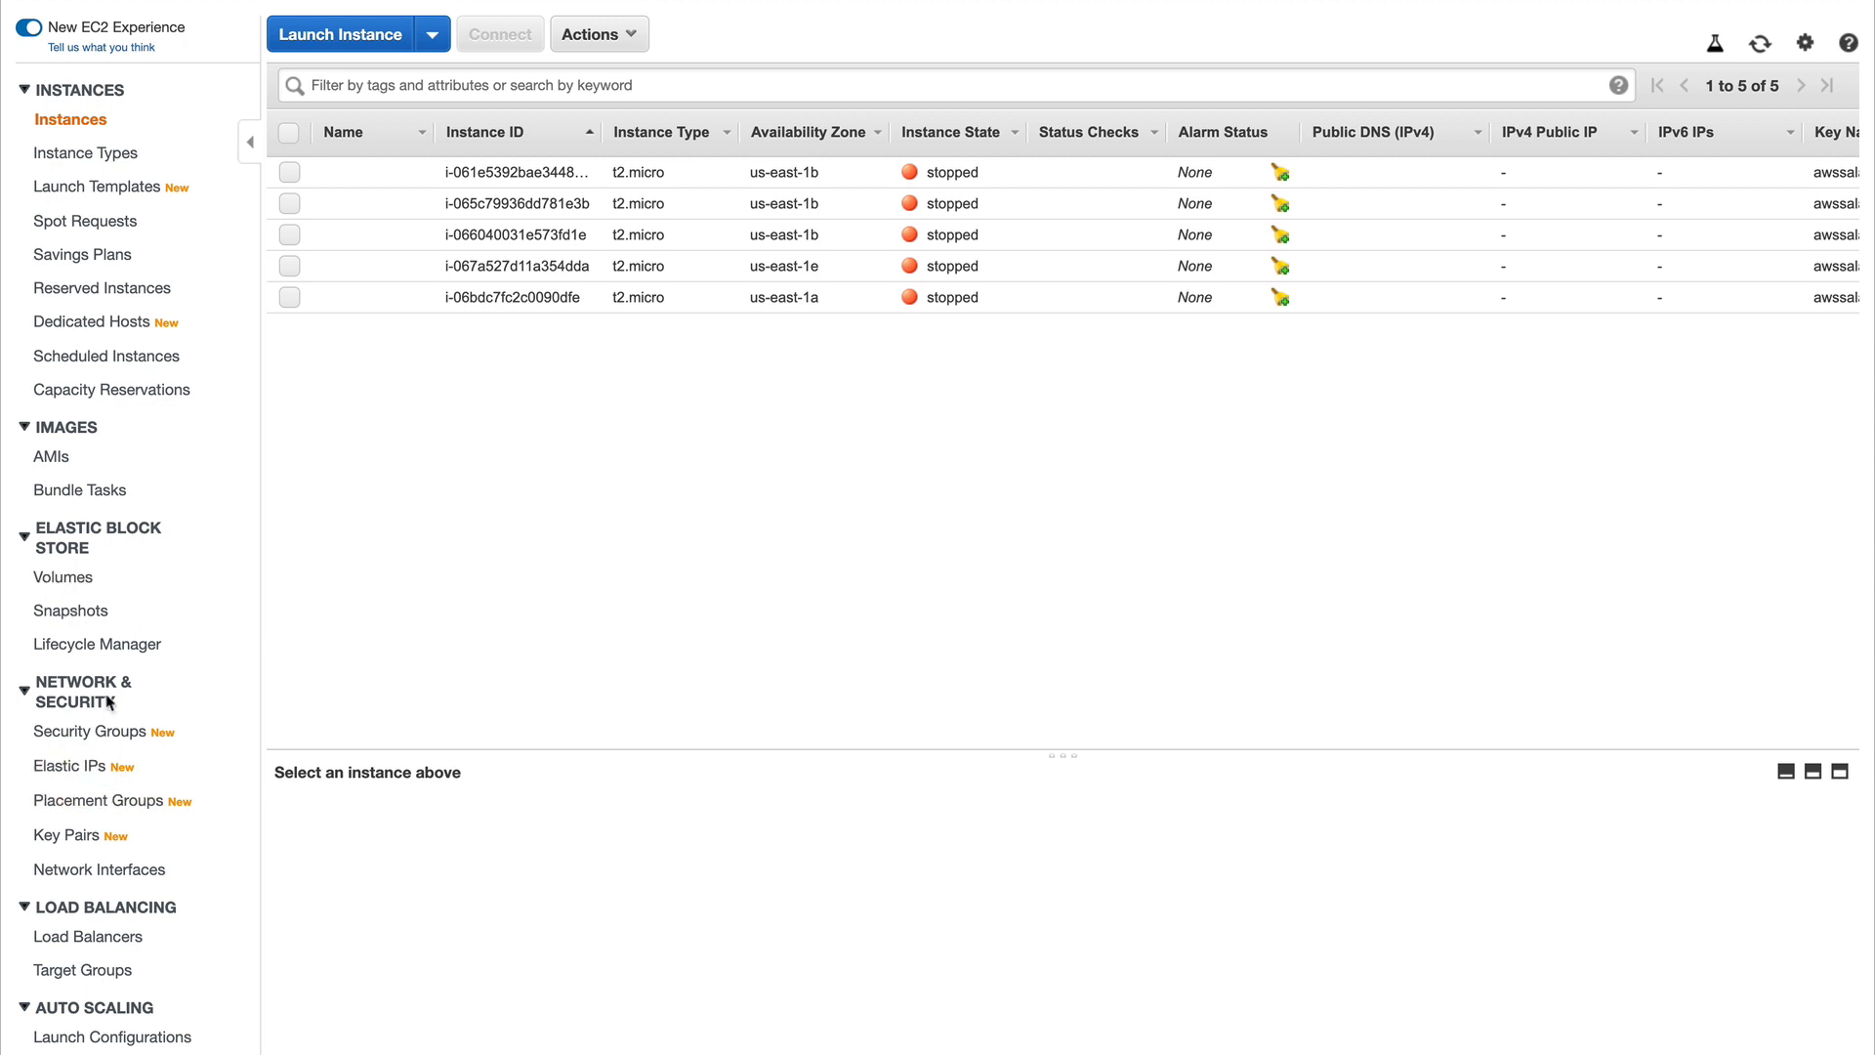
- From Placement Groups, create group 'myfirstpg' with the Spread strategy
{"action": "left_click", "coordinate": [100, 801]}
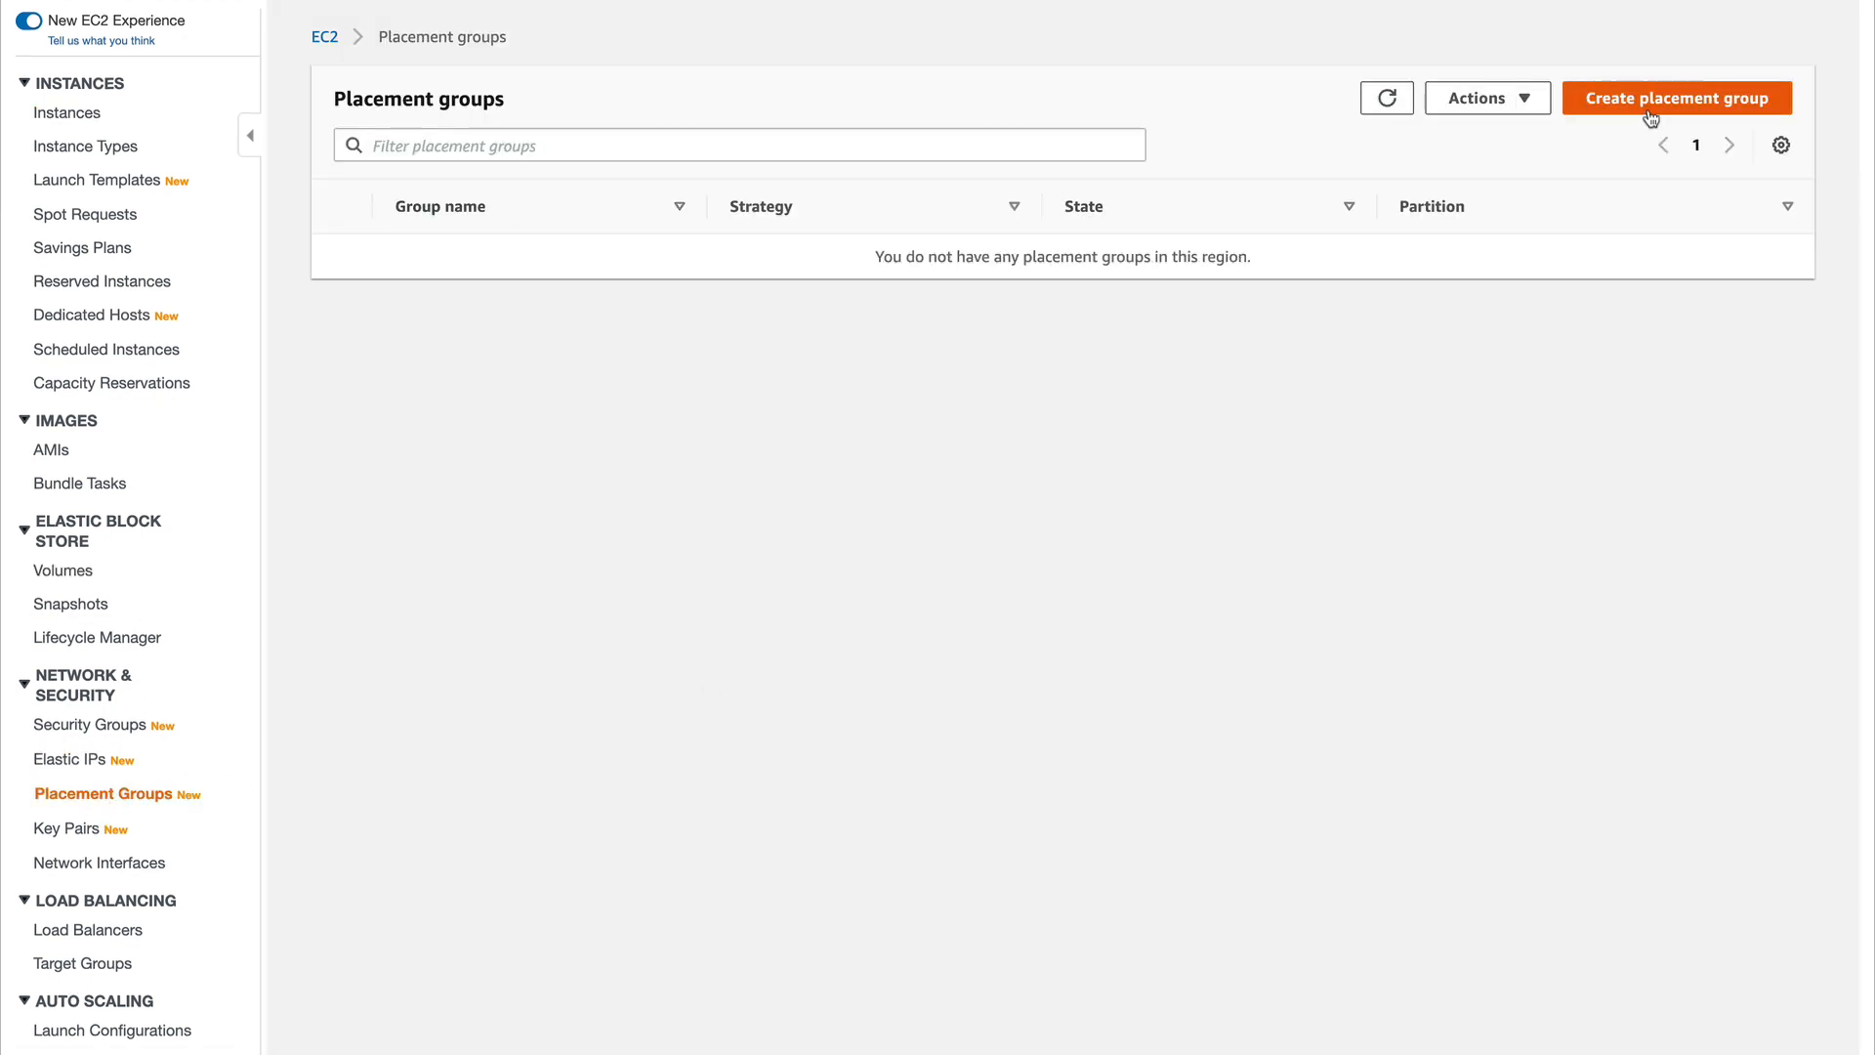
{"action": "left_click", "coordinate": [1677, 97]}
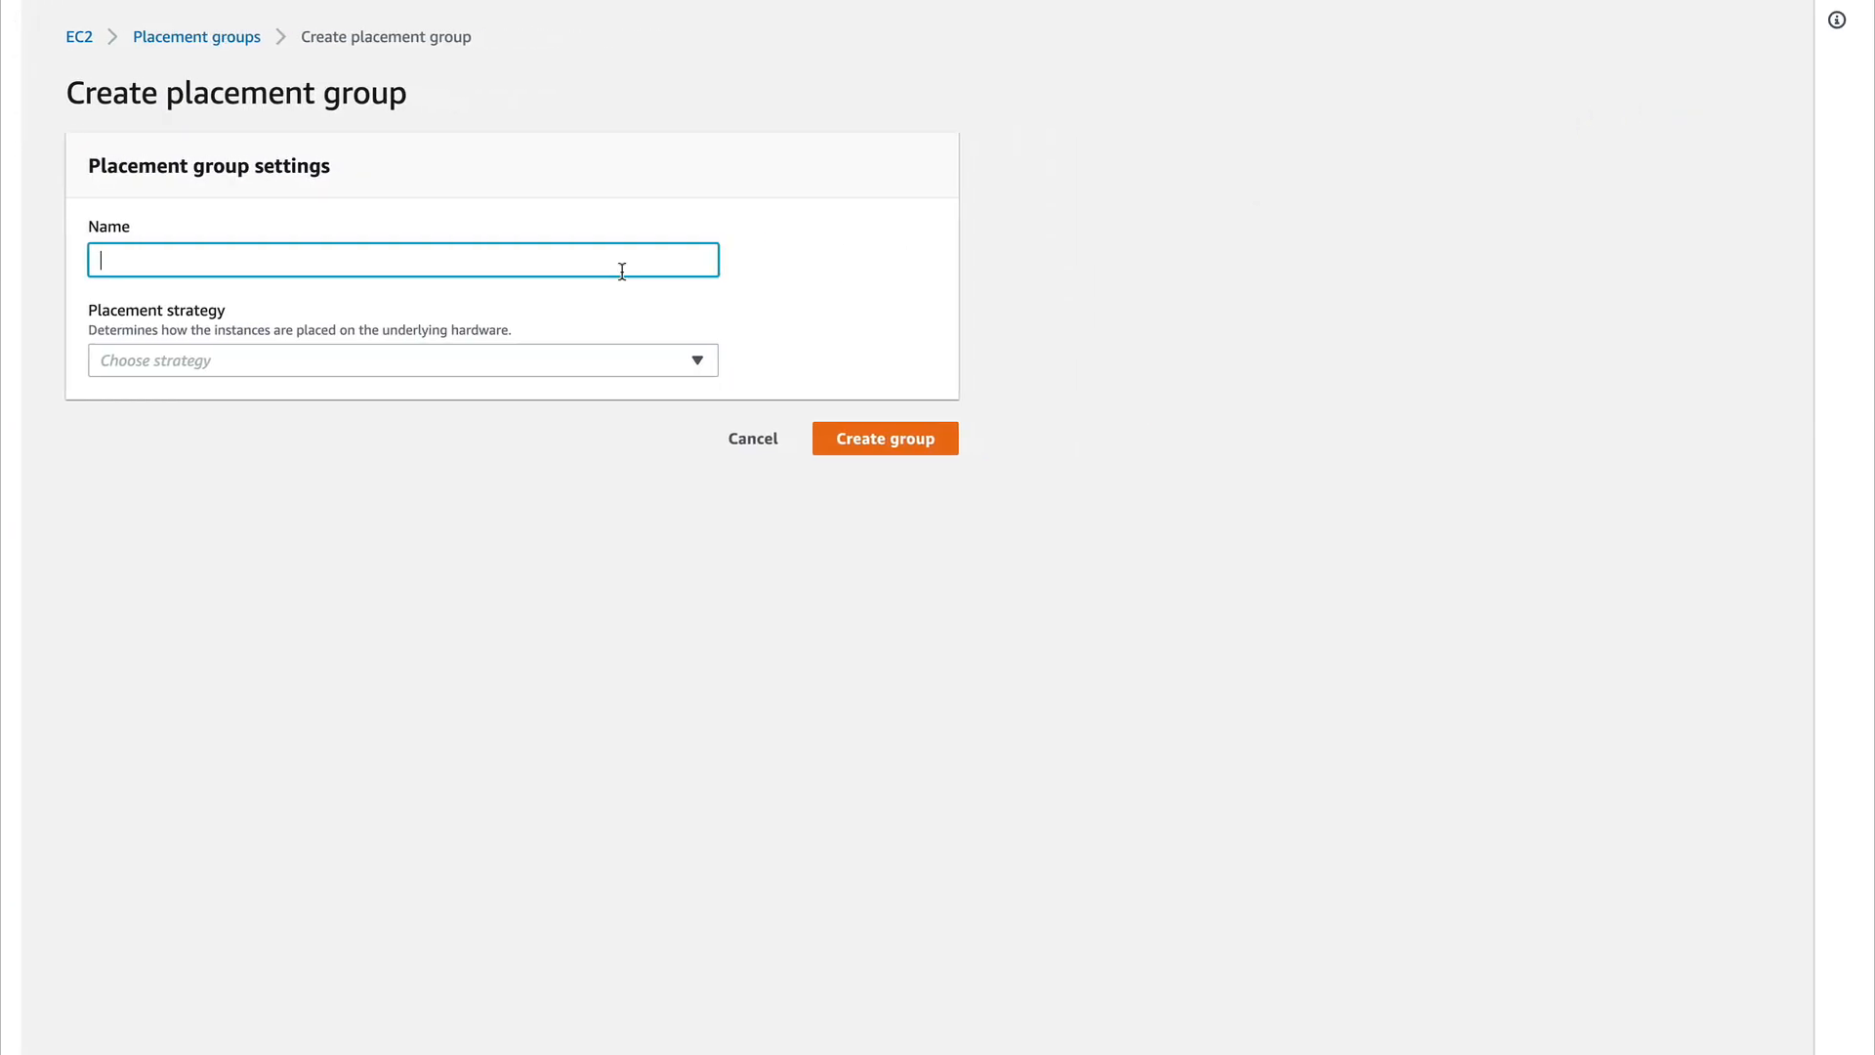
{"action": "type", "text": "myfirst"}
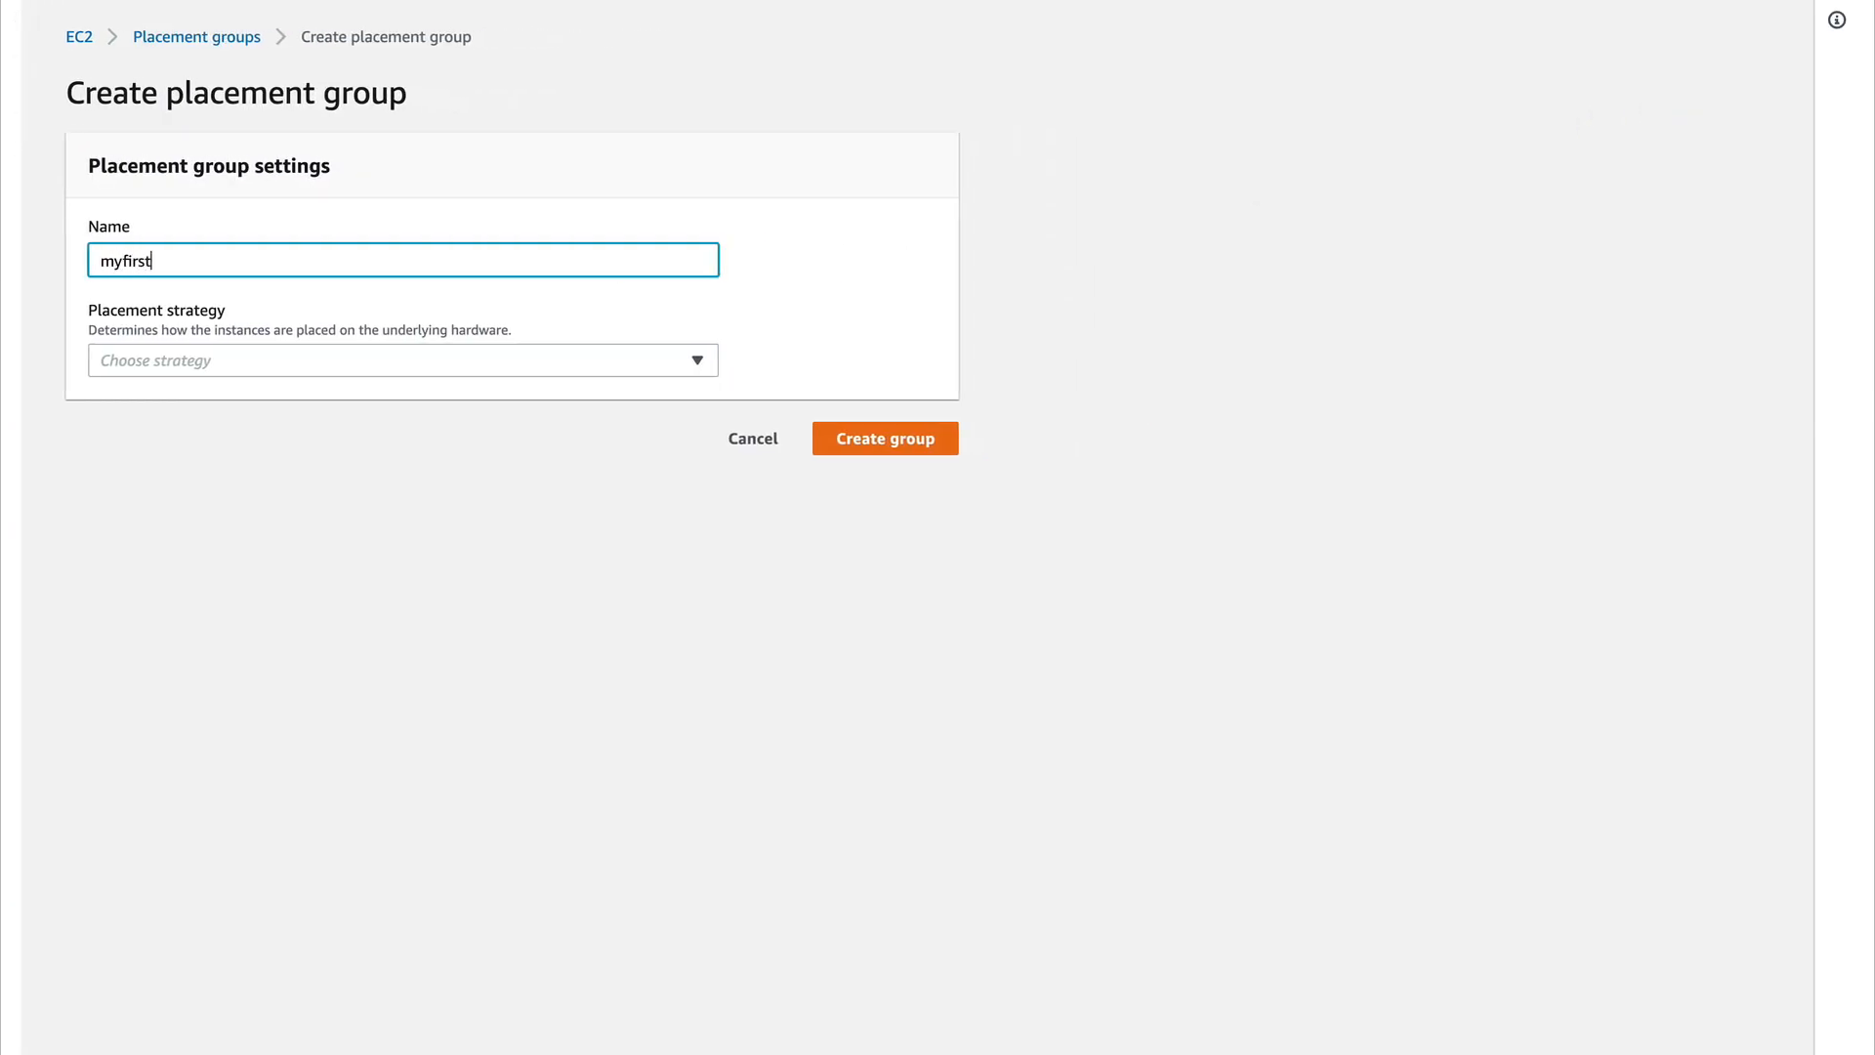
{"action": "type", "text": "pg"}
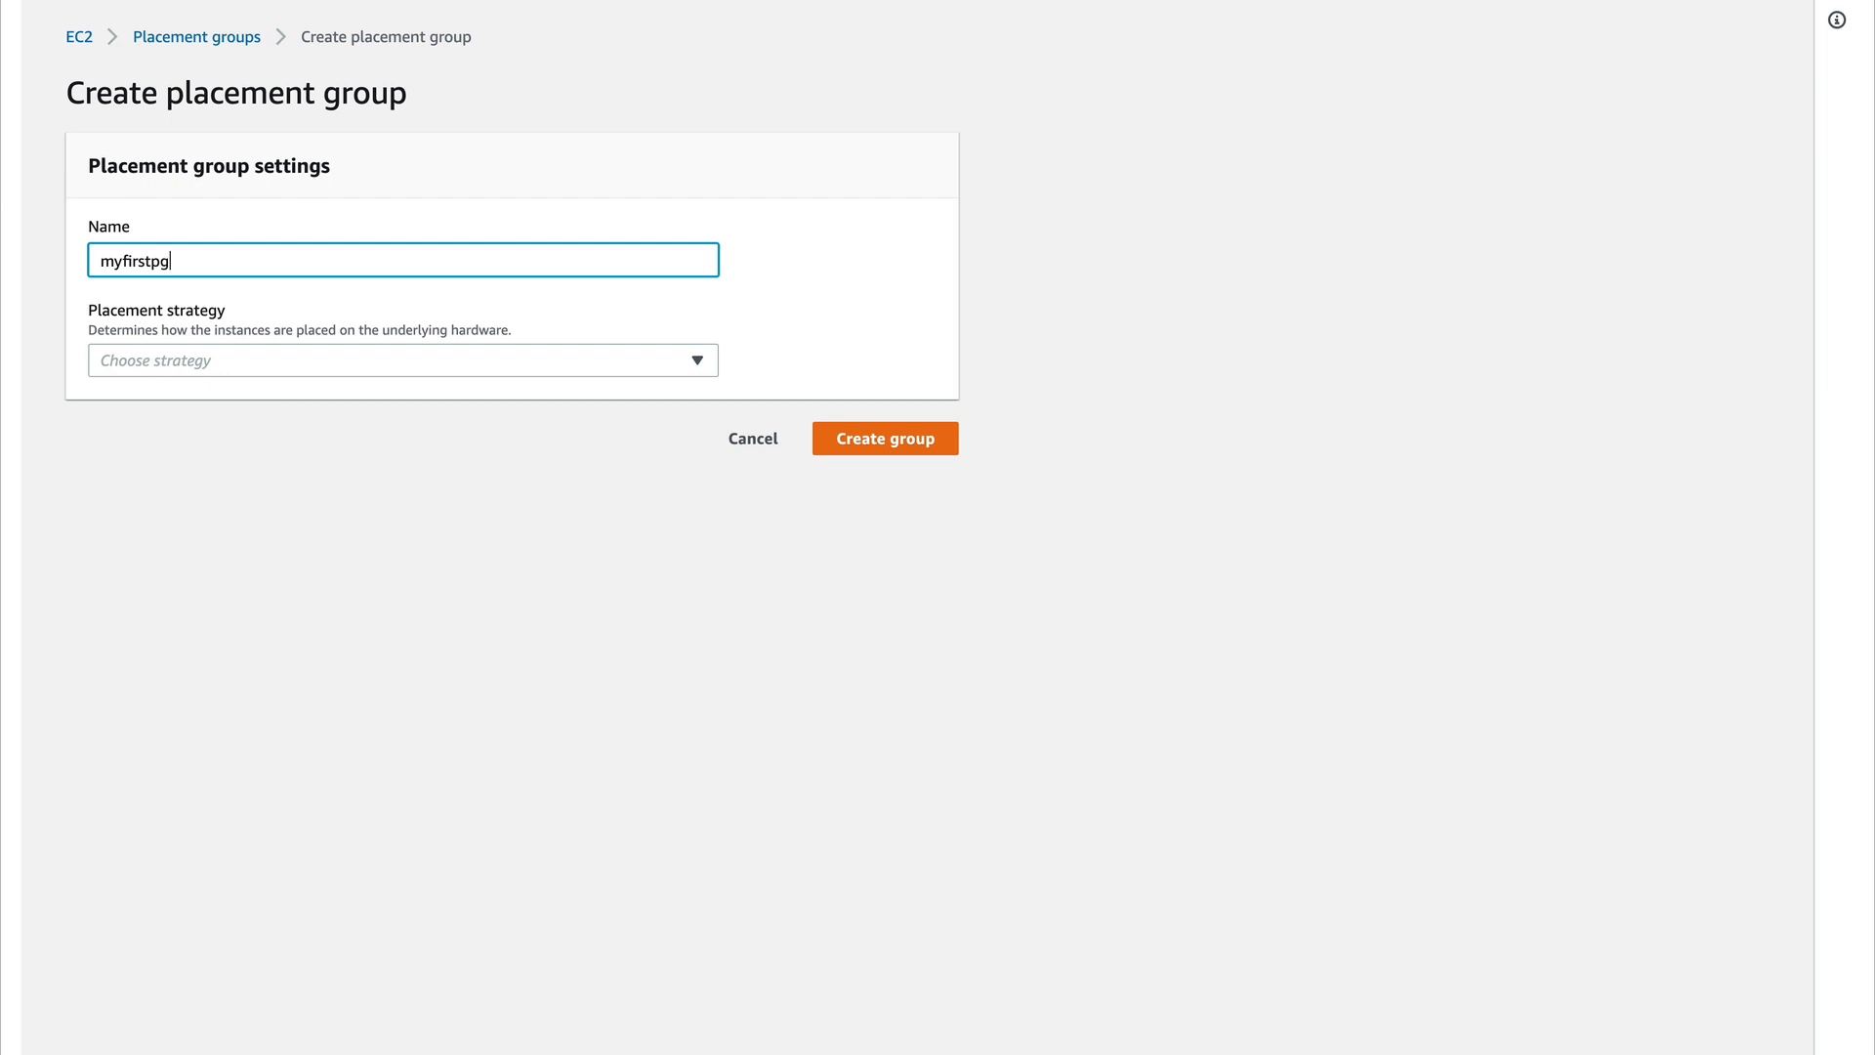
{"action": "left_click", "coordinate": [402, 359]}
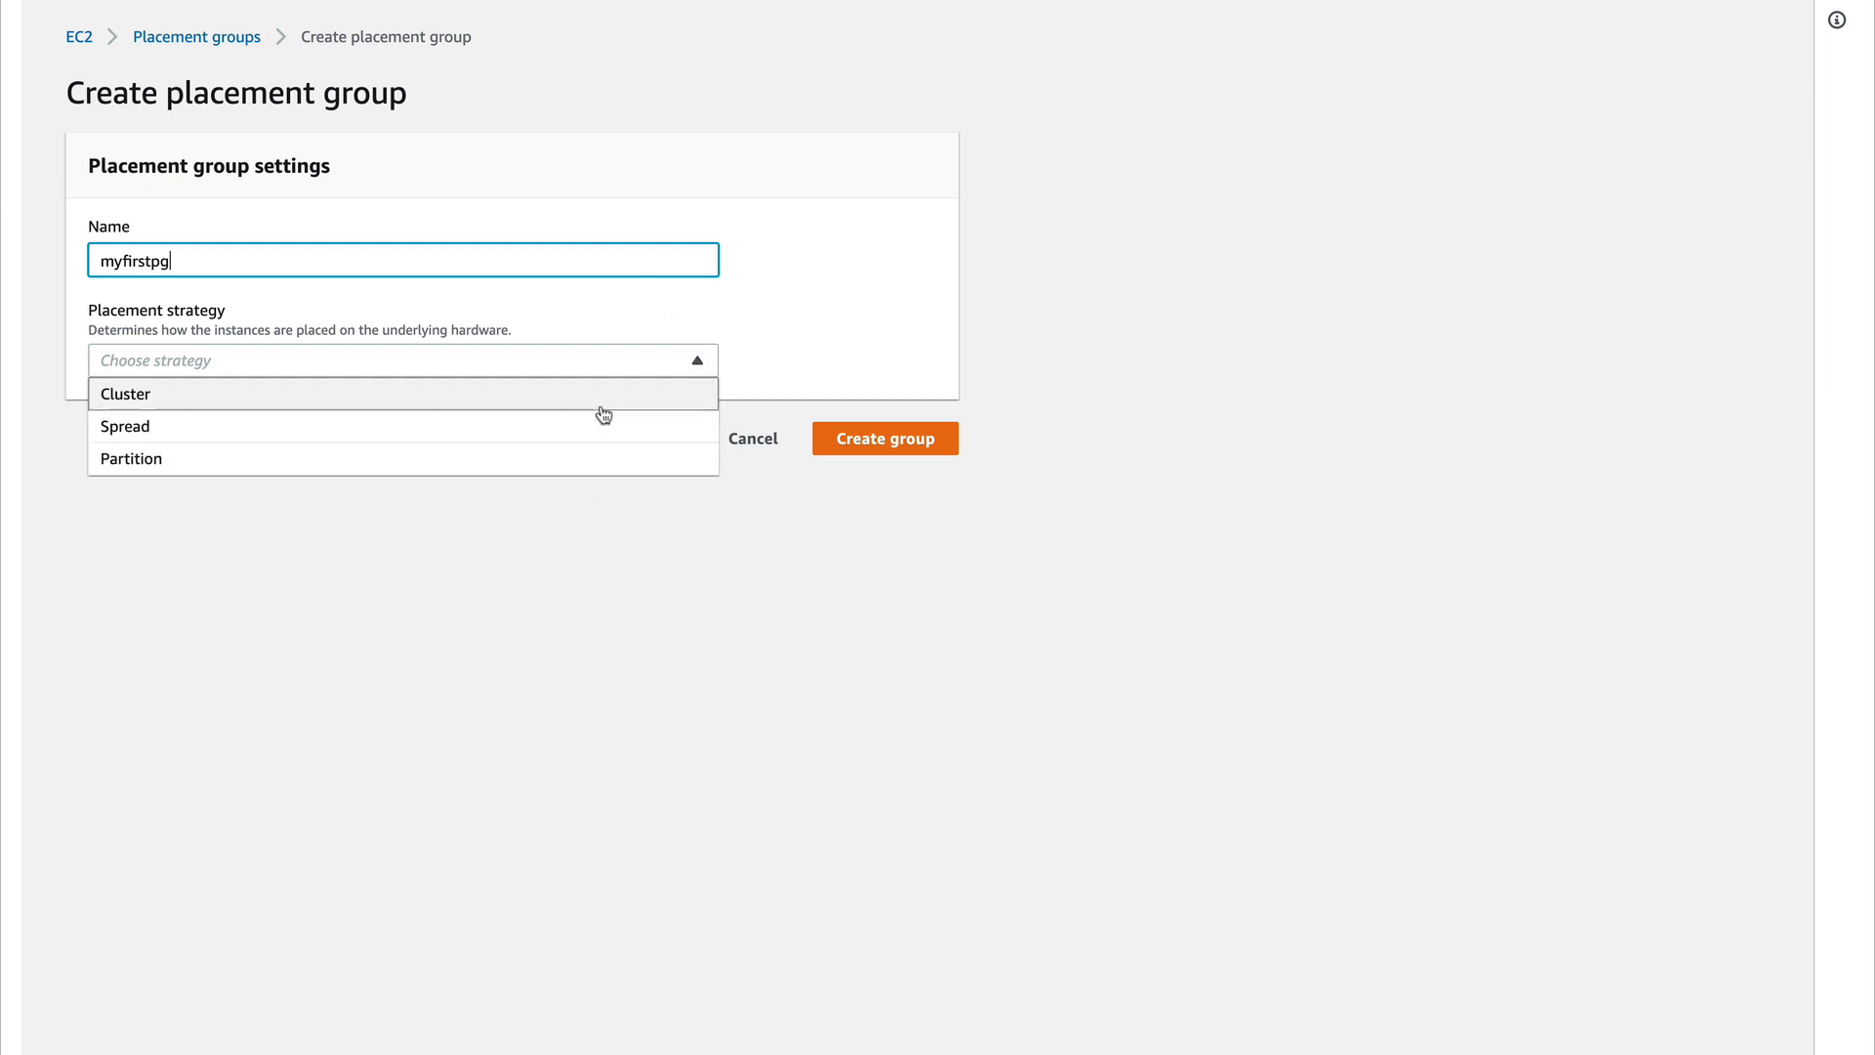
{"action": "left_click", "coordinate": [125, 425]}
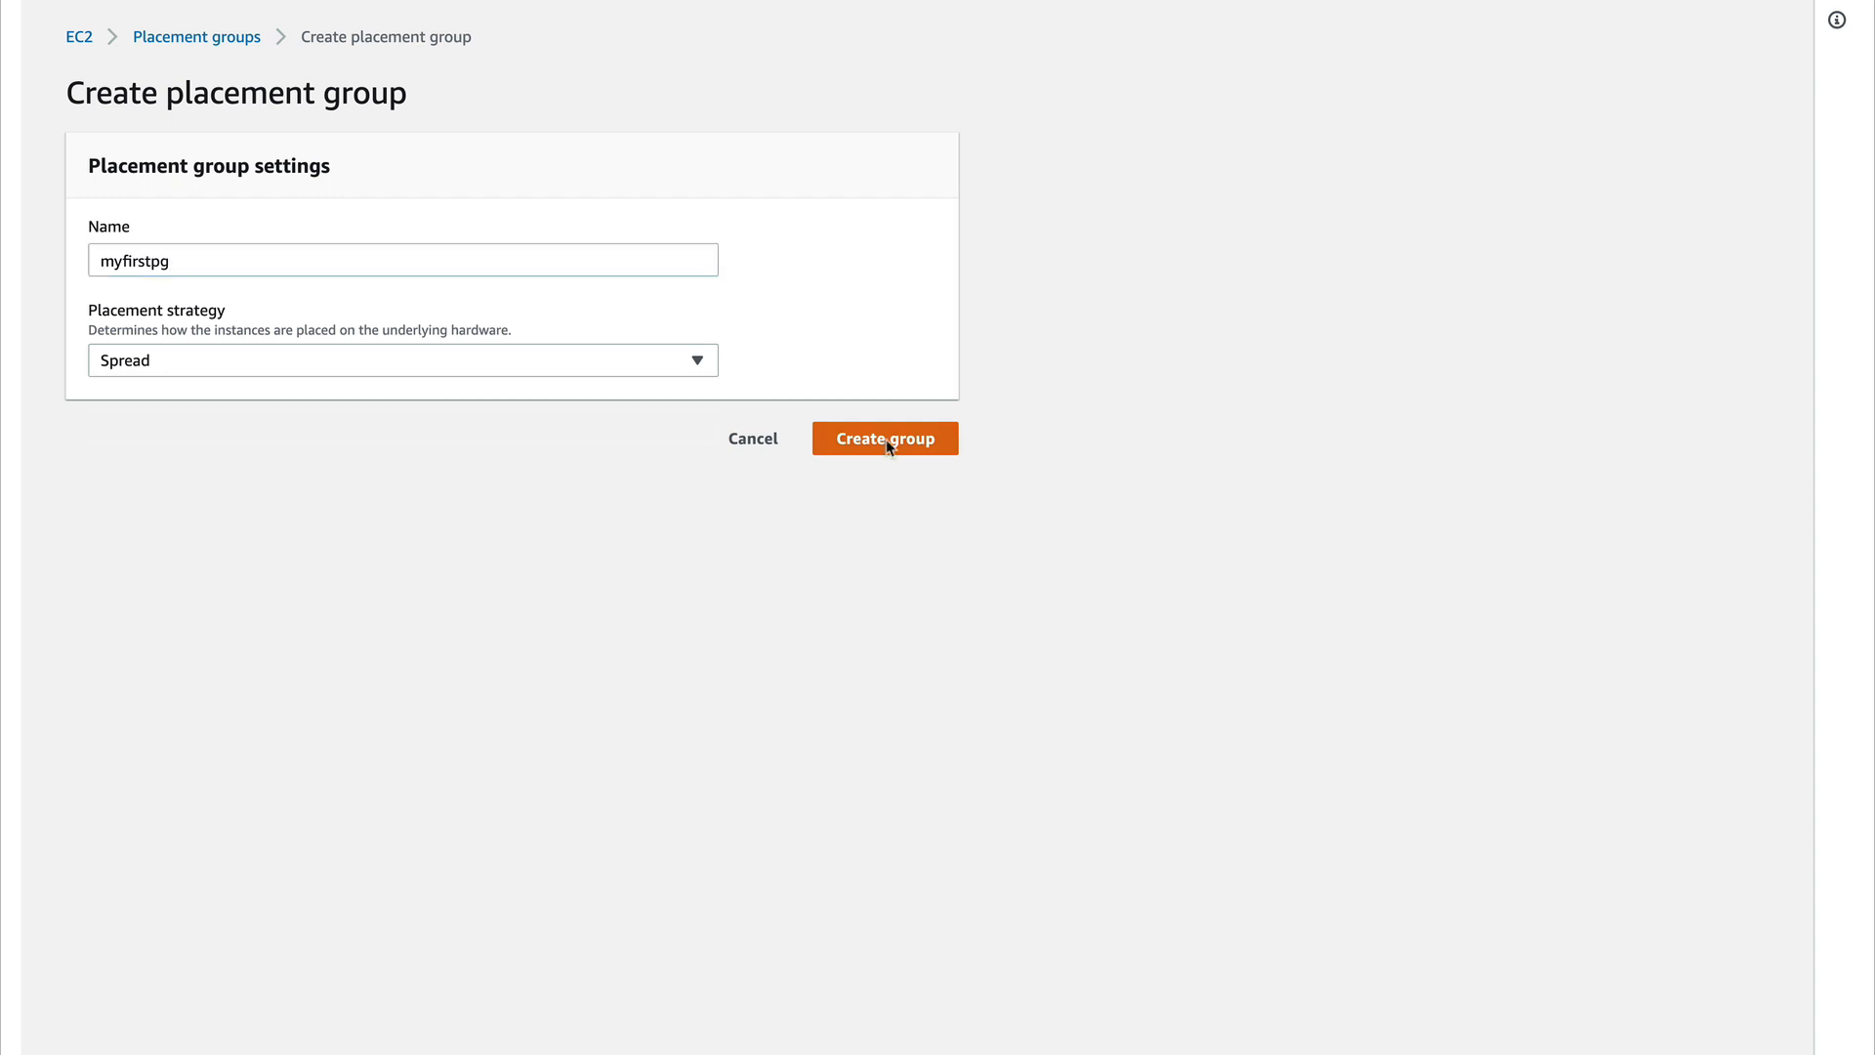
{"action": "left_click", "coordinate": [885, 437]}
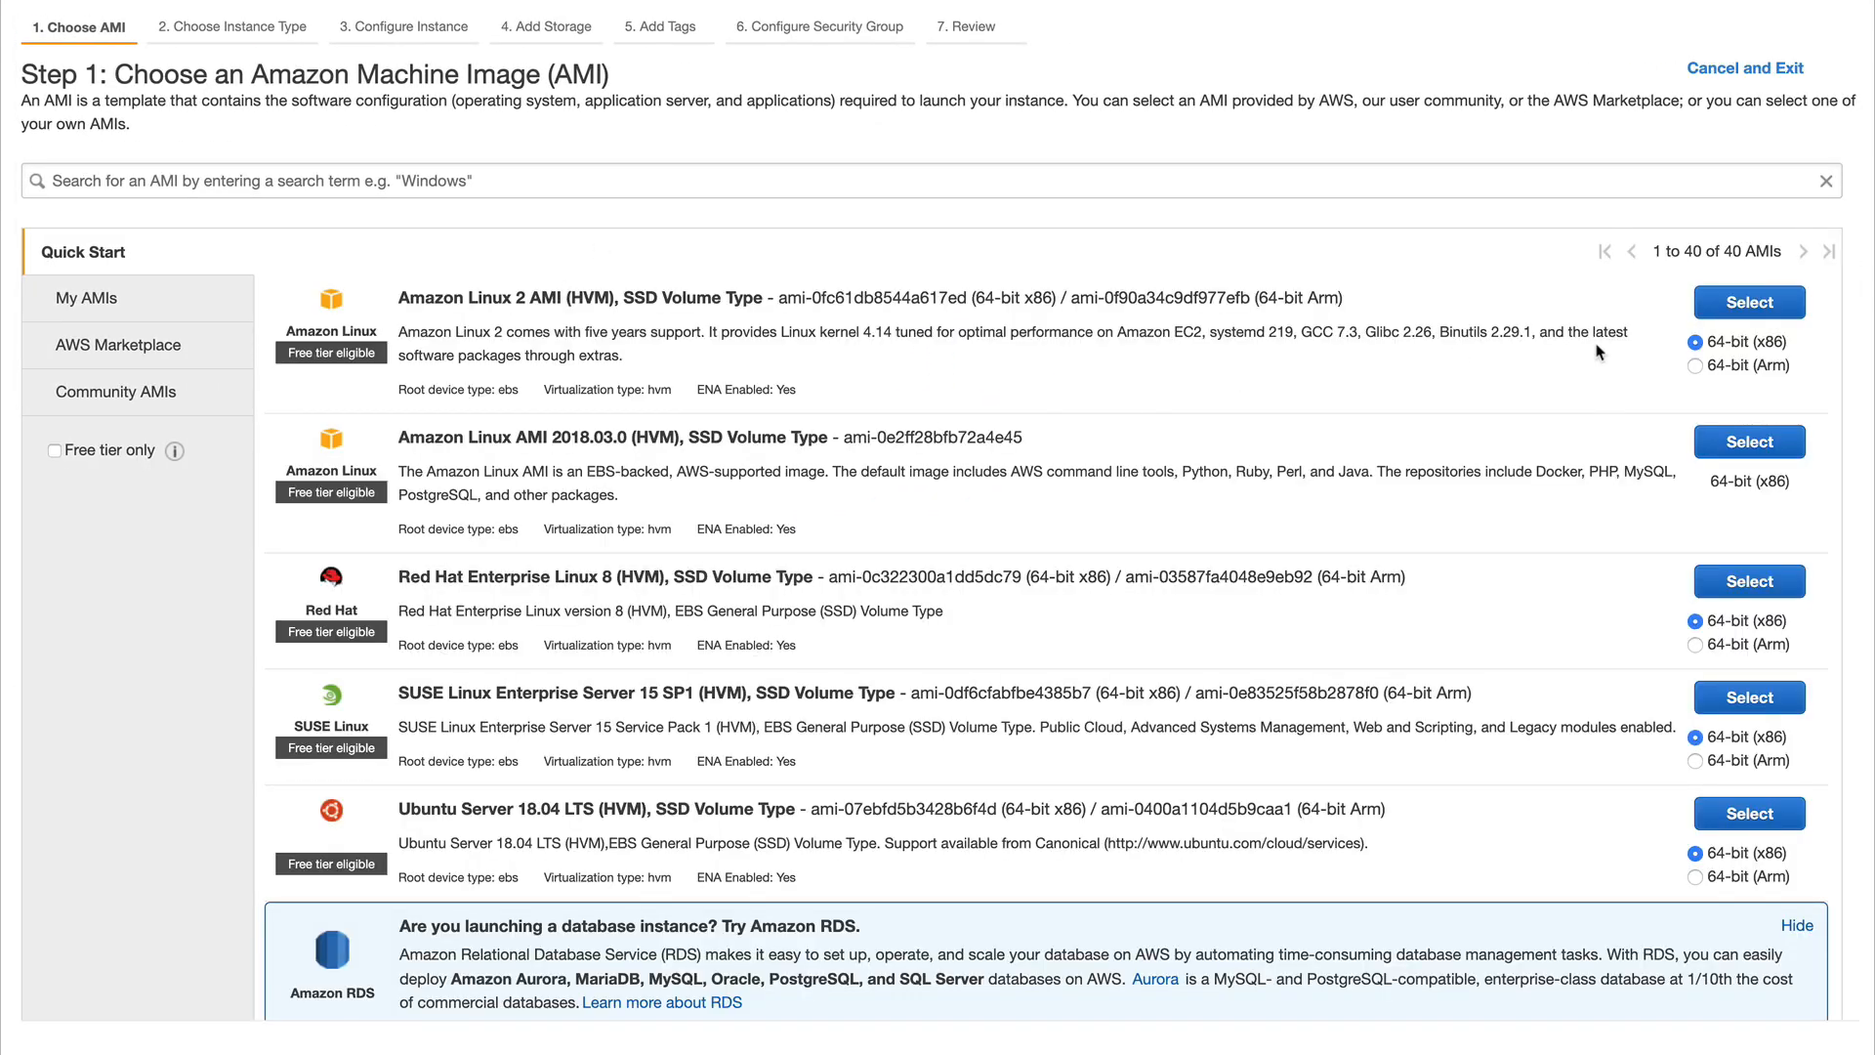
- Select the Amazon Linux 2 AMI and m5a.xlarge type, continuing to instance details
{"action": "left_click", "coordinate": [1747, 301]}
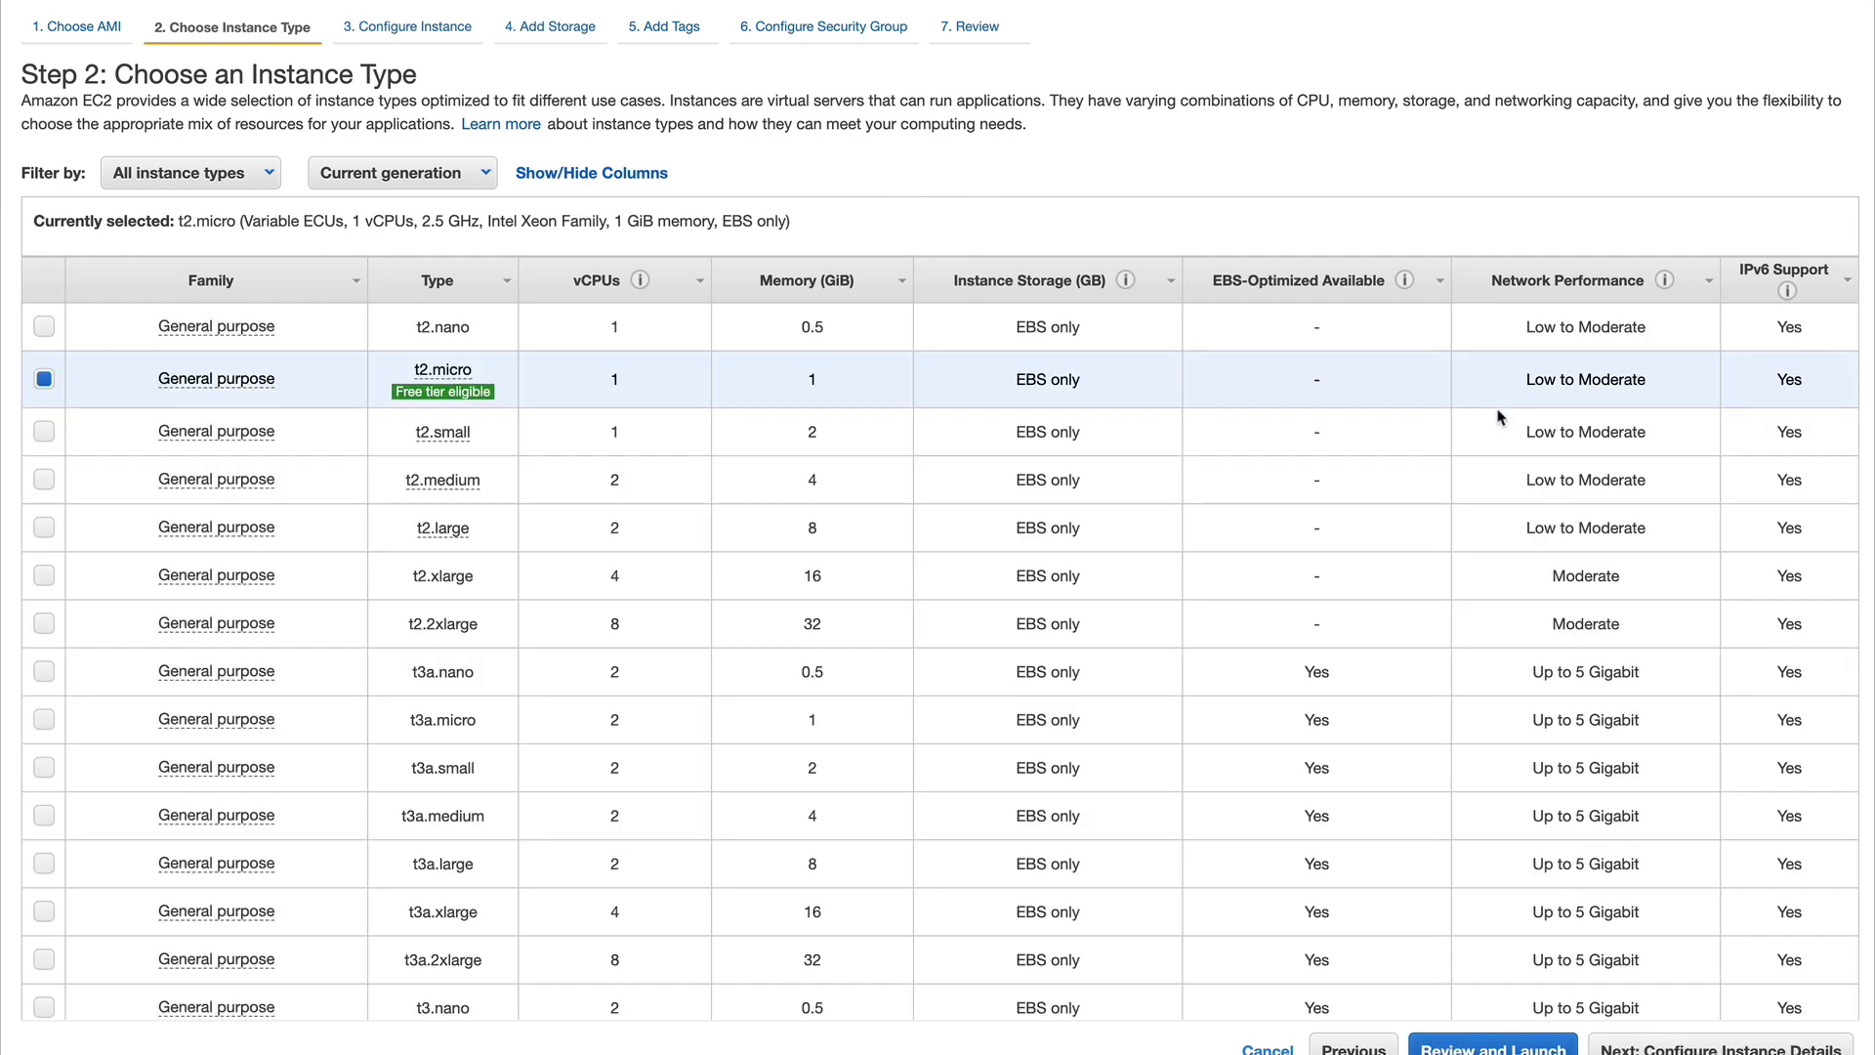
{"action": "scroll", "scroll_direction": "down", "scroll_amount": 3}
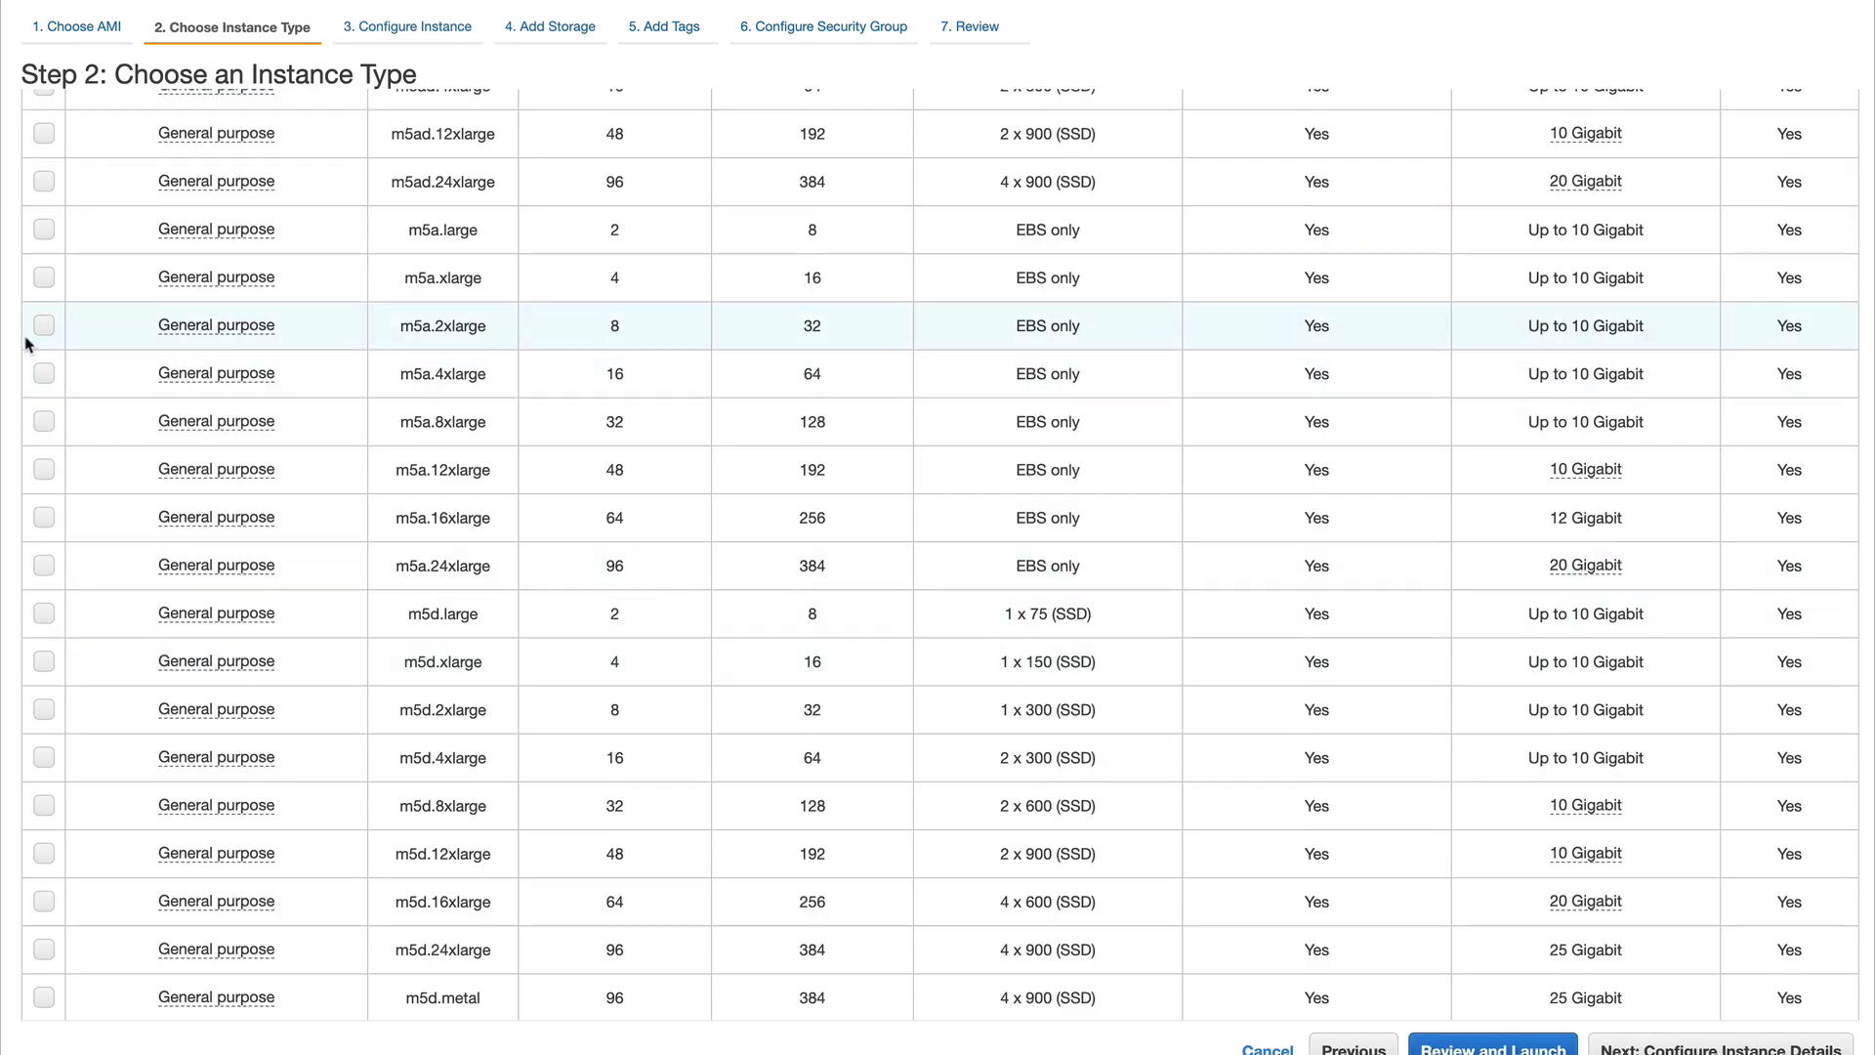
{"action": "left_click", "coordinate": [45, 275]}
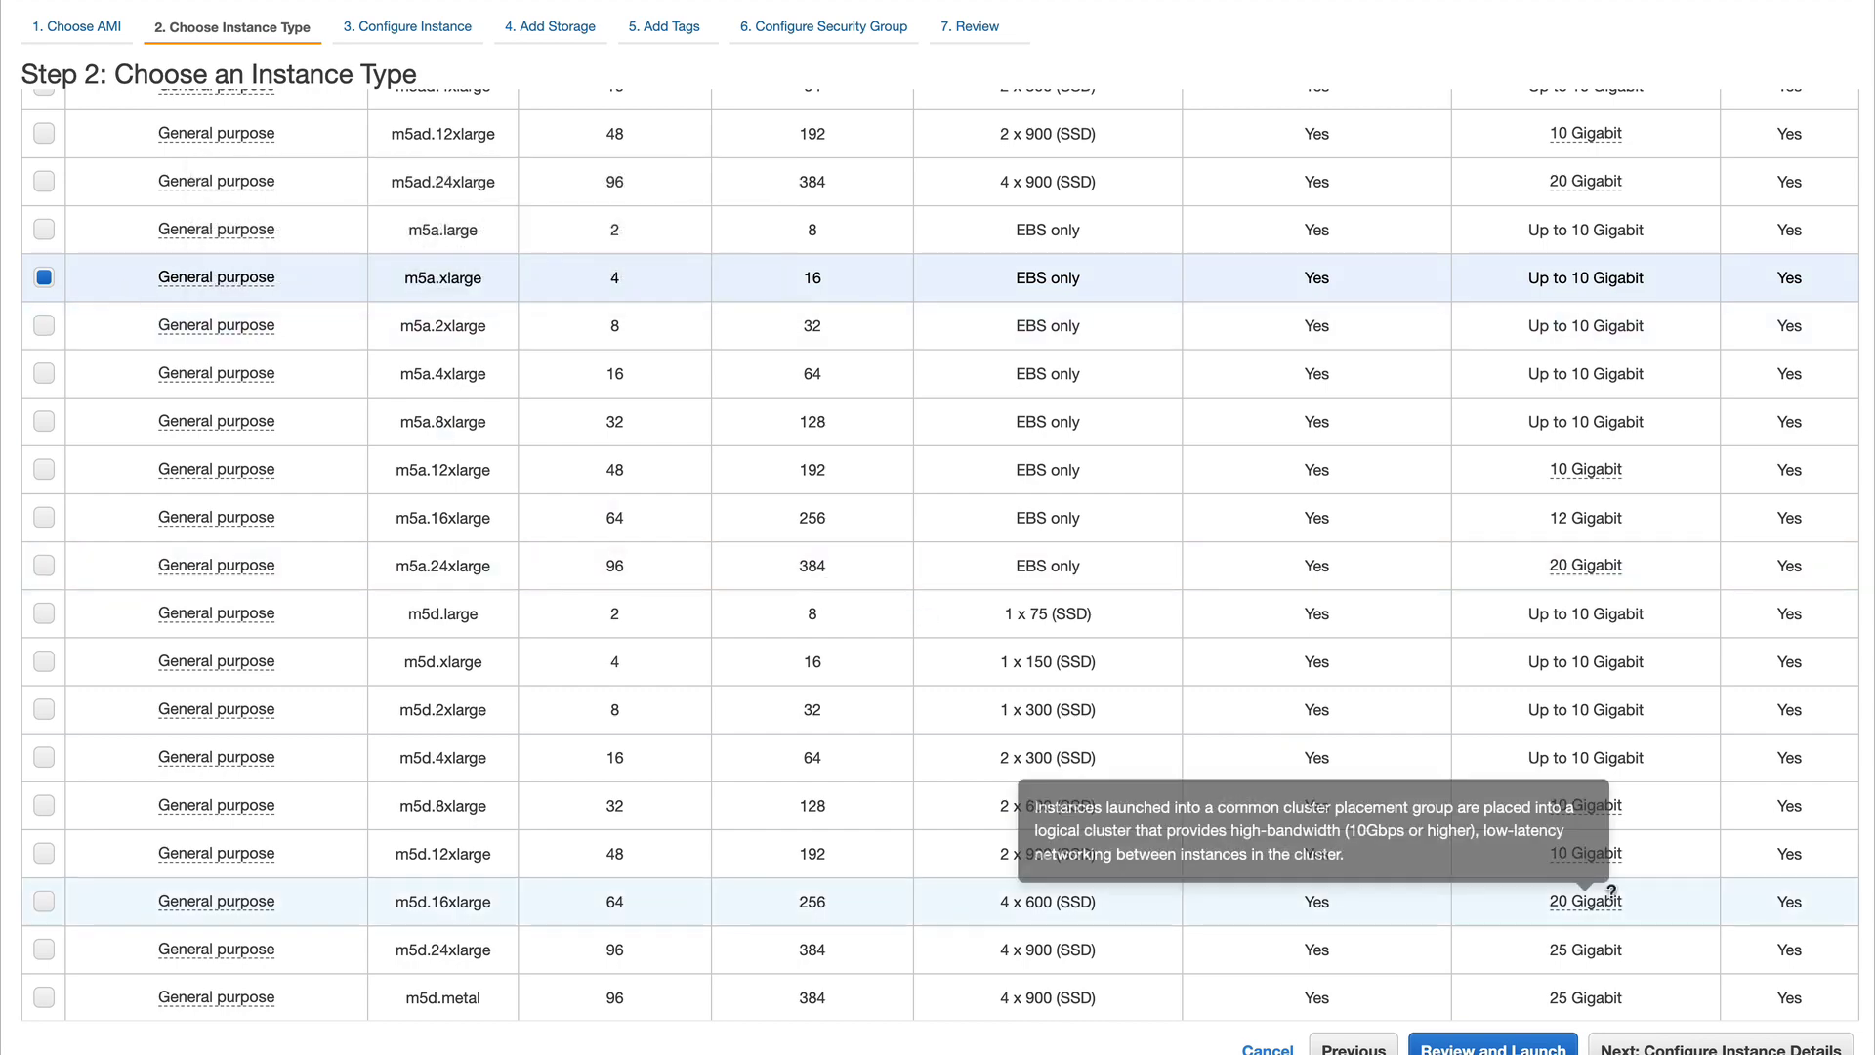
{"action": "left_click", "coordinate": [1720, 1050]}
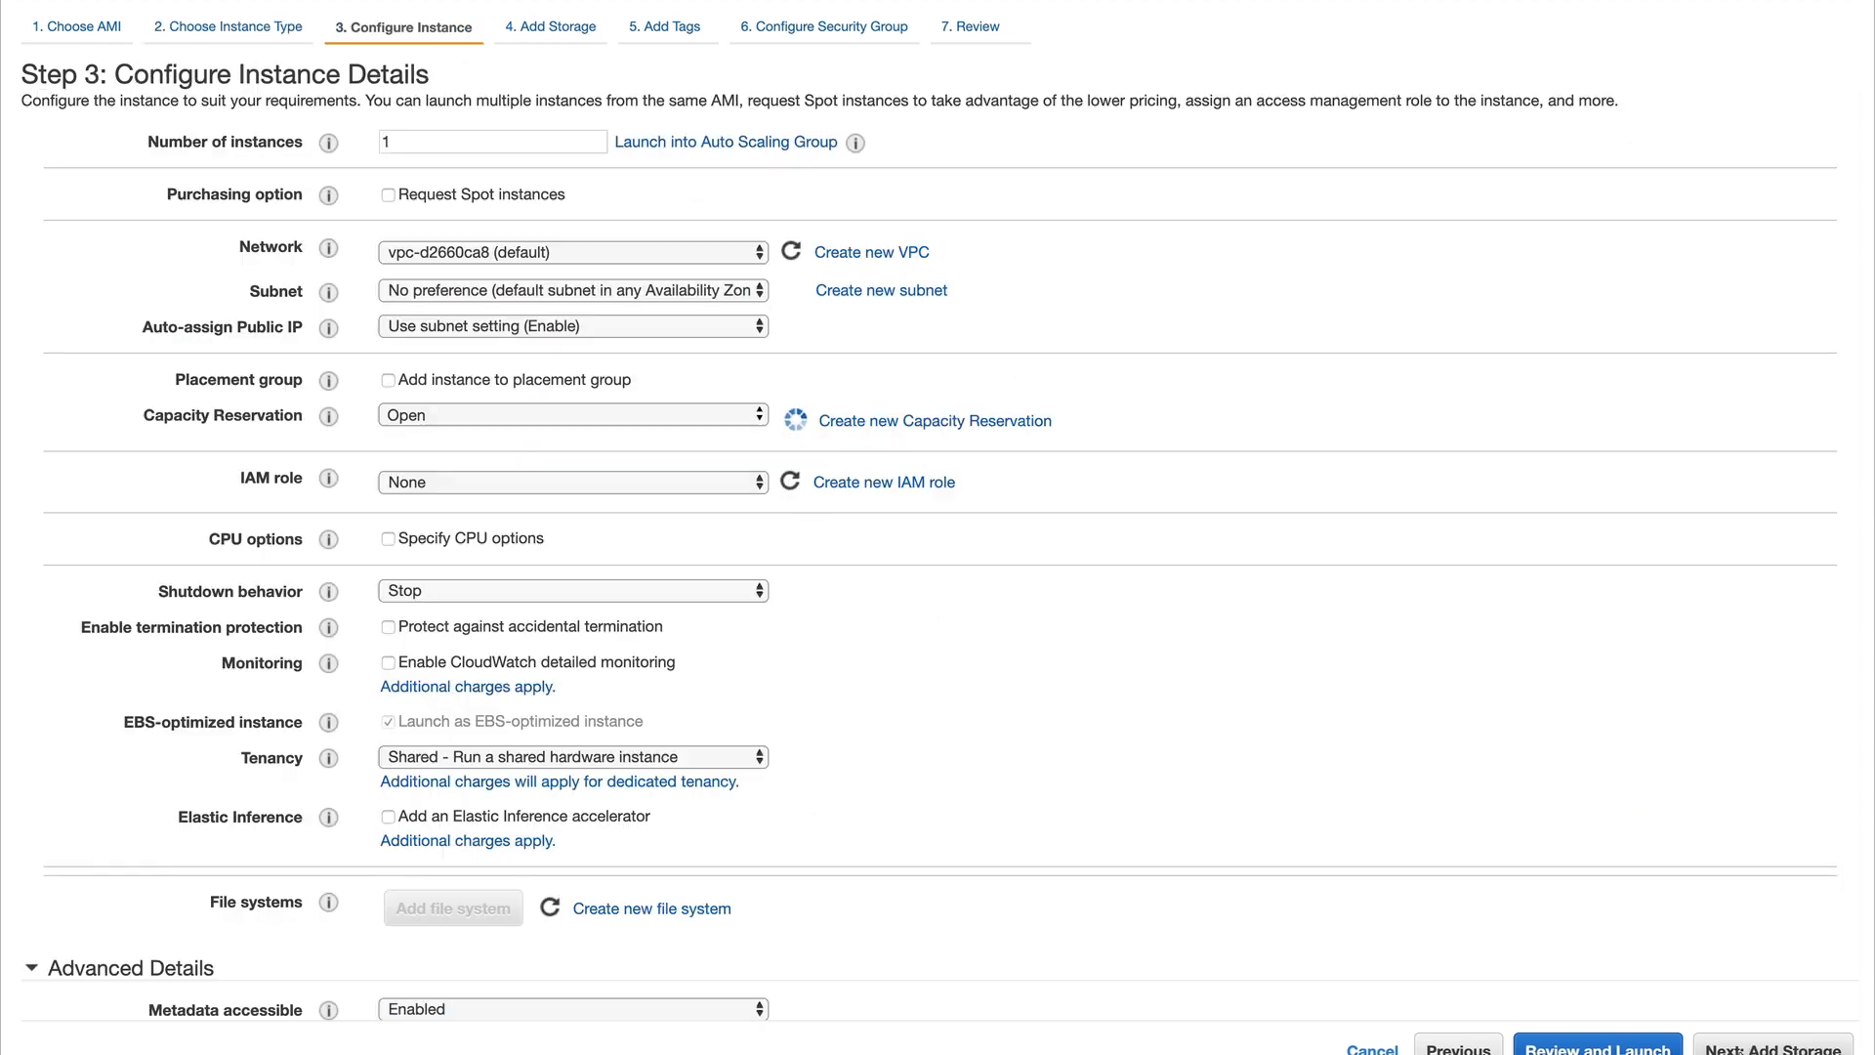
- Use the awssaexam VPC and add the instance to existing spread group myfirstpg
{"action": "left_click", "coordinate": [572, 252]}
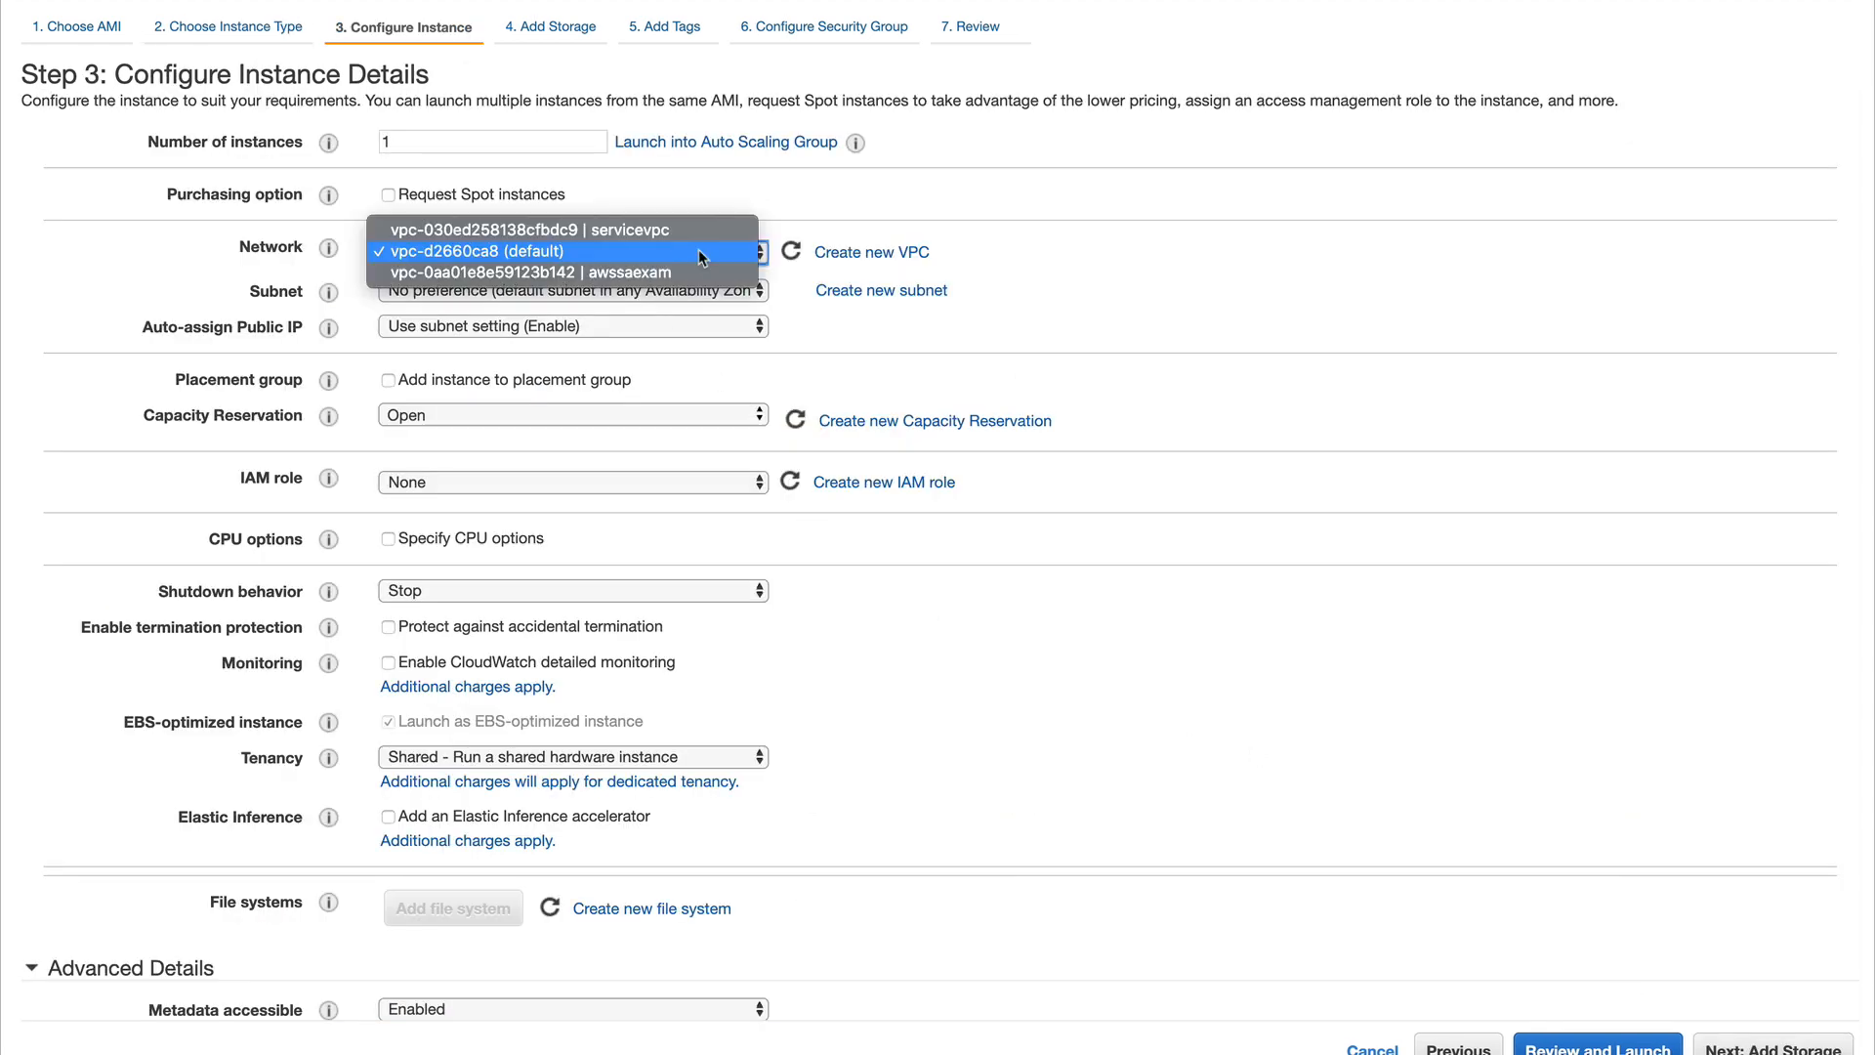
{"action": "left_click", "coordinate": [525, 272]}
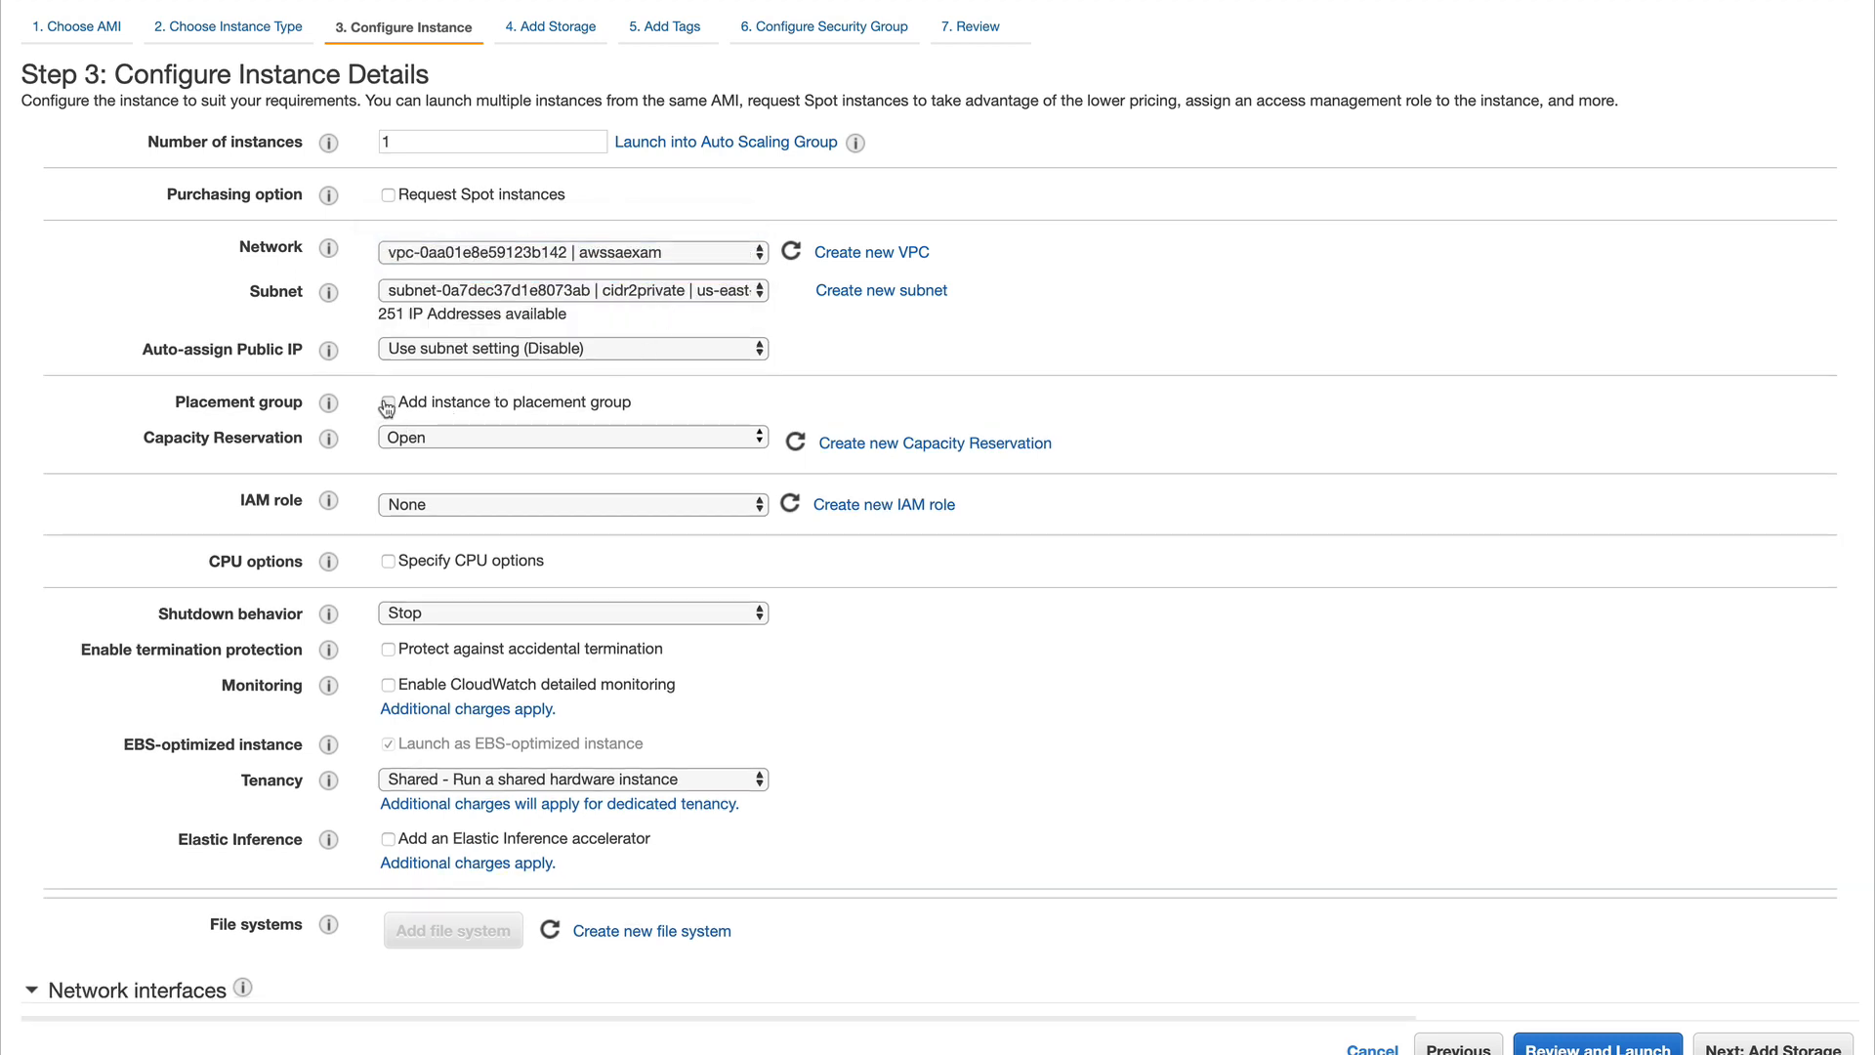
{"action": "left_click", "coordinate": [387, 402]}
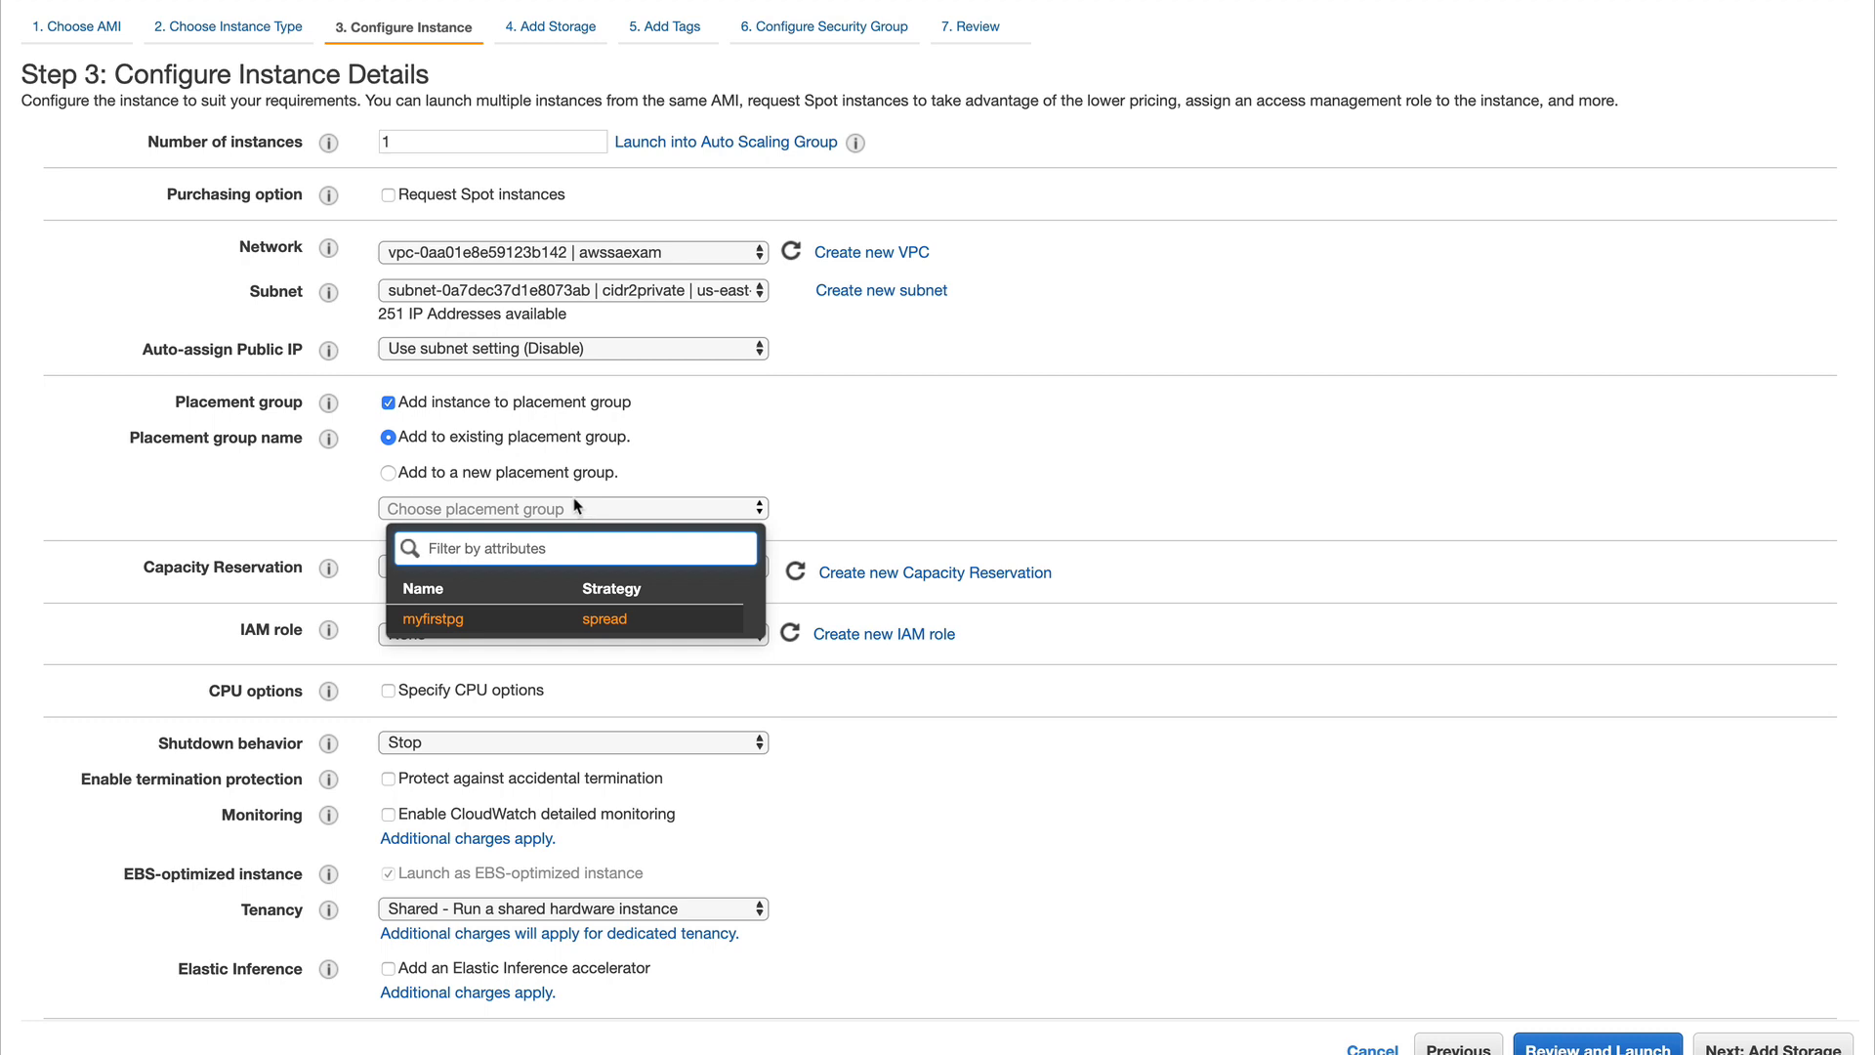
{"action": "mouse_move", "coordinate": [578, 619]}
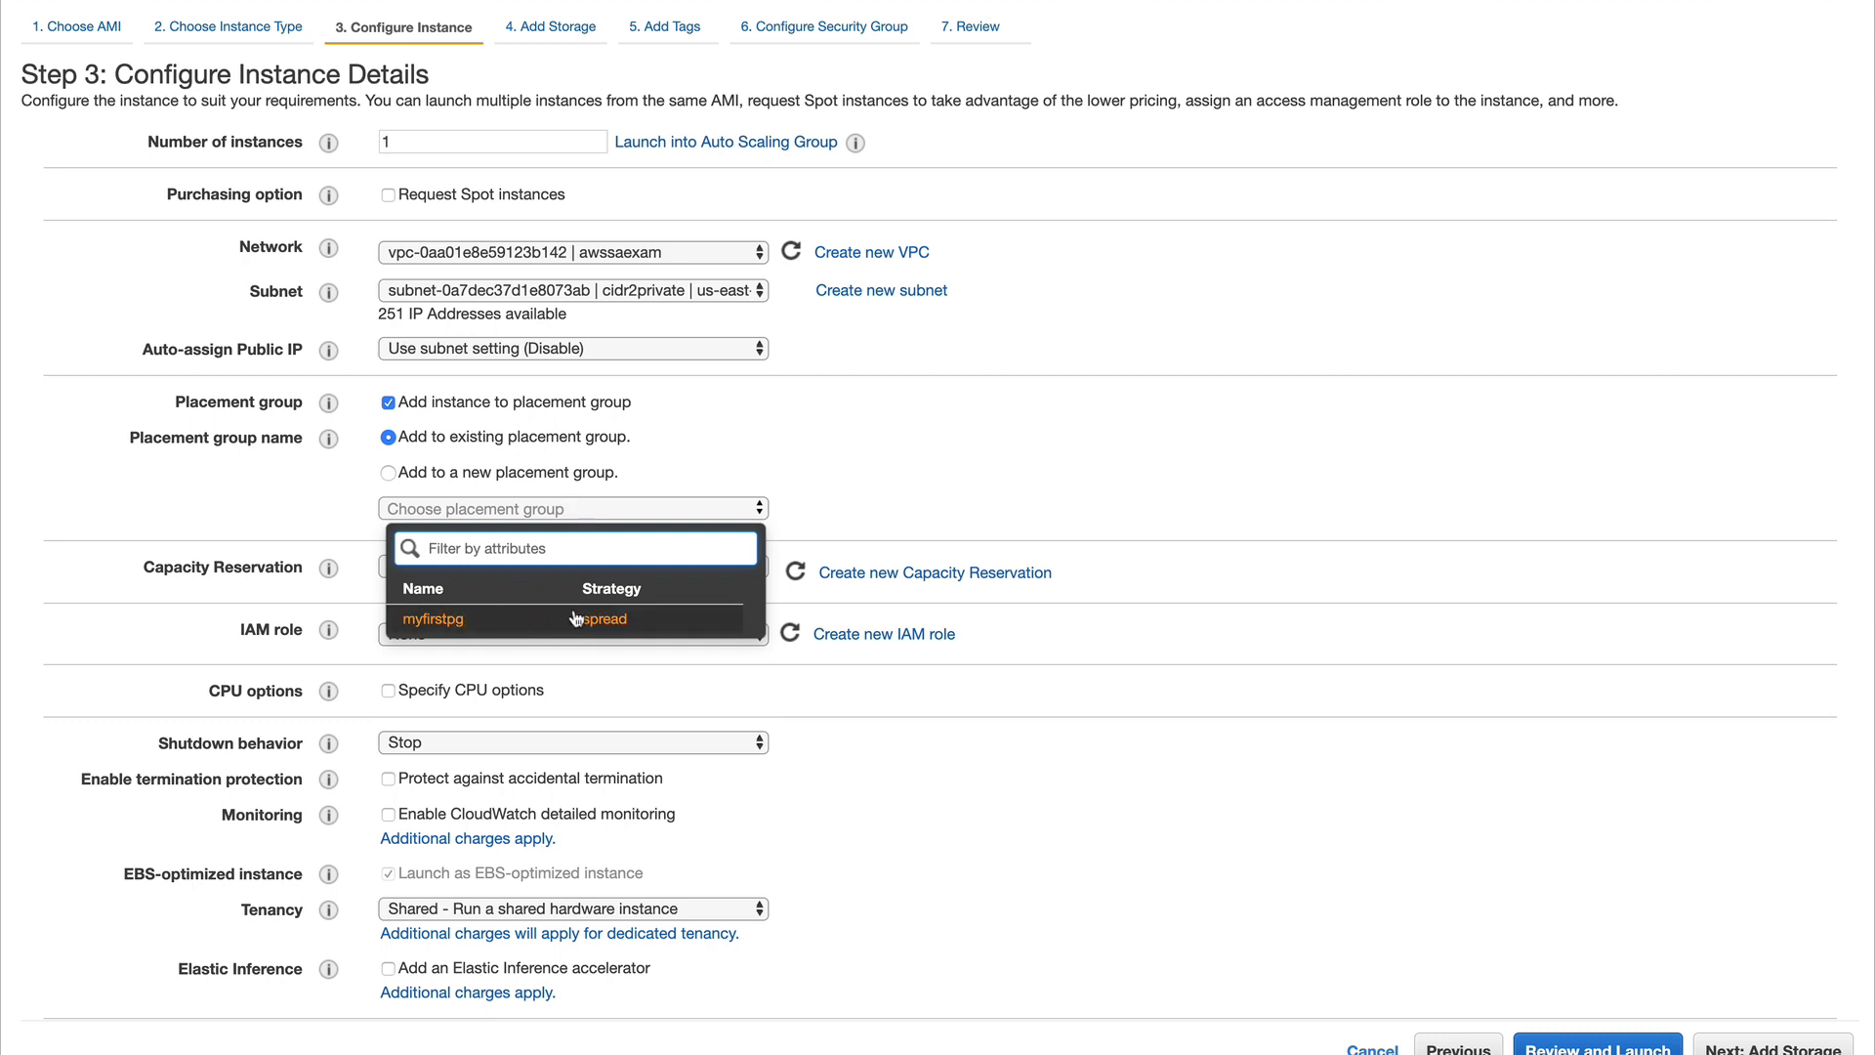
{"action": "mouse_move", "coordinate": [586, 633]}
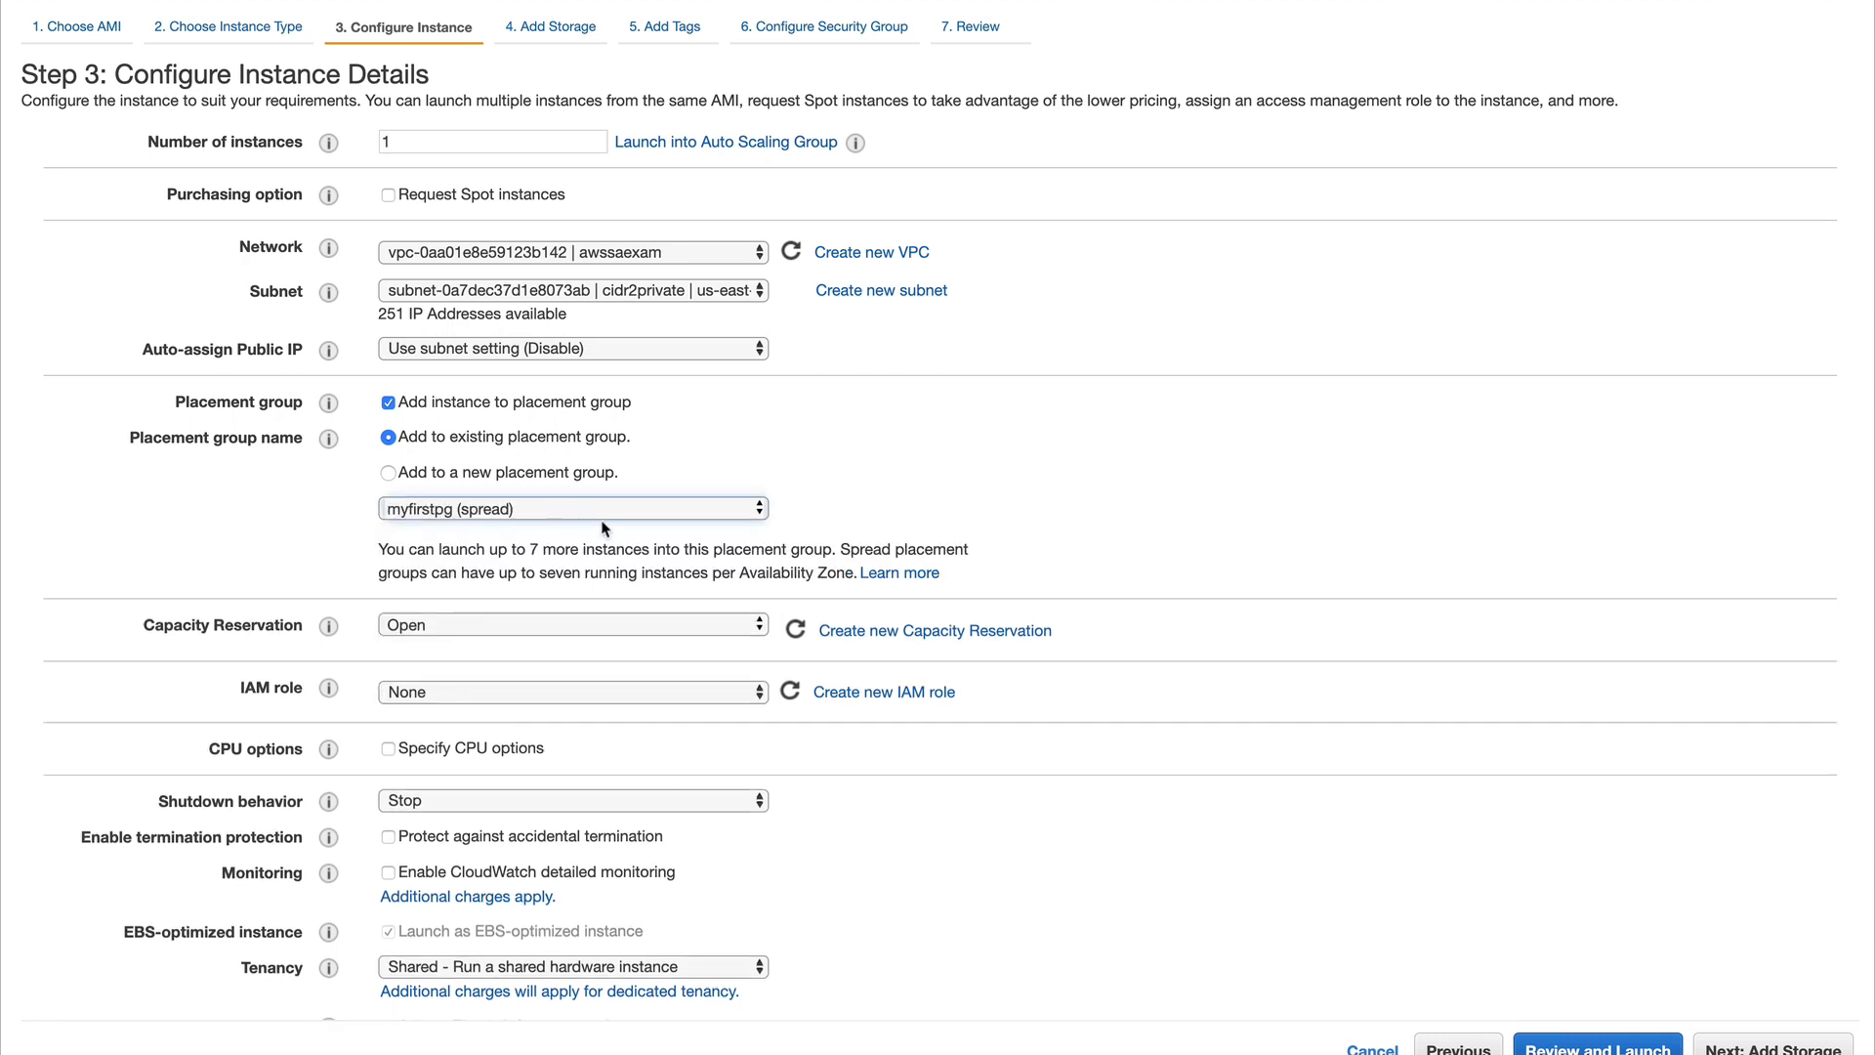
{"action": "mouse_move", "coordinate": [511, 549]}
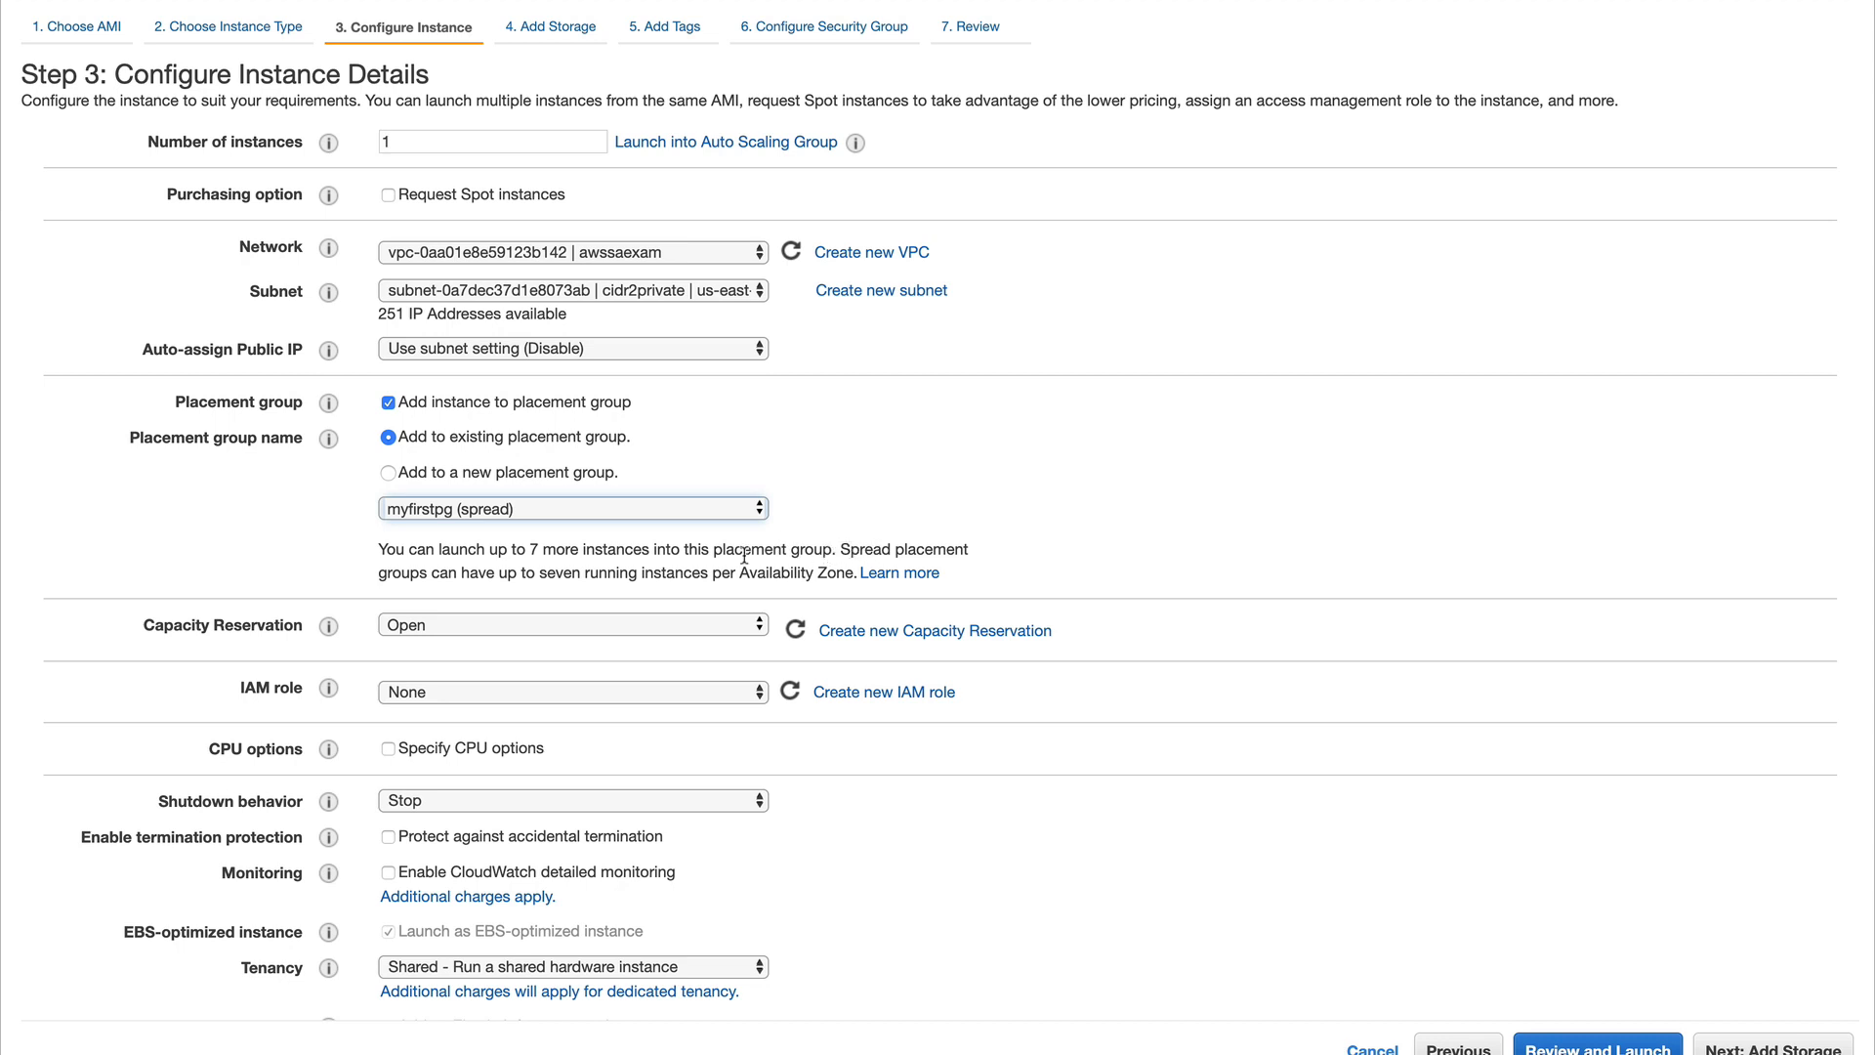
{"action": "mouse_move", "coordinate": [737, 568]}
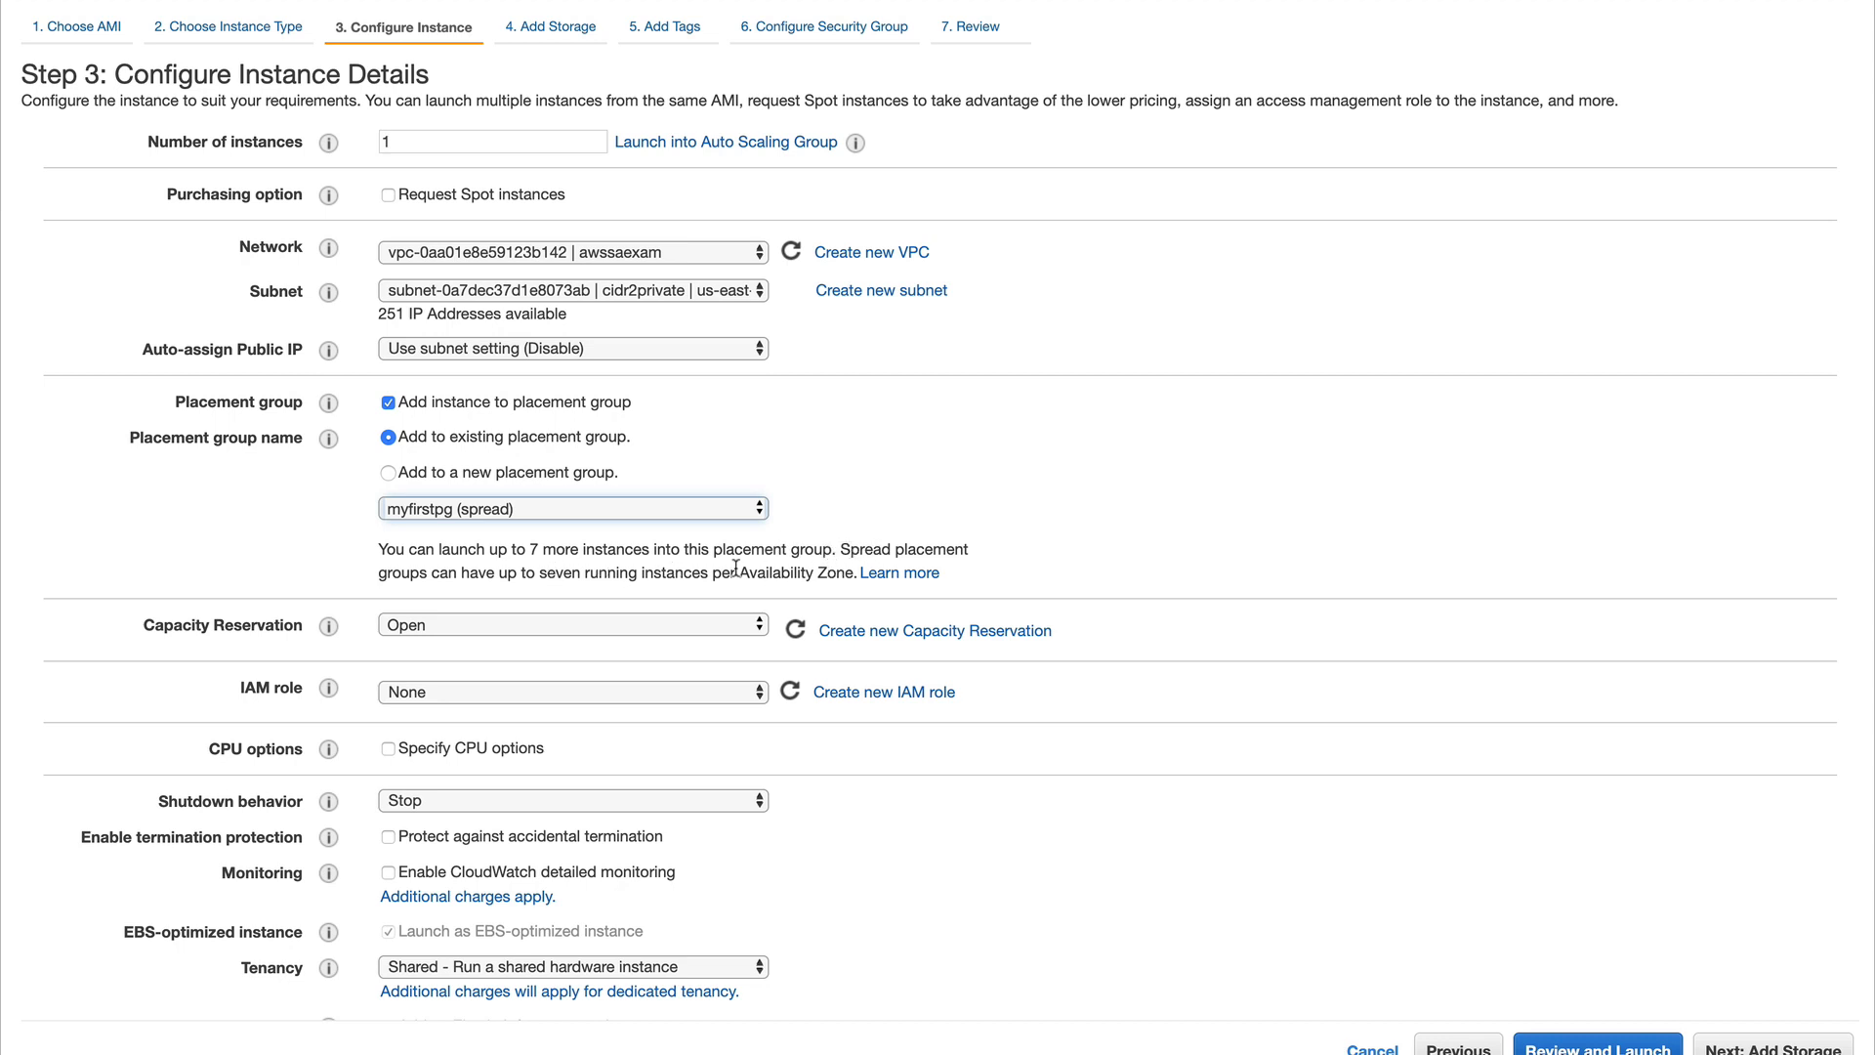
{"action": "left_click_drag", "start_coordinate": [633, 549], "coordinate": [739, 572]}
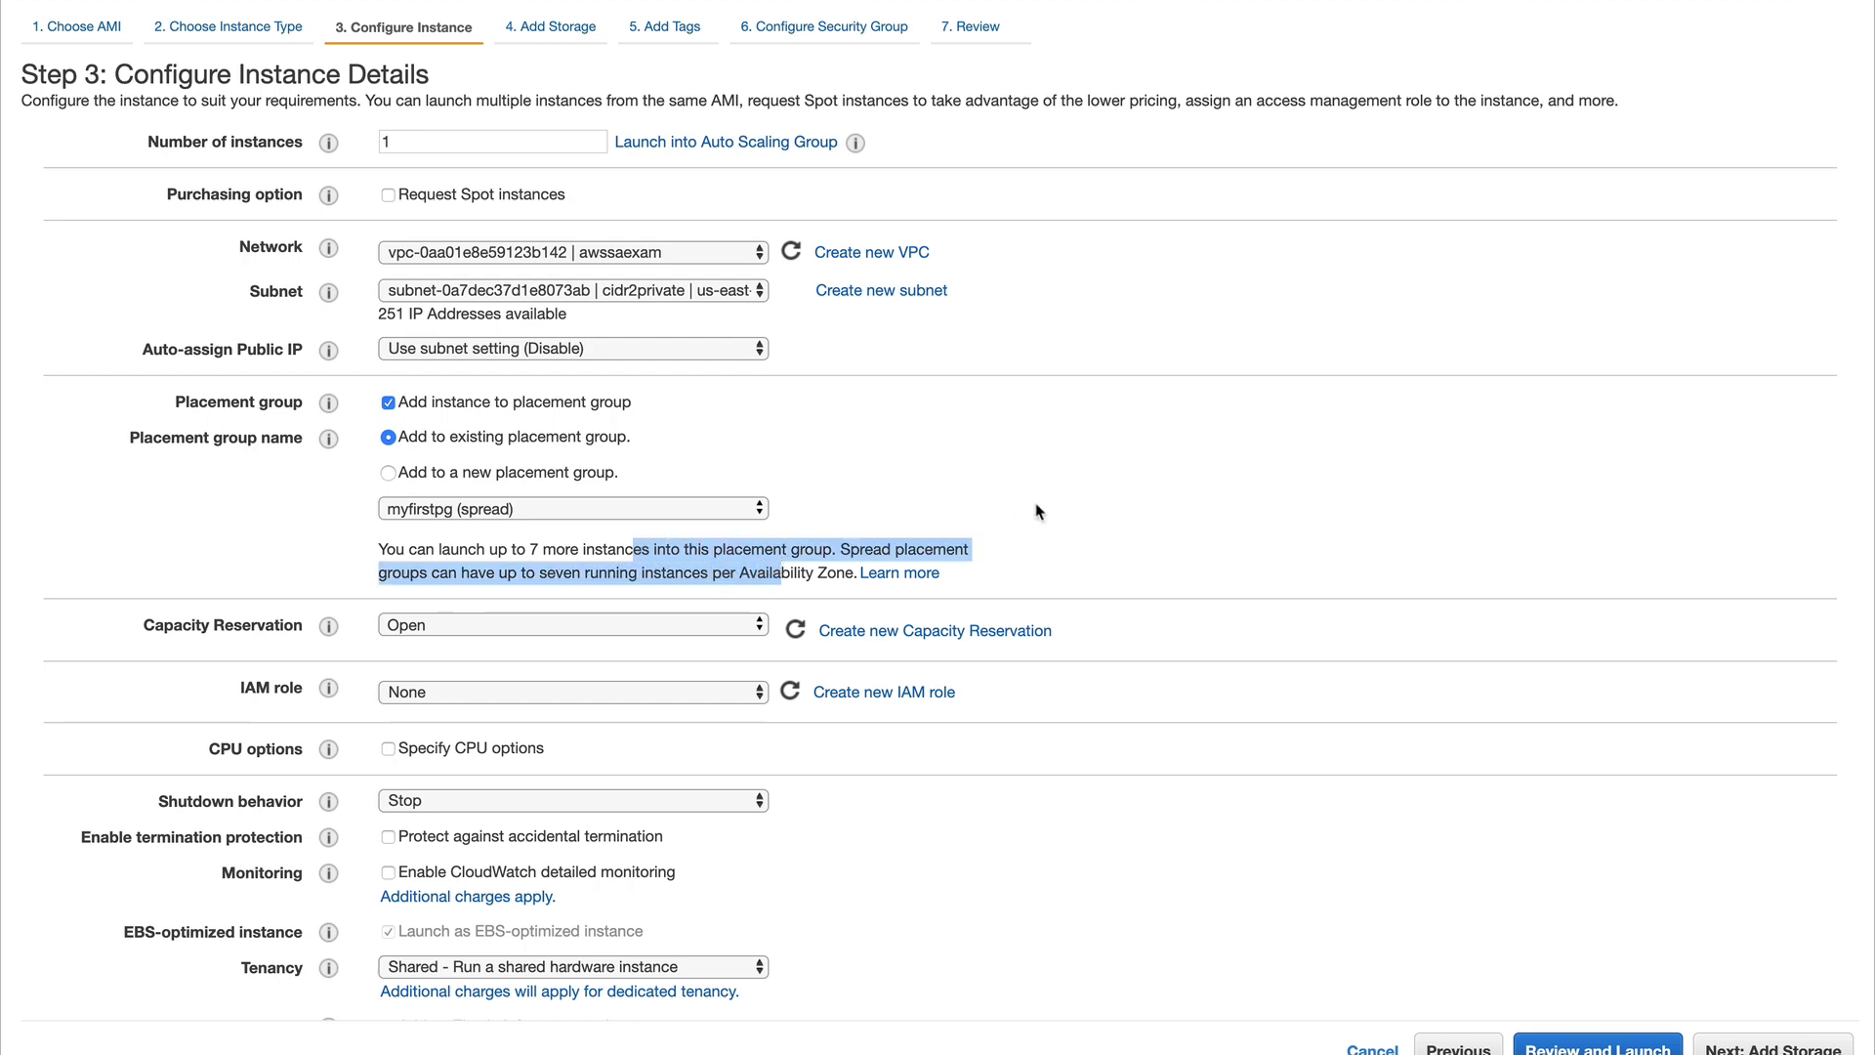
- Proceed to the Review and Launch step for the m5a.xlarge instance
{"action": "scroll", "scroll_direction": "down", "scroll_amount": 3}
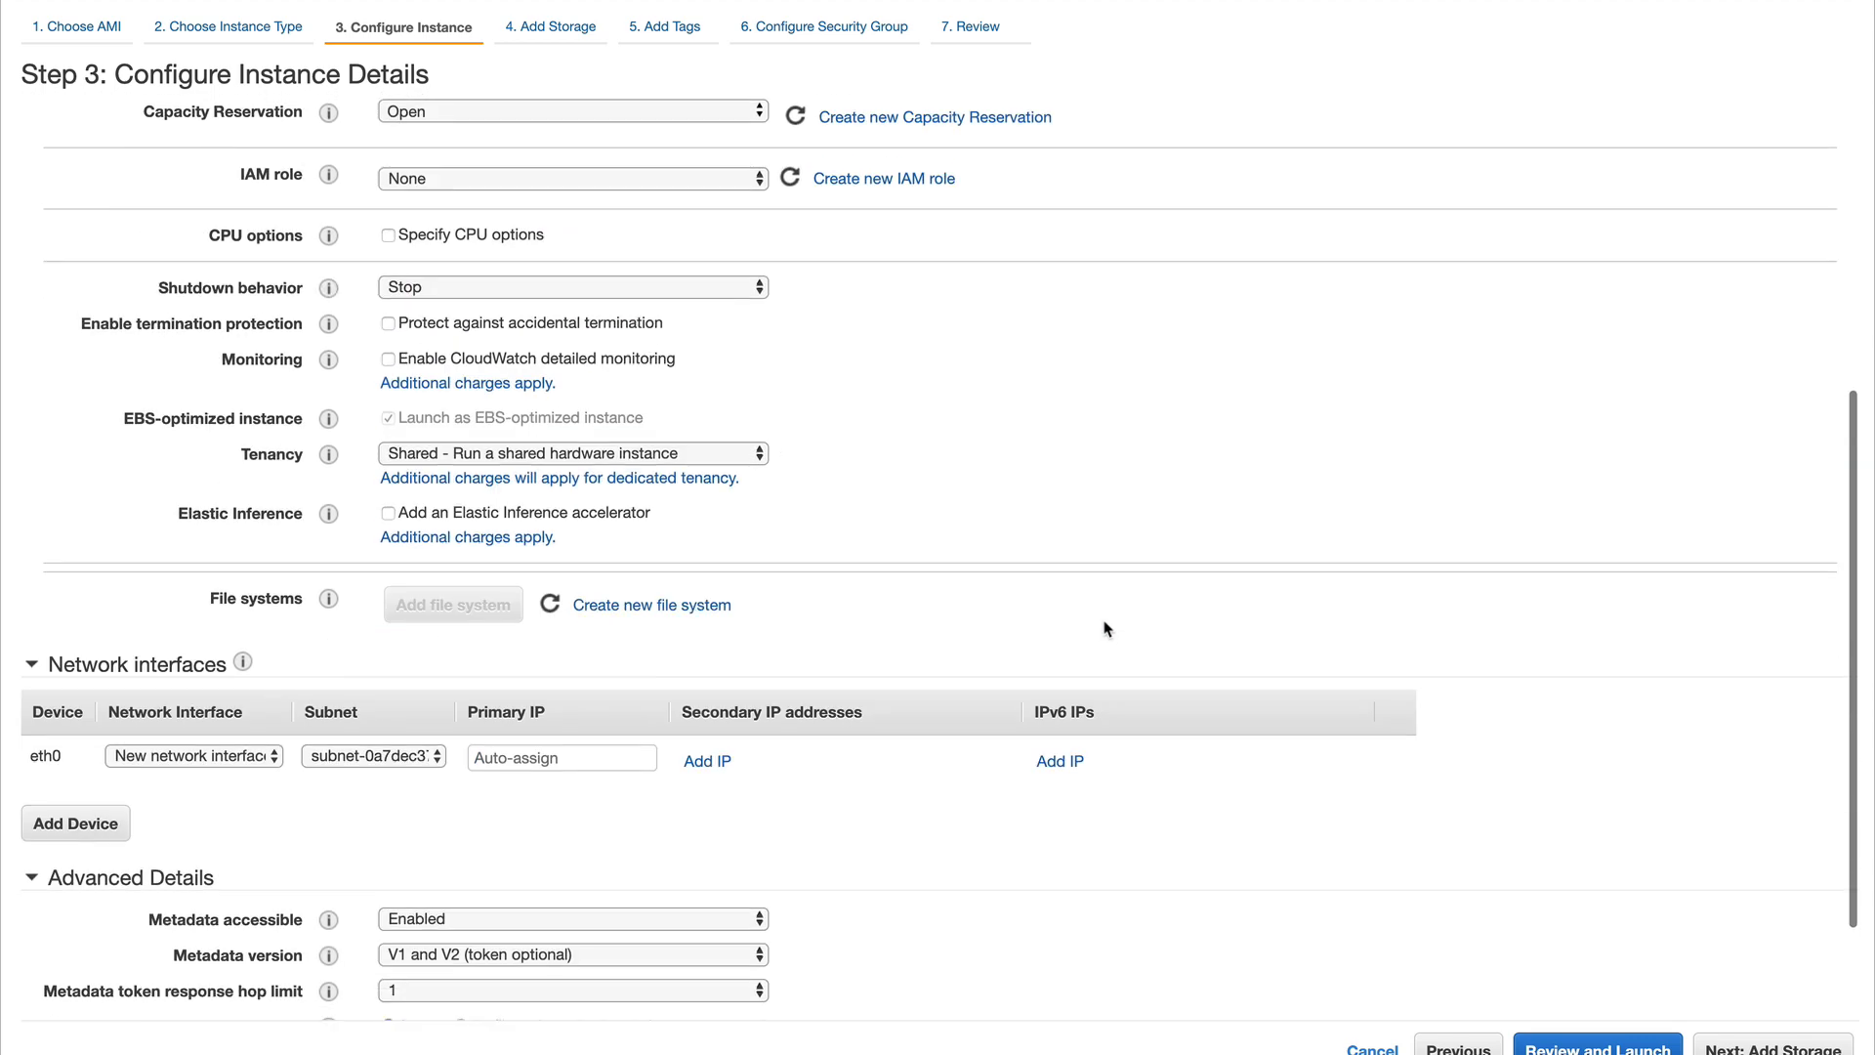
{"action": "scroll", "scroll_direction": "down", "scroll_amount": 3}
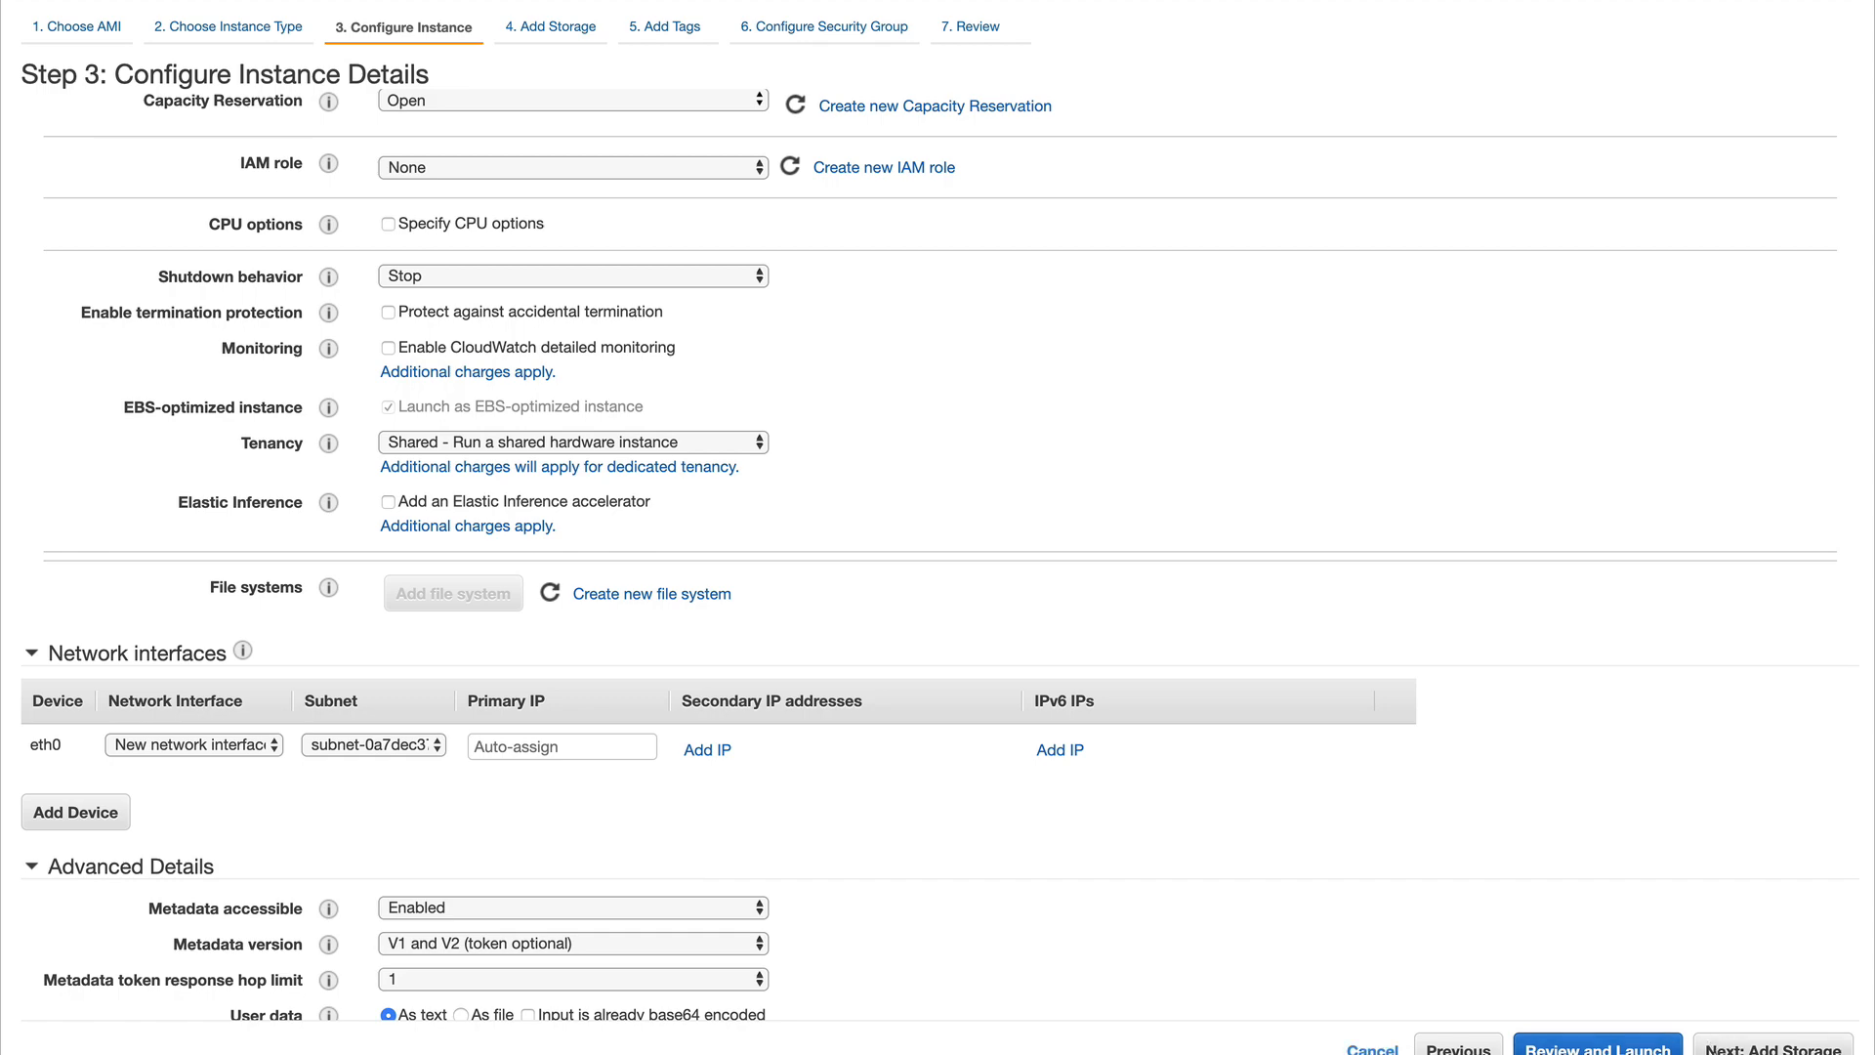
{"action": "left_click", "coordinate": [1596, 1047]}
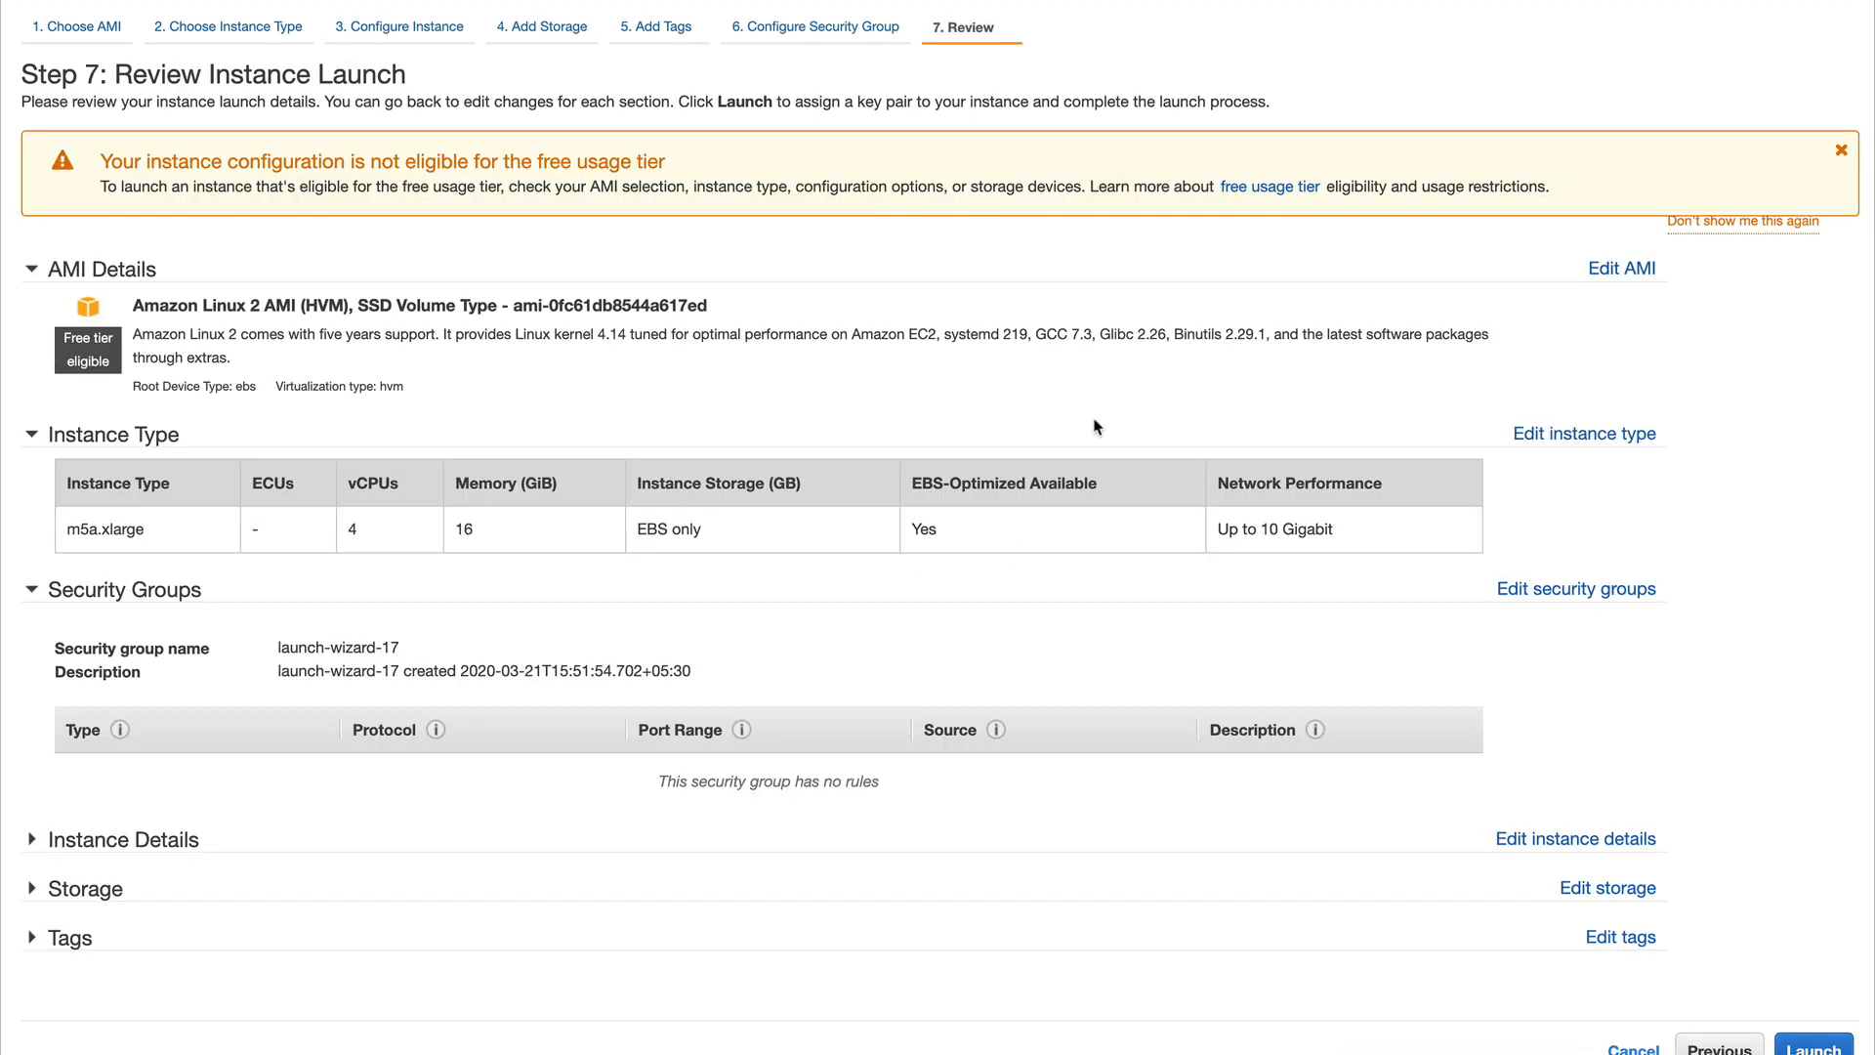